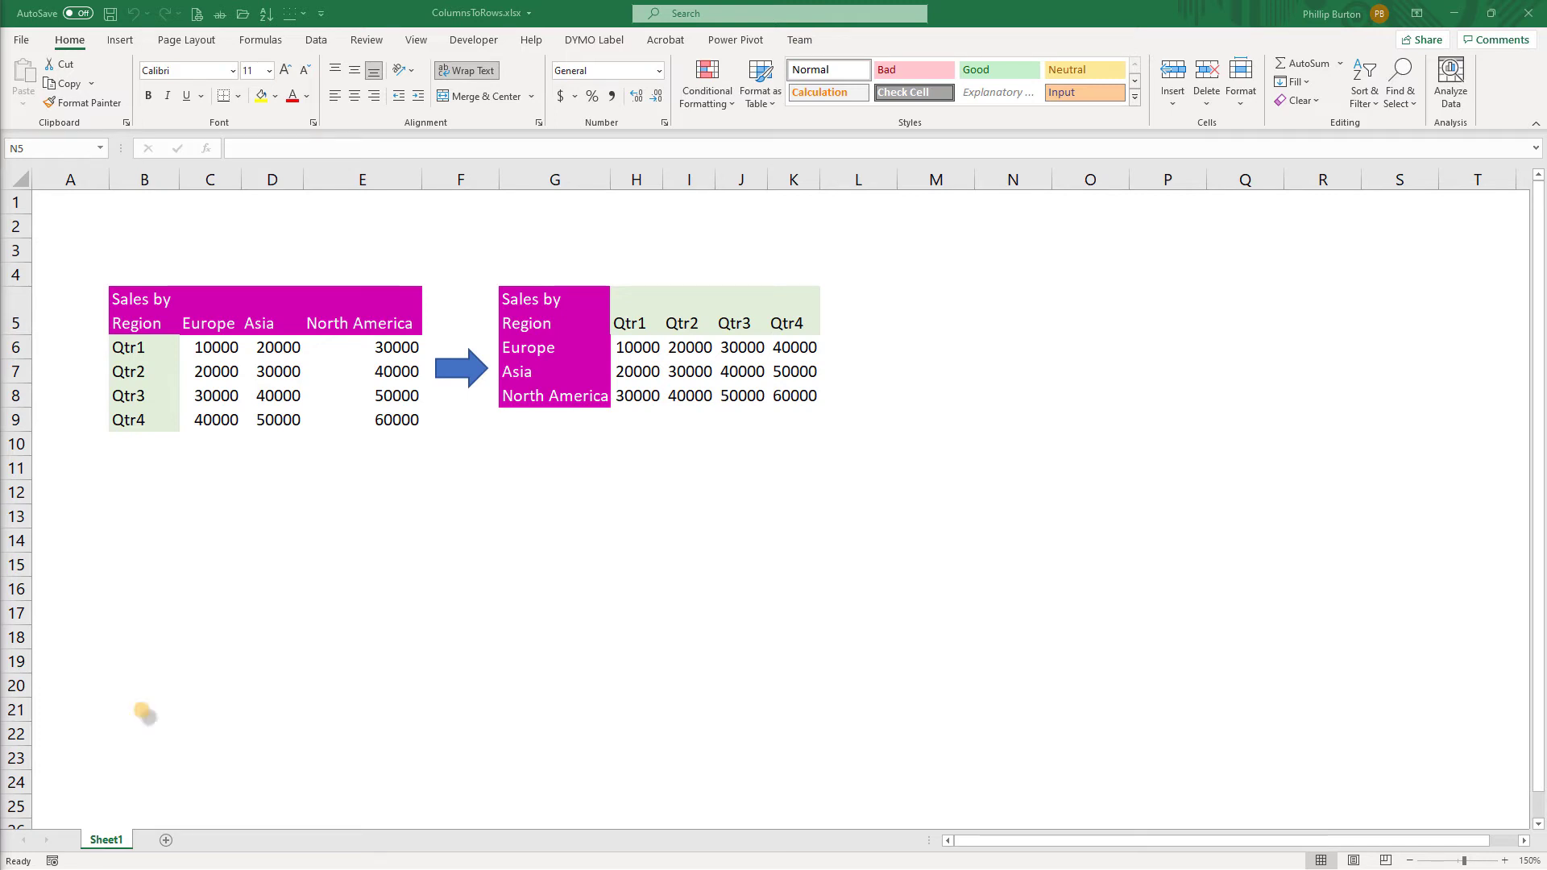
Delete columns F:K, removing the example transposed table and its arrow.
left_click(530, 310)
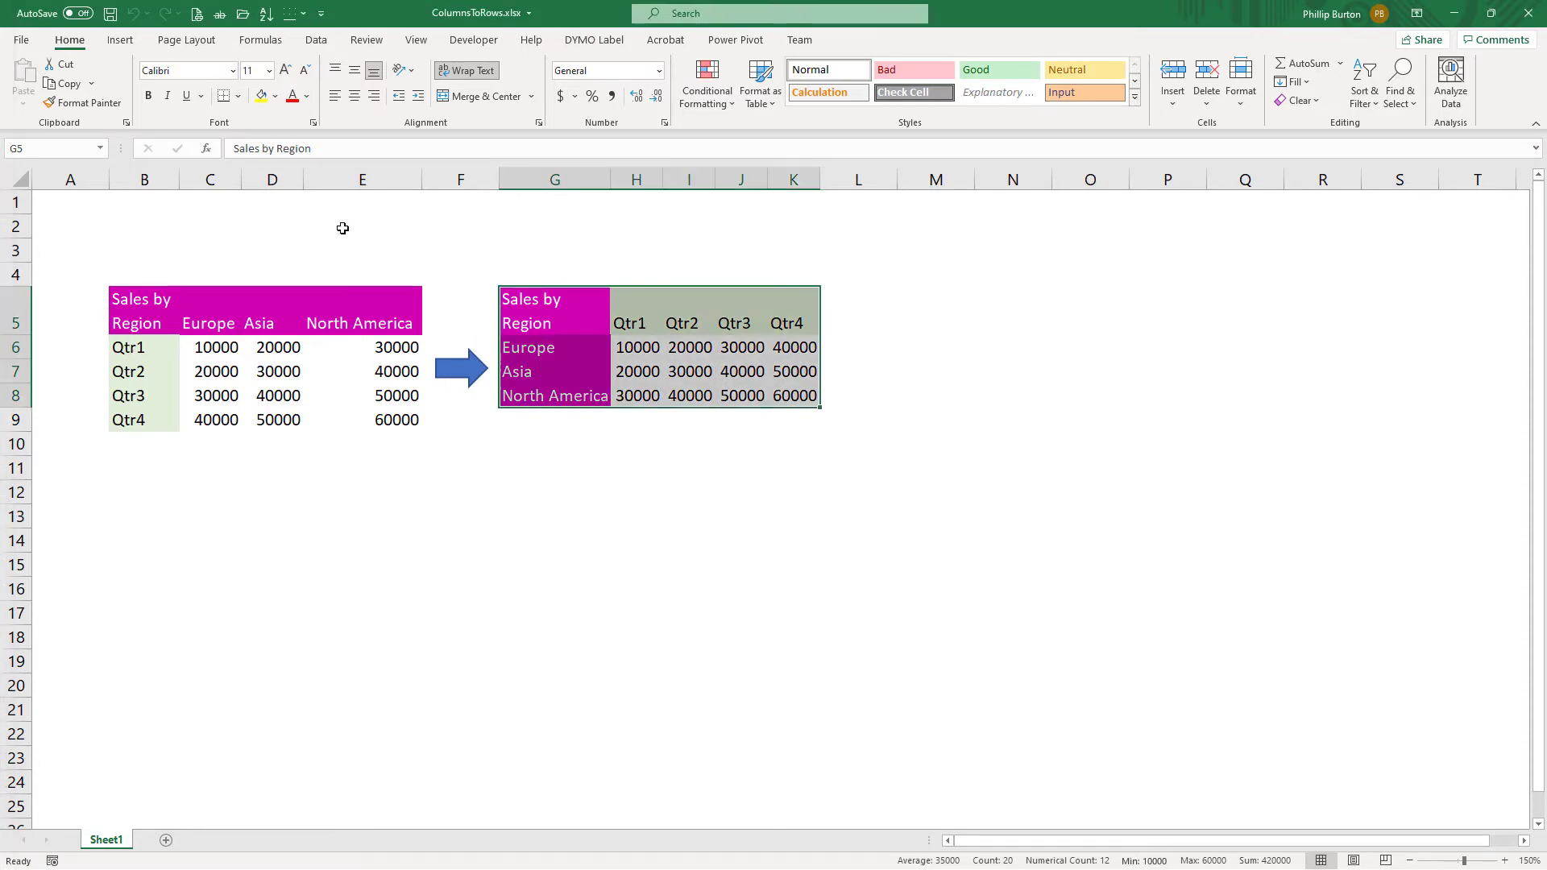
right_click(460, 178)
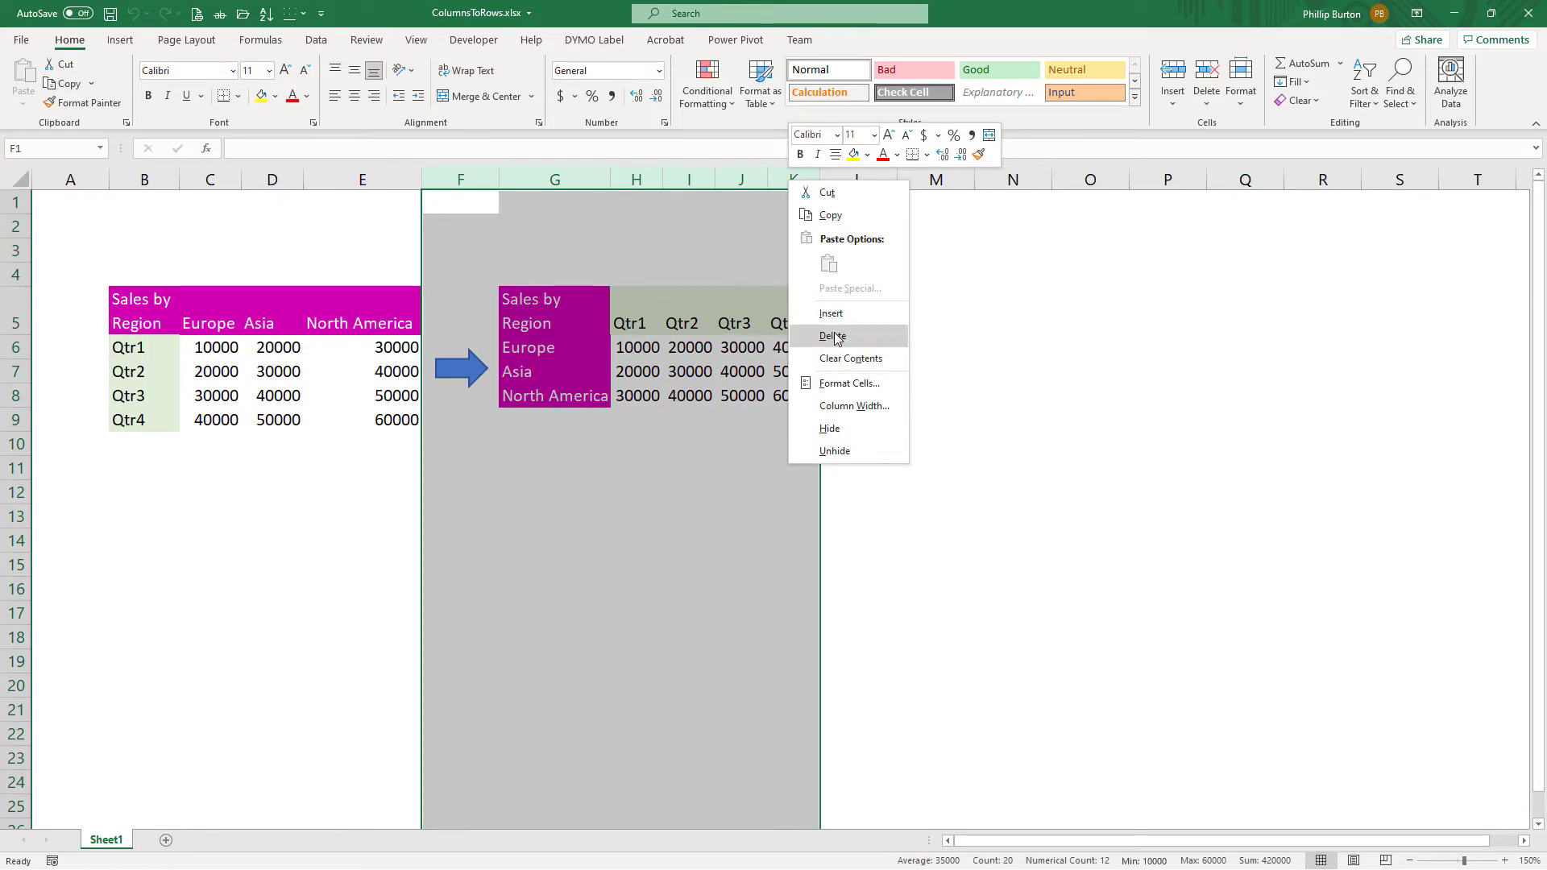
left_click(832, 336)
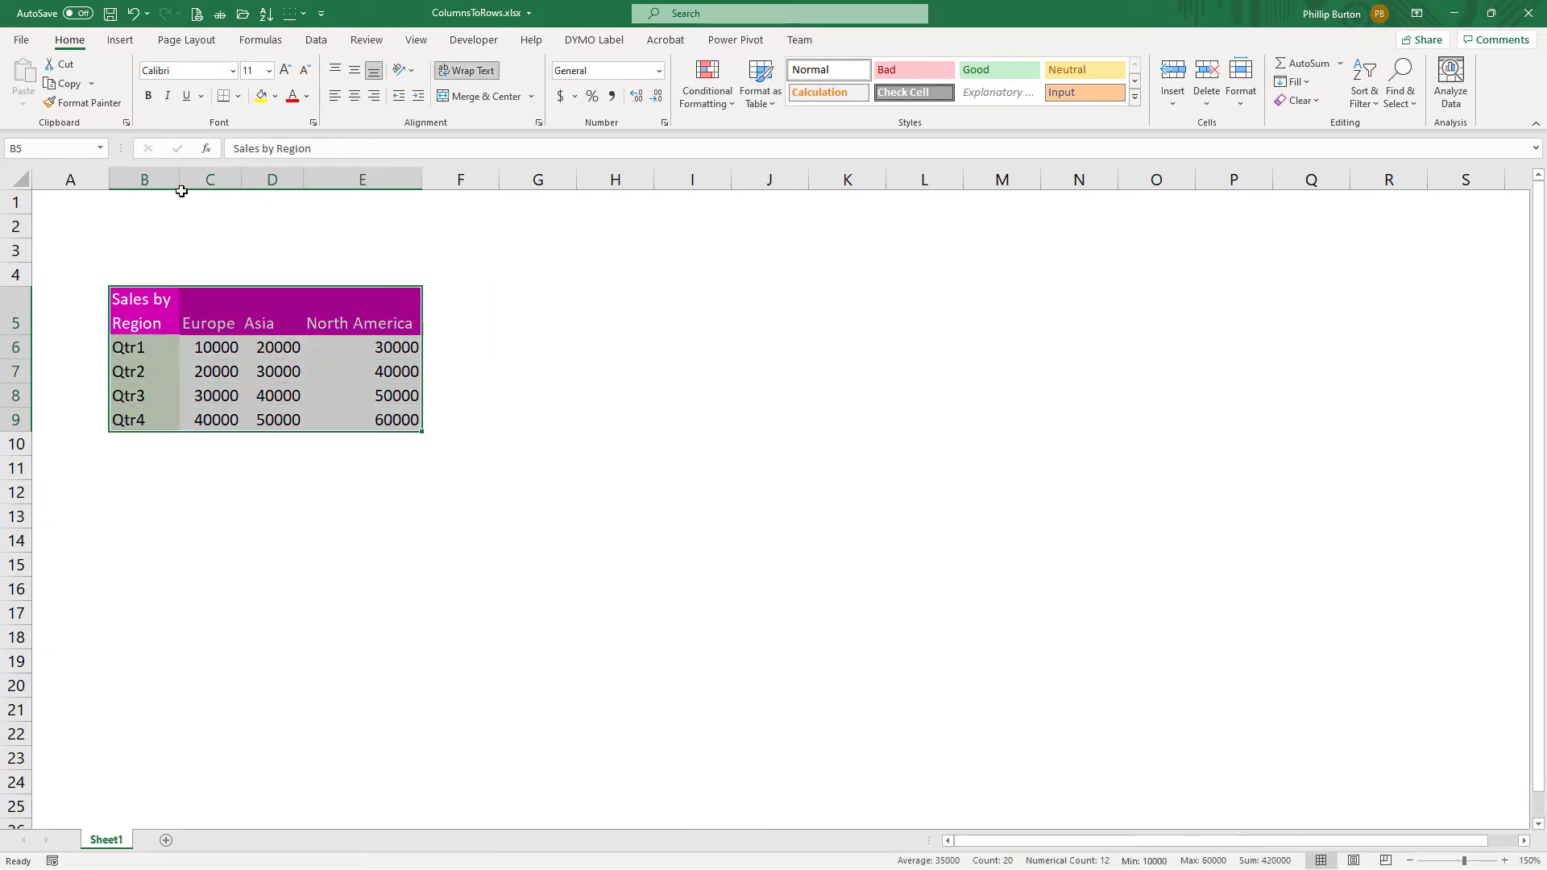
Widen column B, copy the B5:E9 sales table and paste it transposed at B11.
left_click_drag(180, 180, 230, 180)
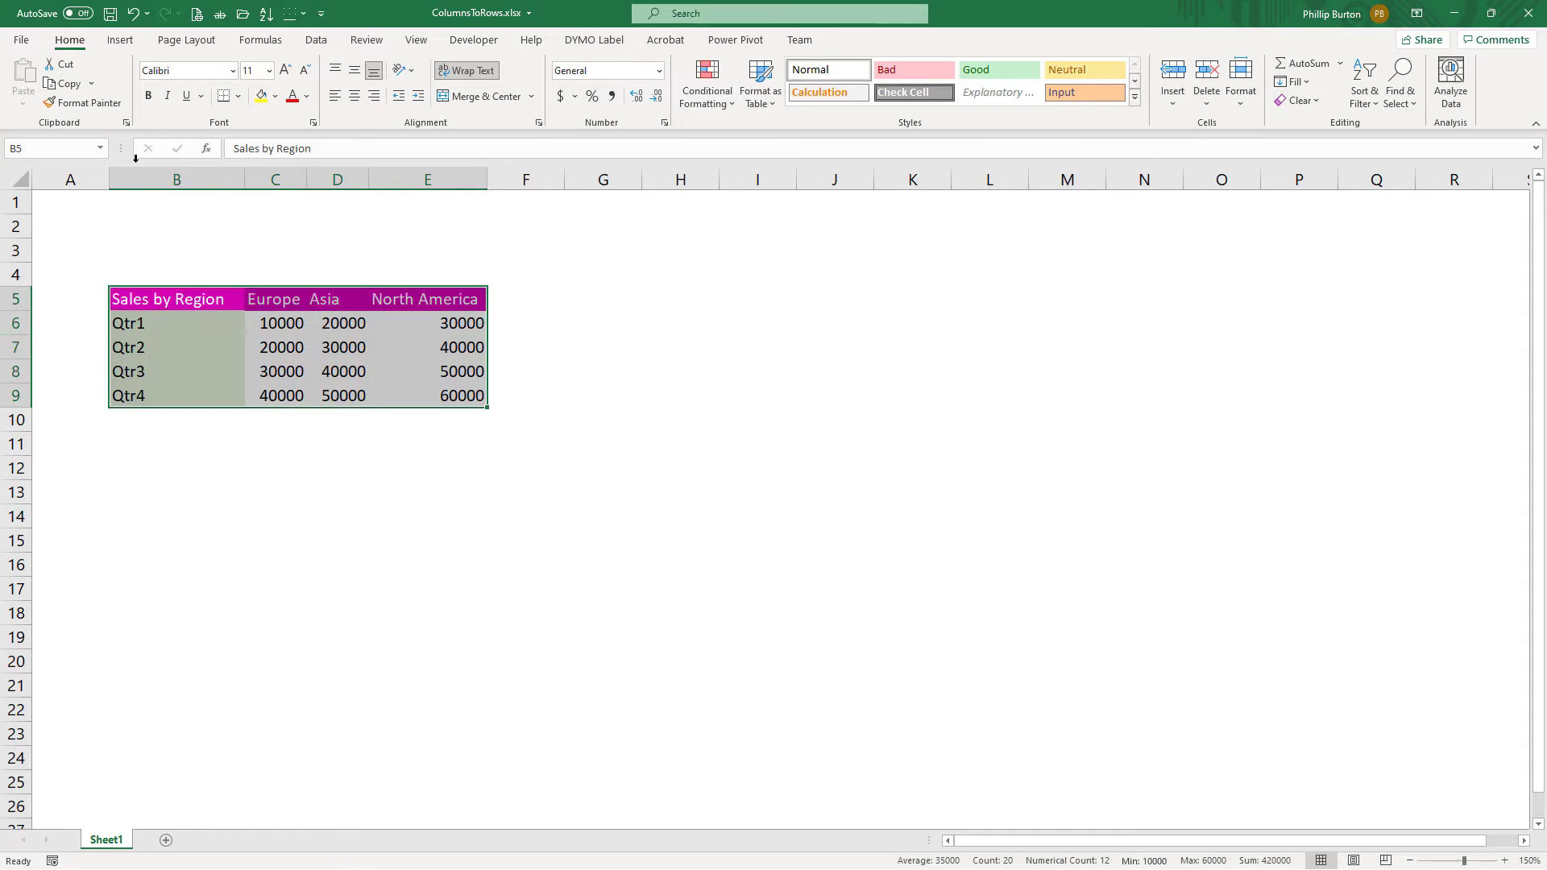
mouse_move(68, 84)
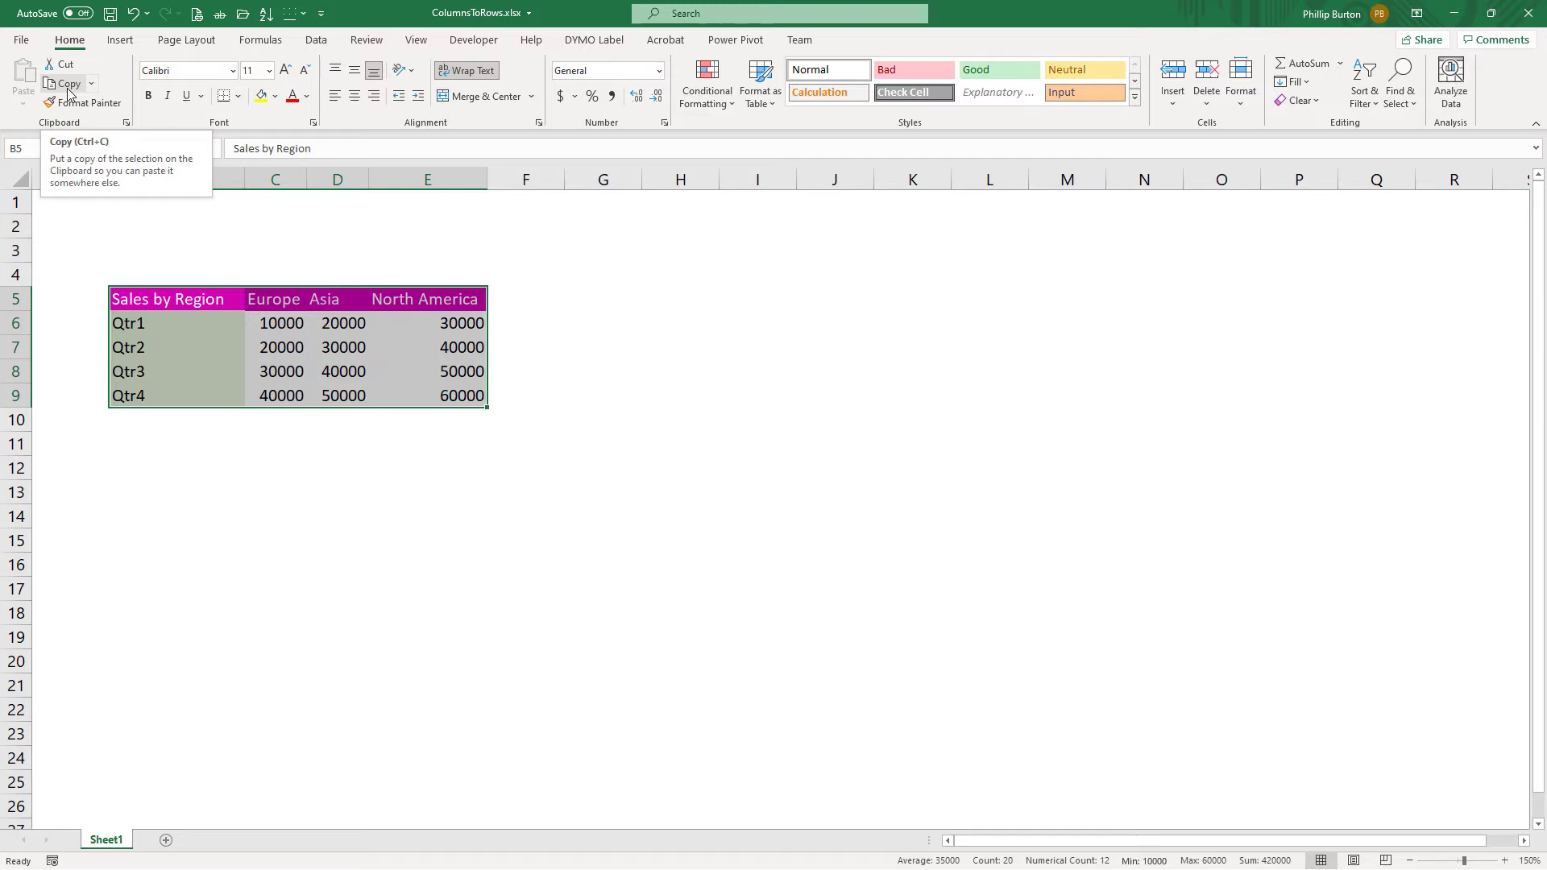
left_click(63, 84)
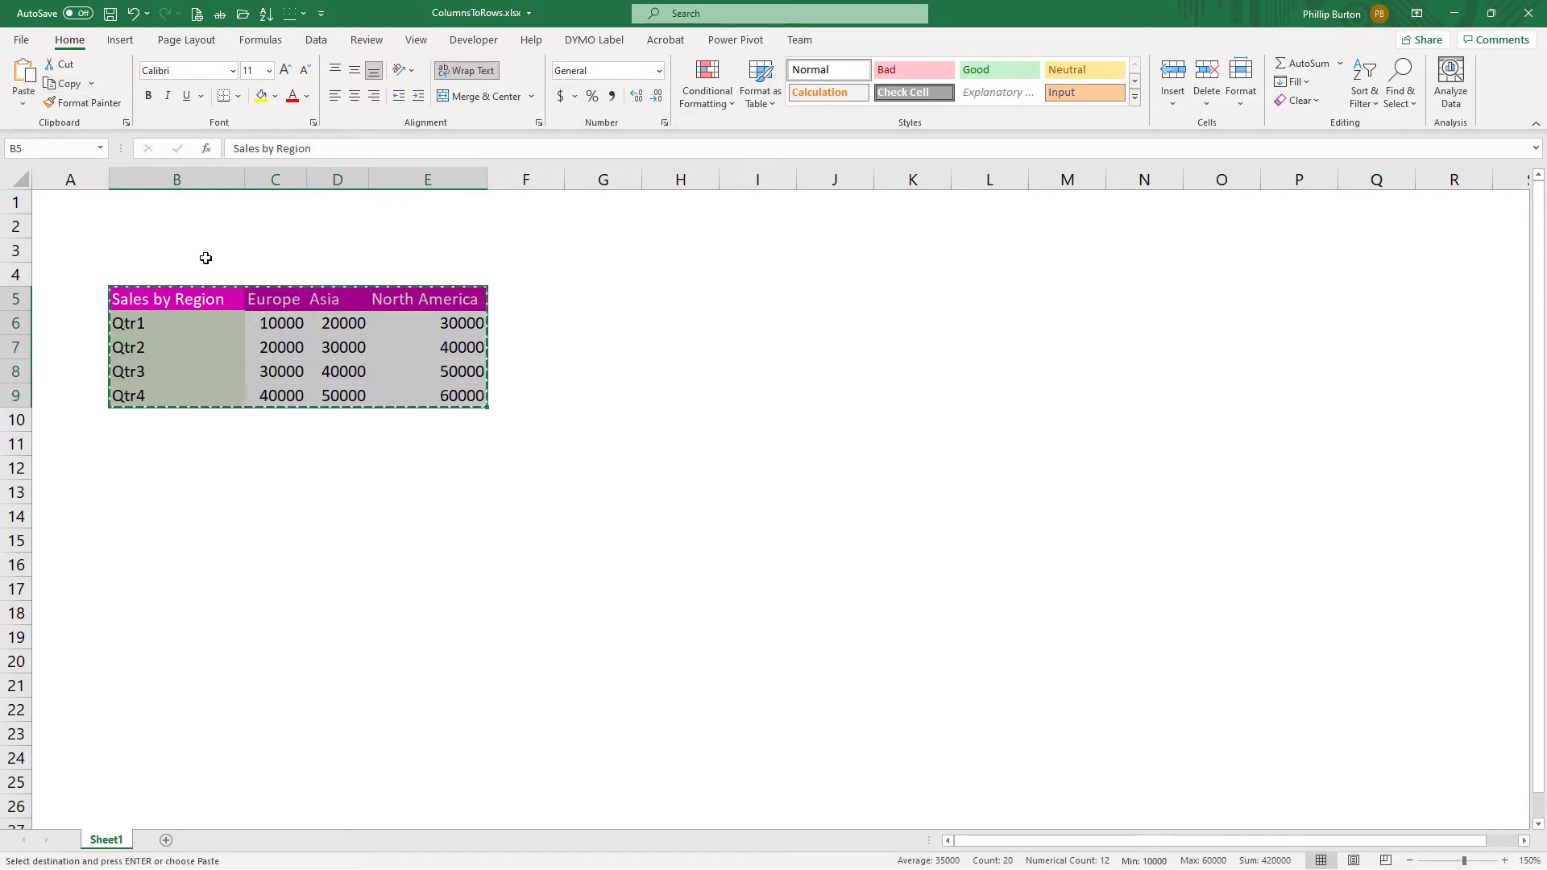
left_click(177, 443)
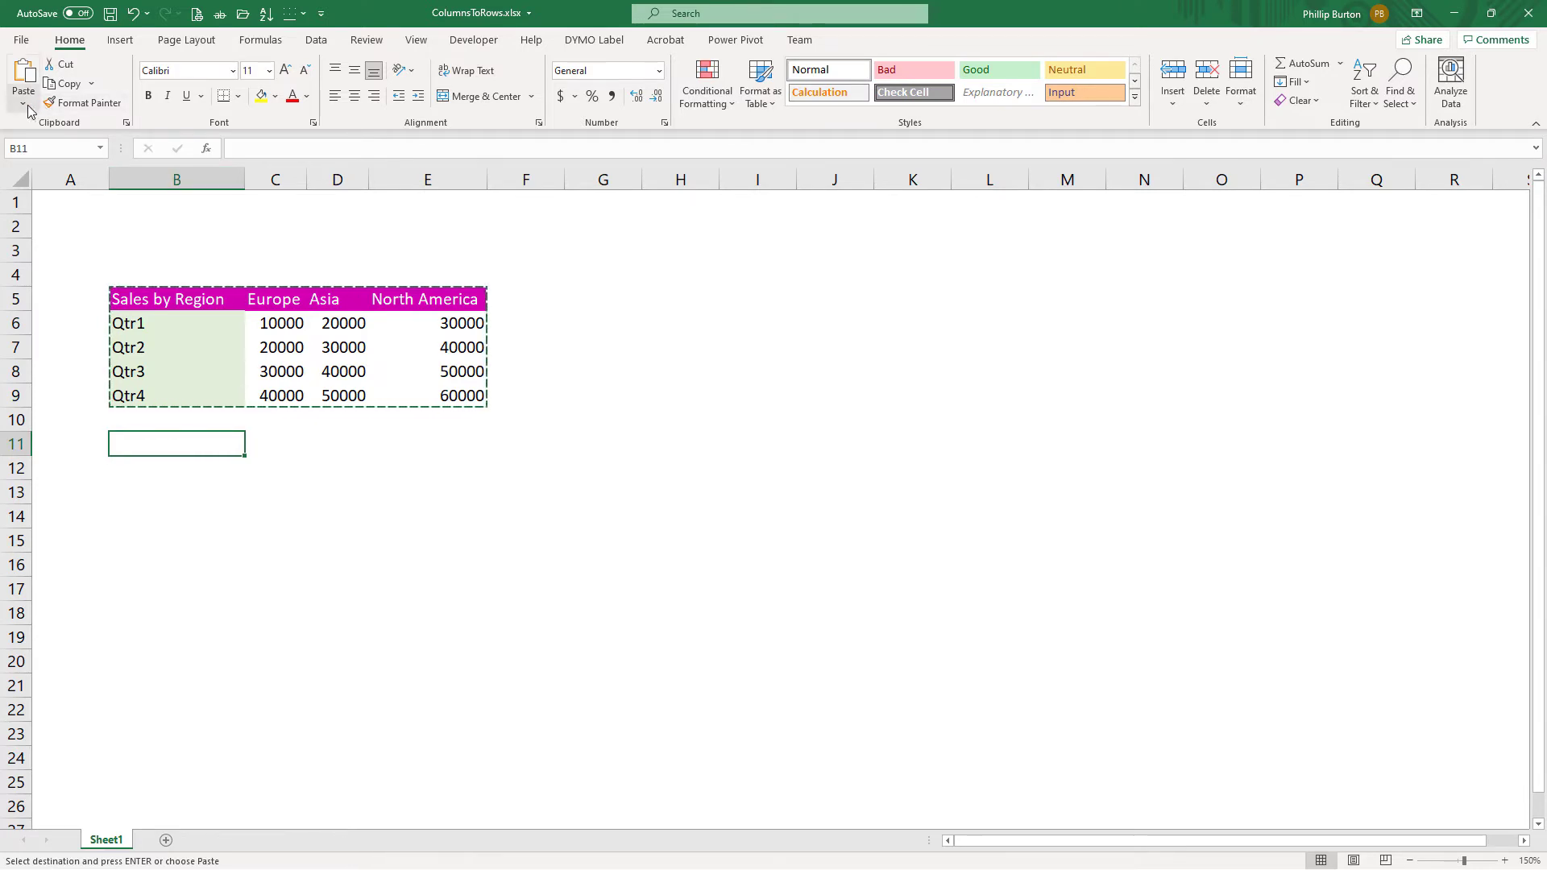
left_click(24, 104)
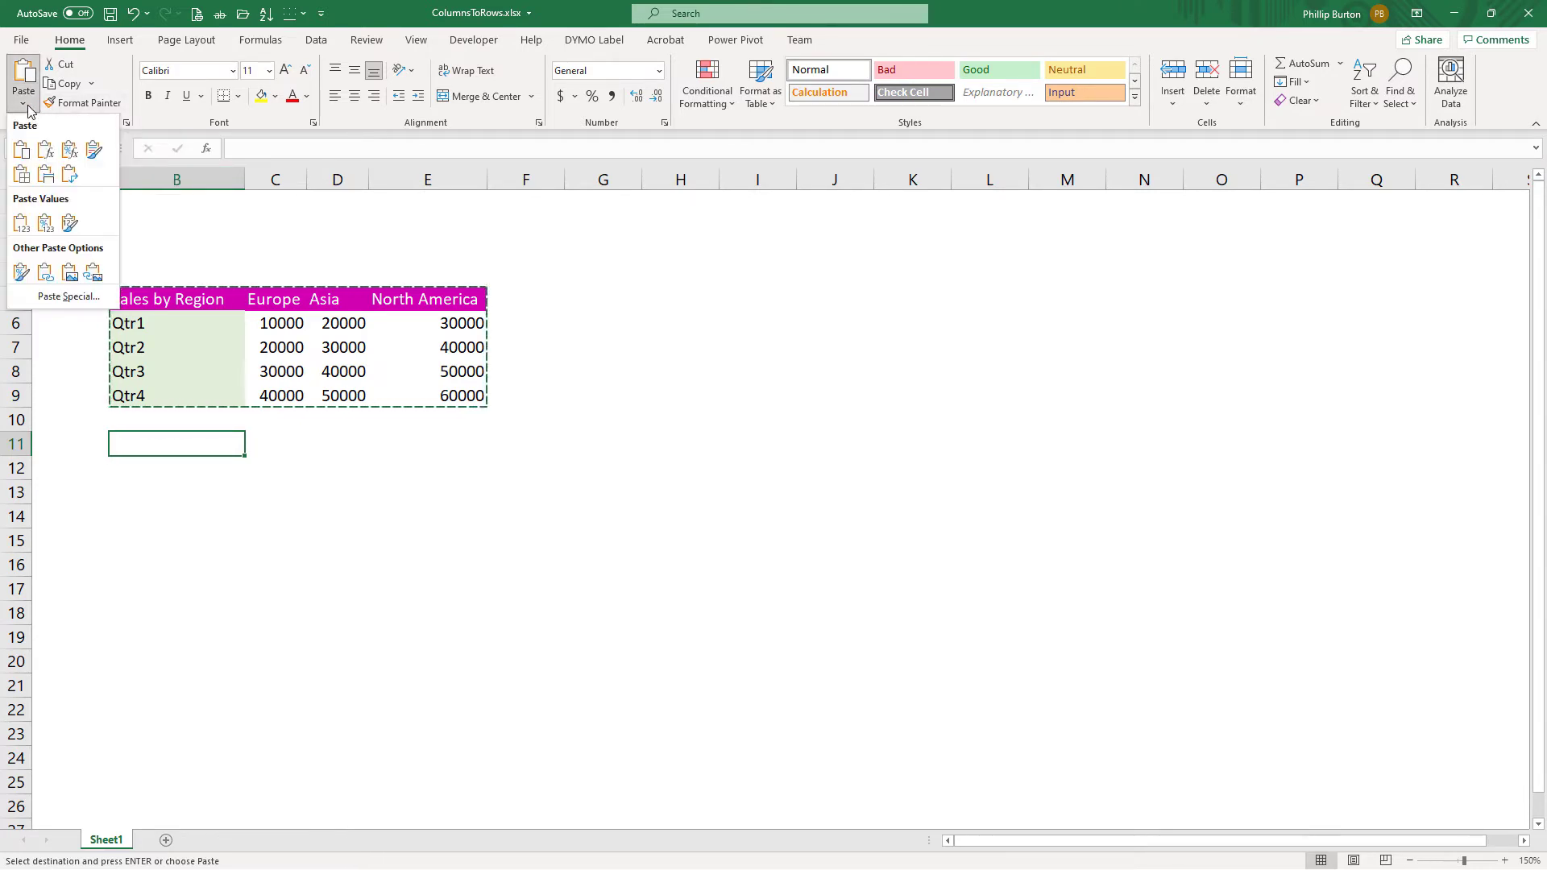
left_click(70, 174)
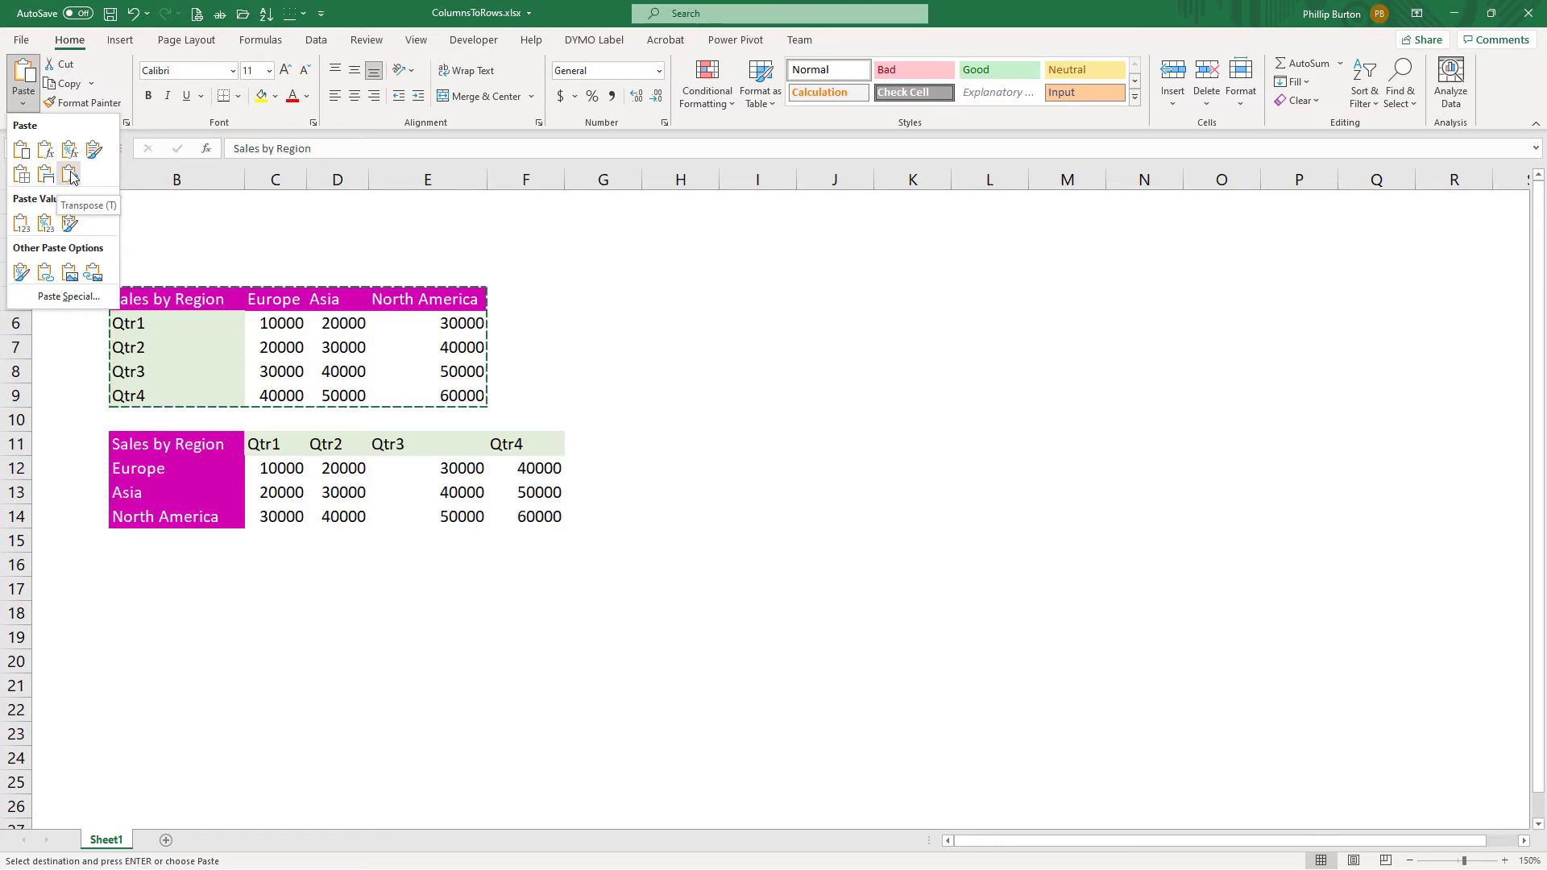
left_click(71, 173)
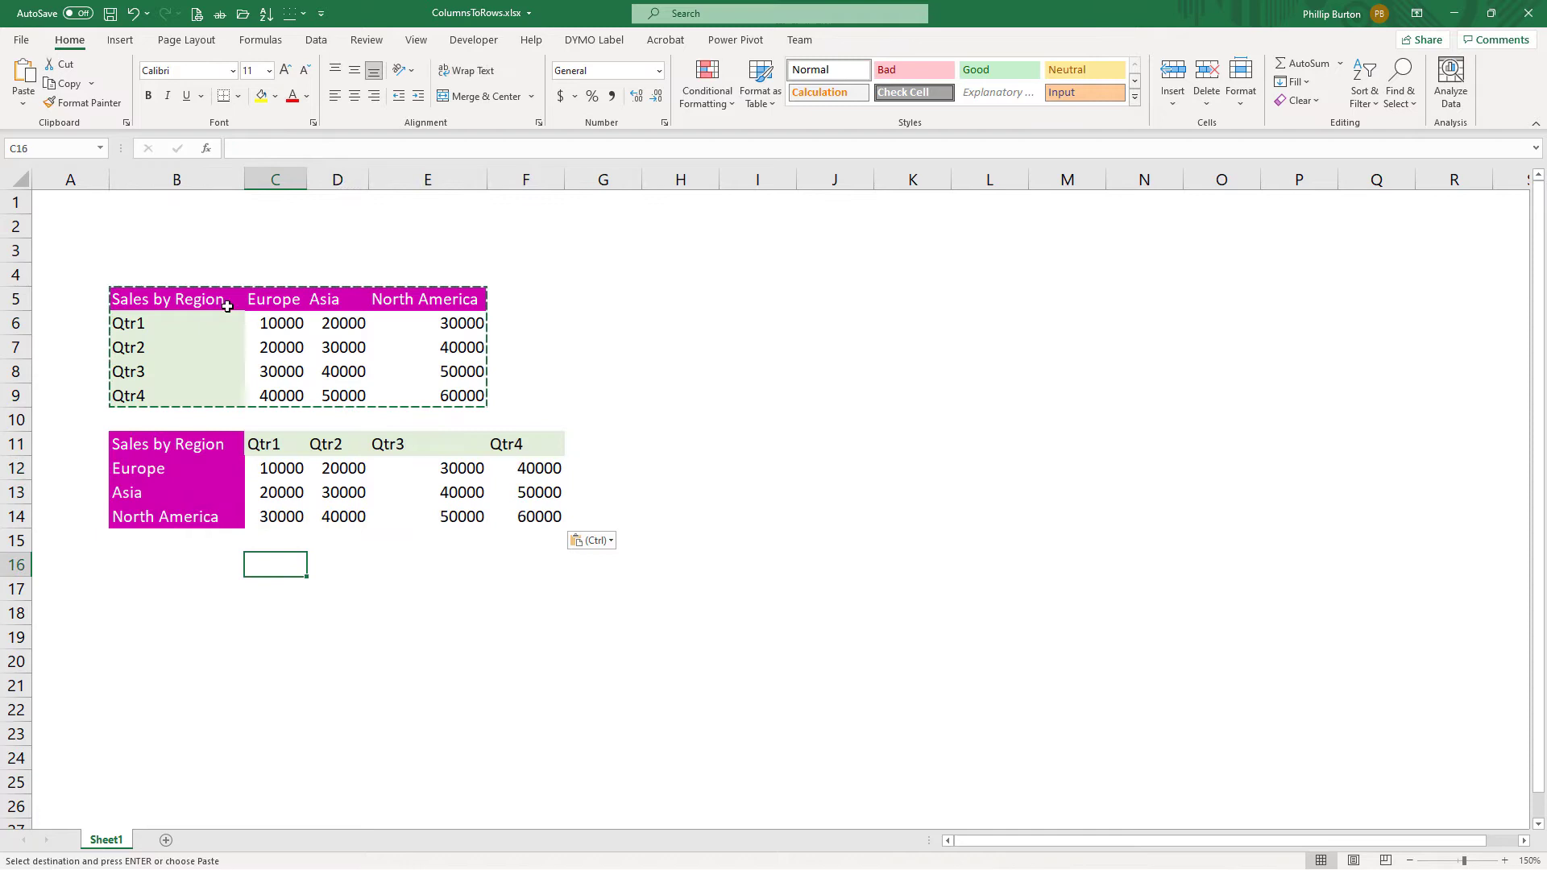
left_click(168, 299)
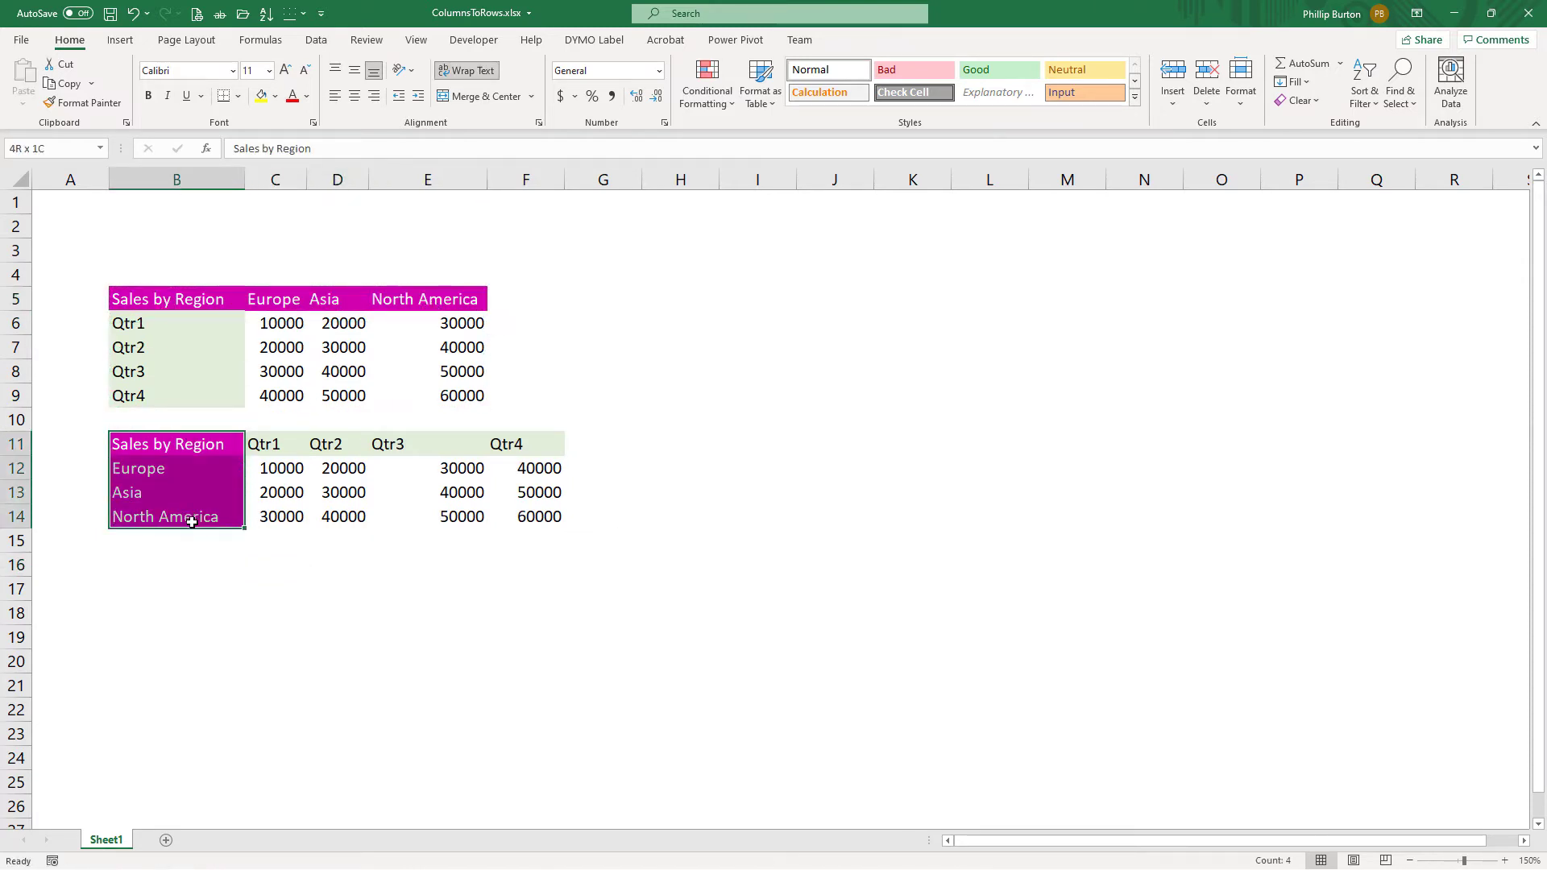
Edit Europe's Qtr1 value in C6, widen column C, and clear the pasted transposed copy.
left_click(176, 443)
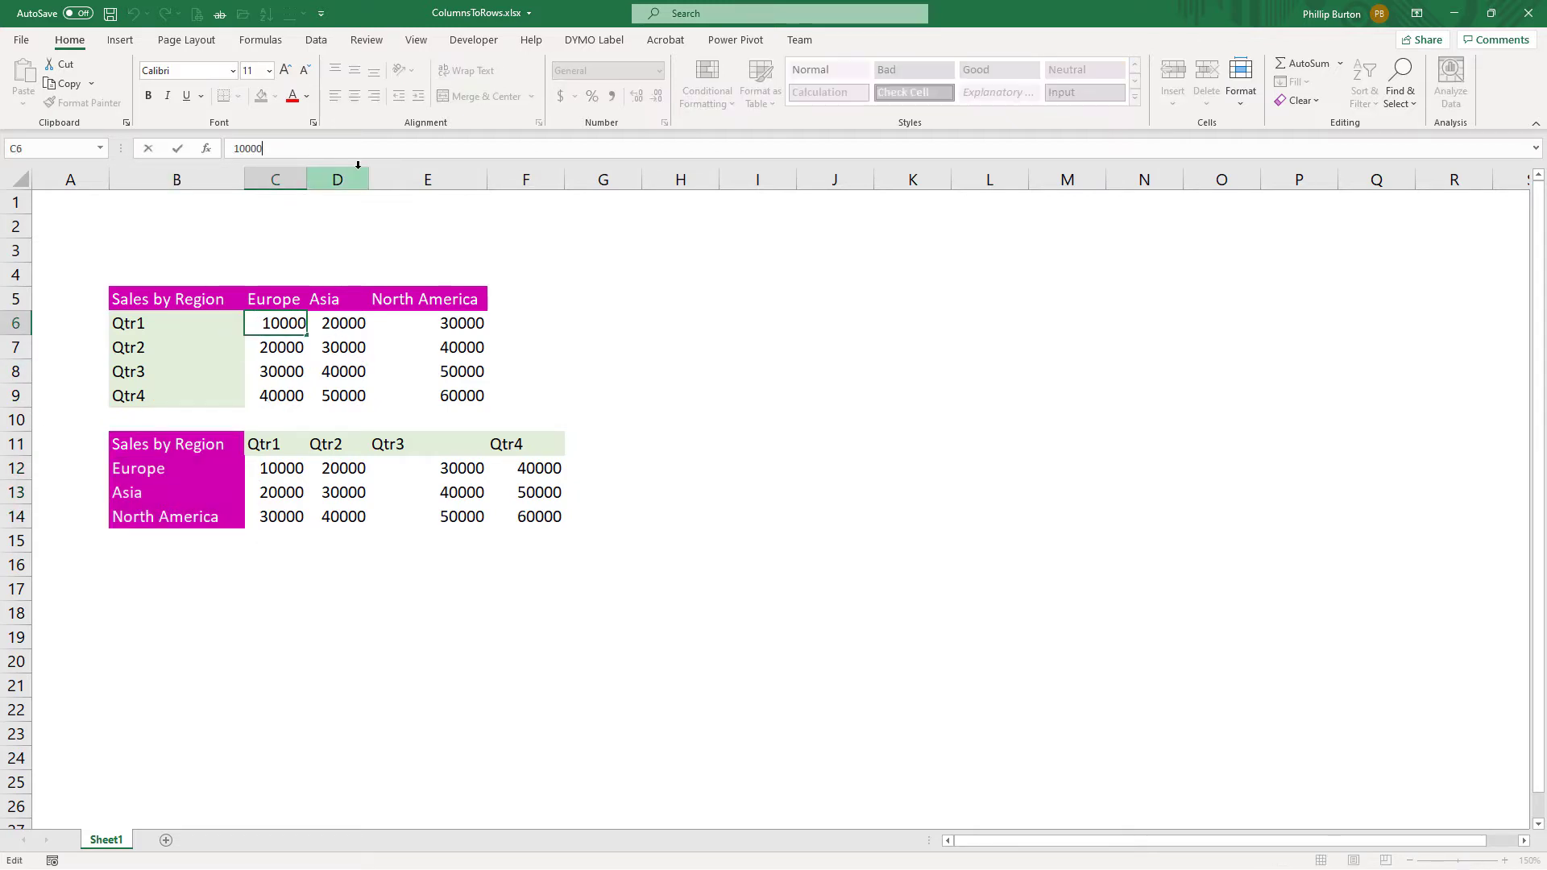
key("Enter")
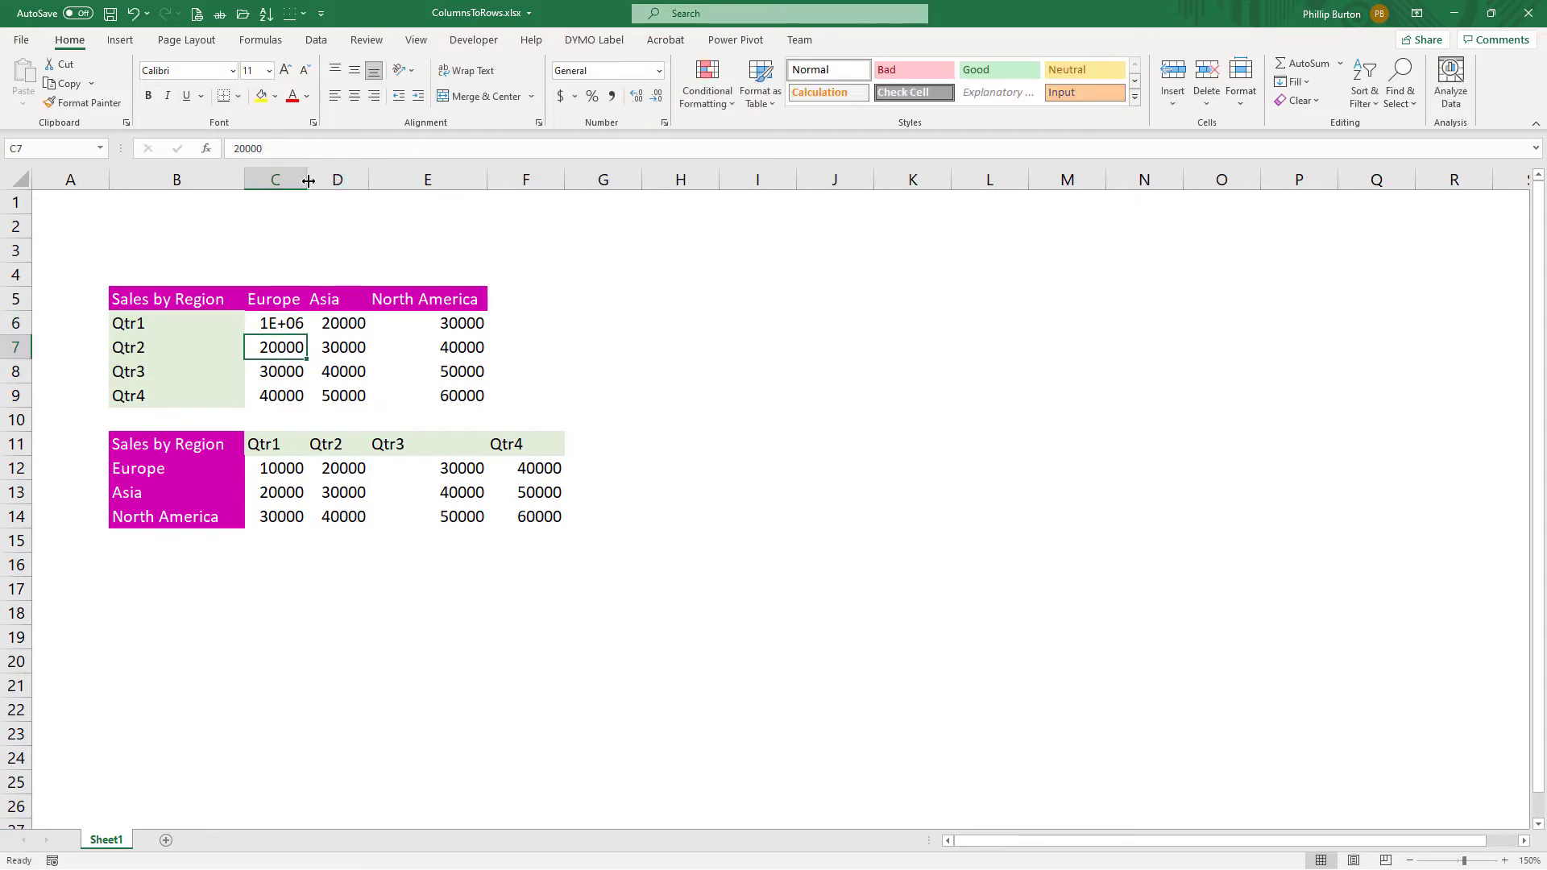
left_click_drag(307, 178, 335, 179)
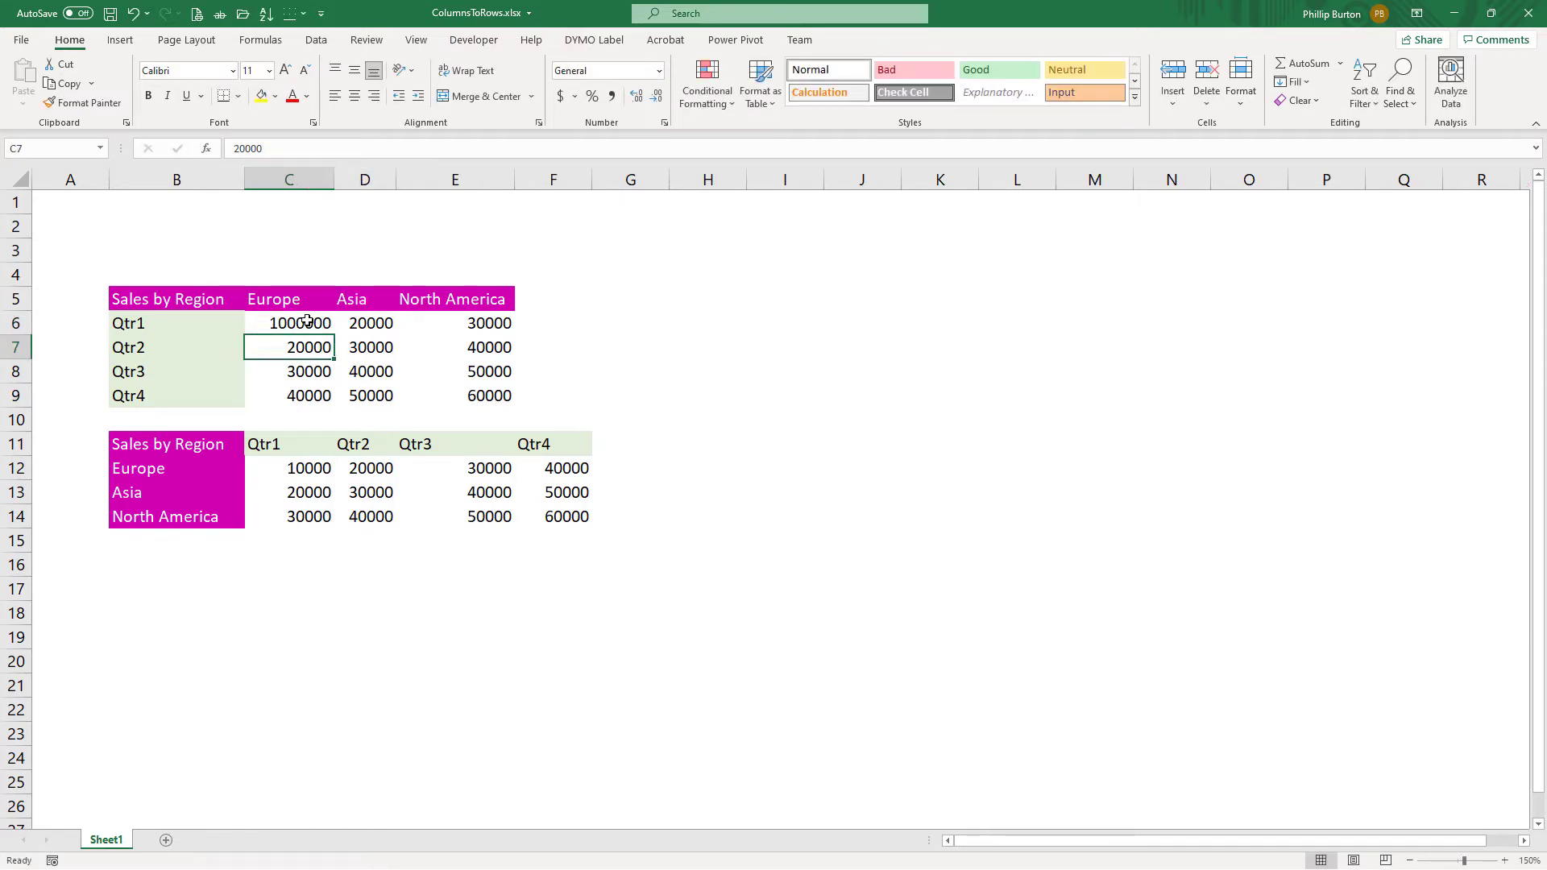
left_click(289, 323)
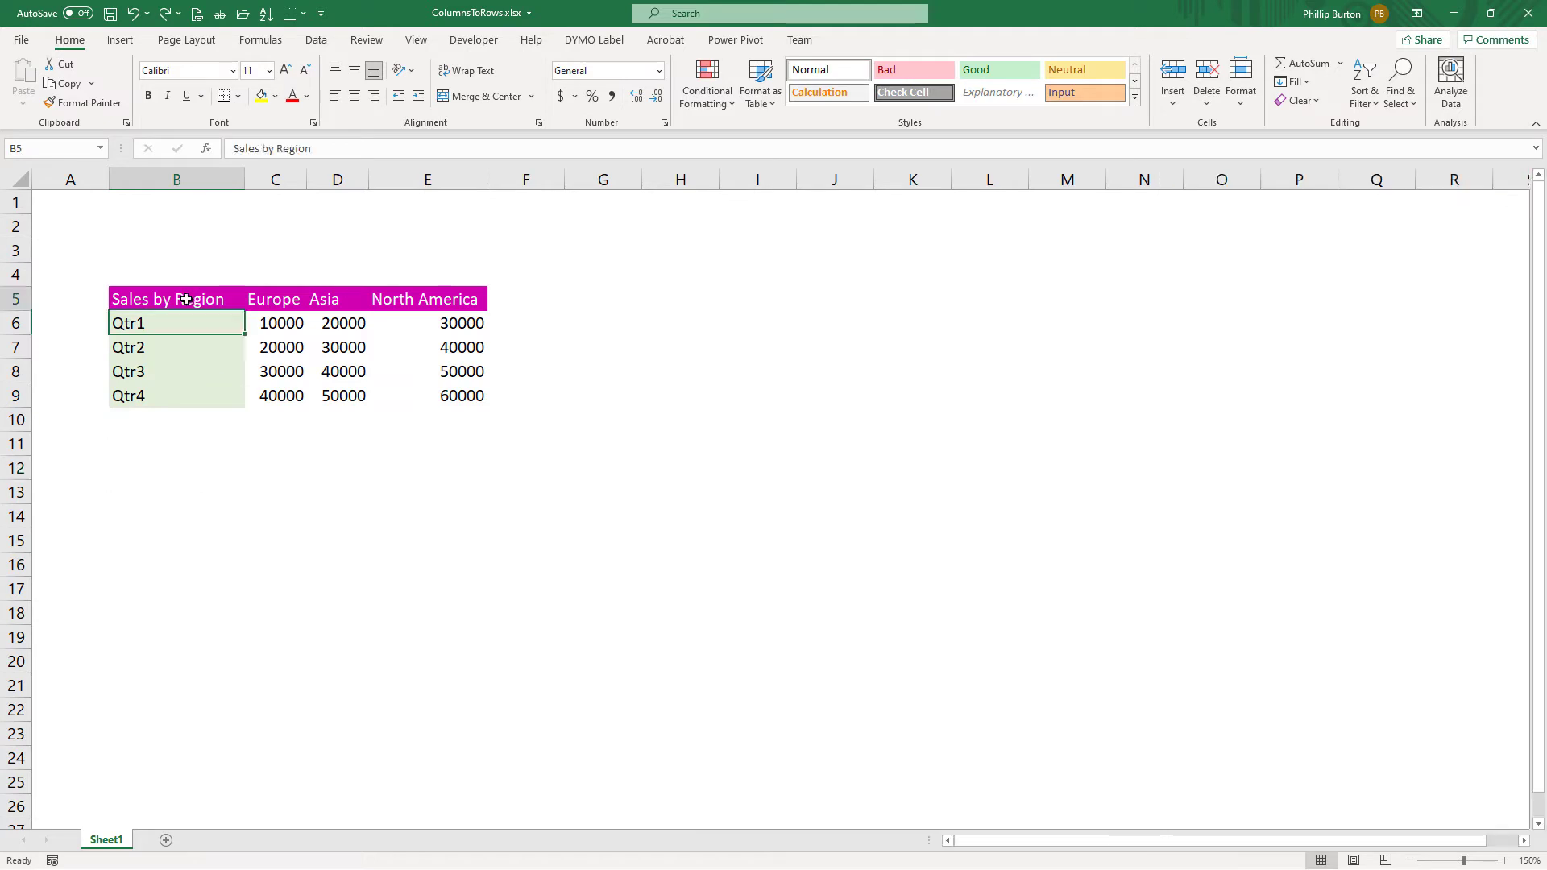
Enter =TRANSPOSE(B5:E9) across B11:F14 so the regions-by-quarters table spills.
left_click_drag(177, 299, 461, 371)
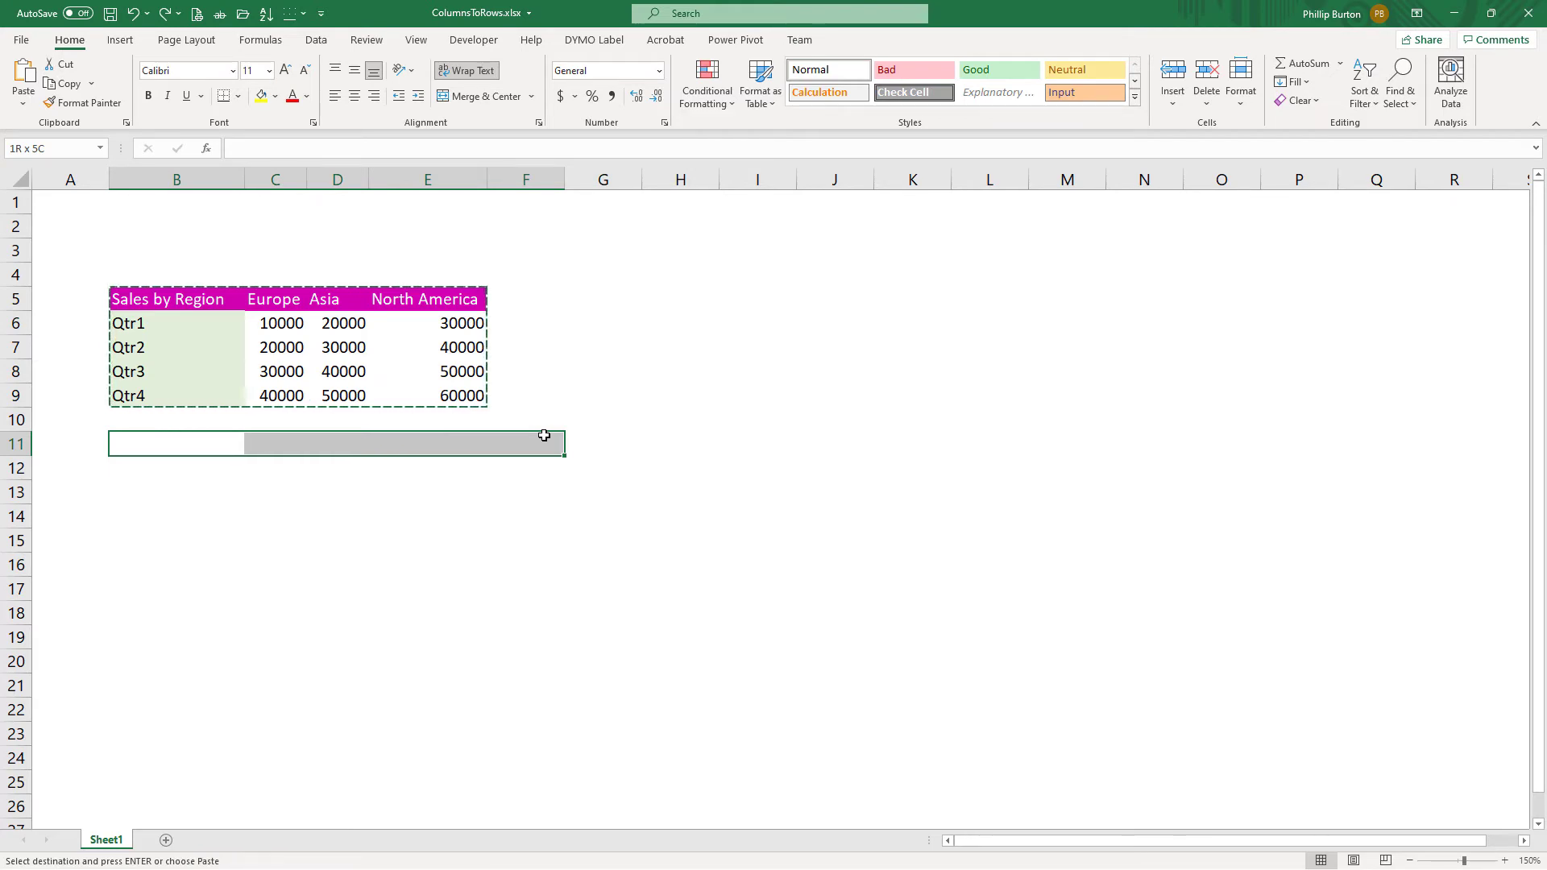
left_click_drag(544, 436, 544, 484)
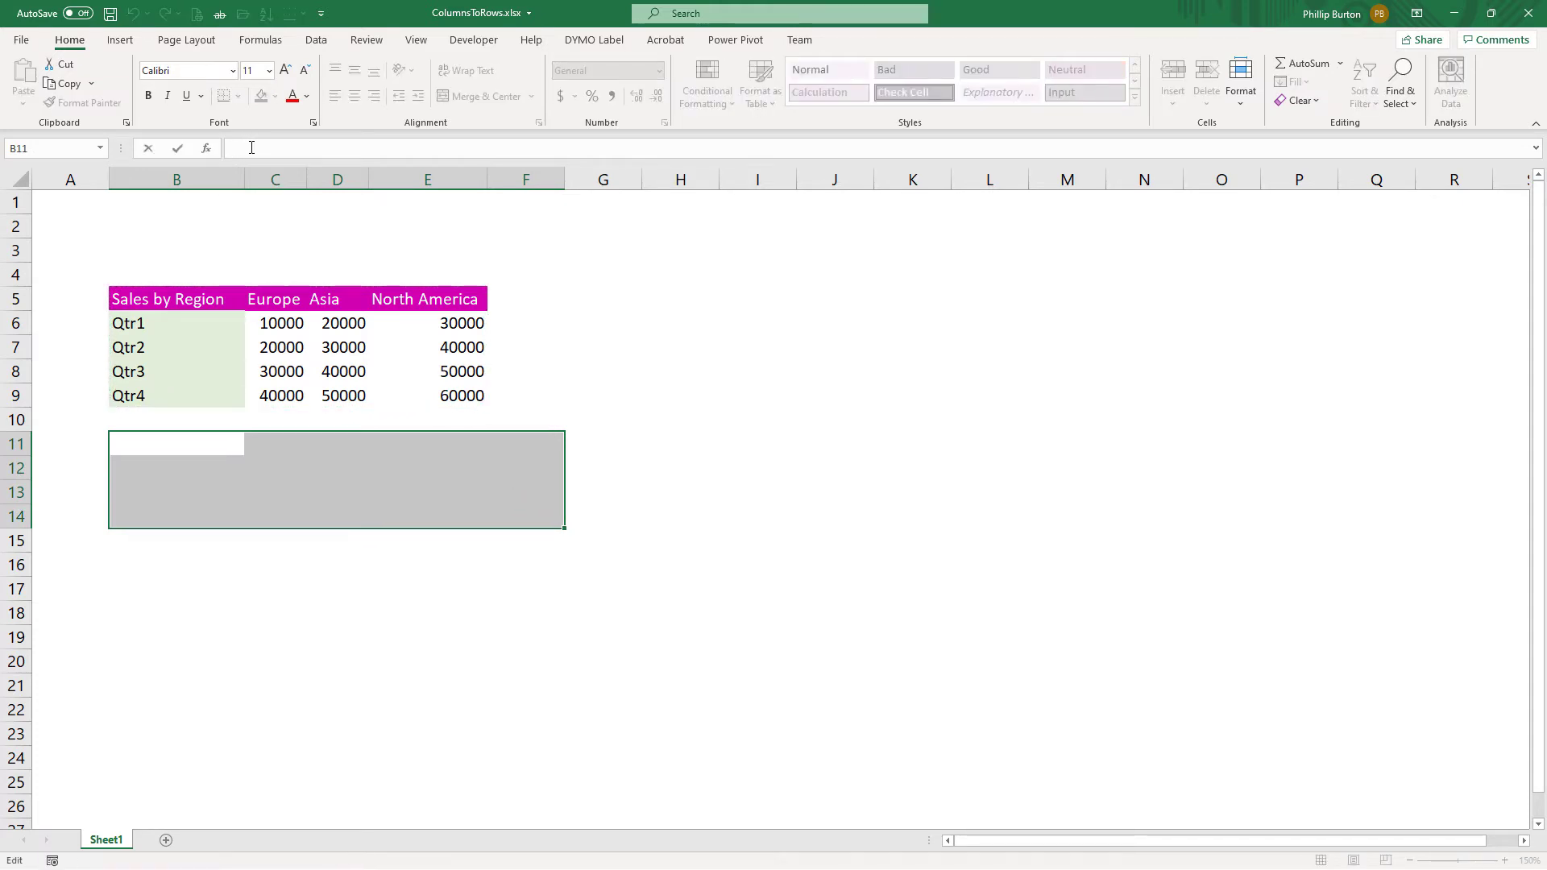
type("=TRANSPOSE(")
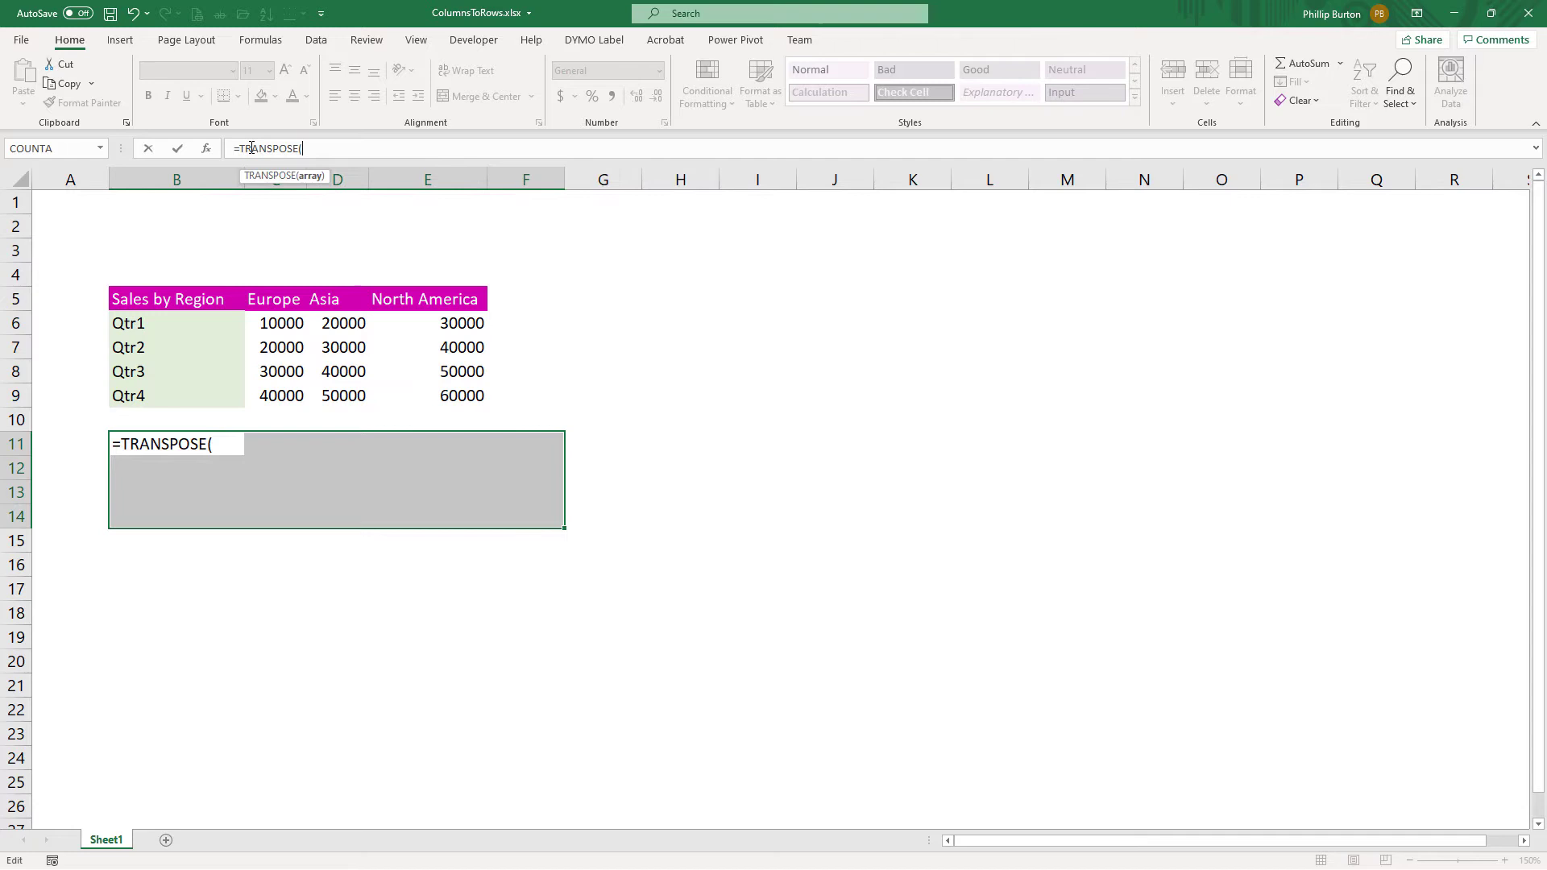
left_click_drag(128, 299, 356, 346)
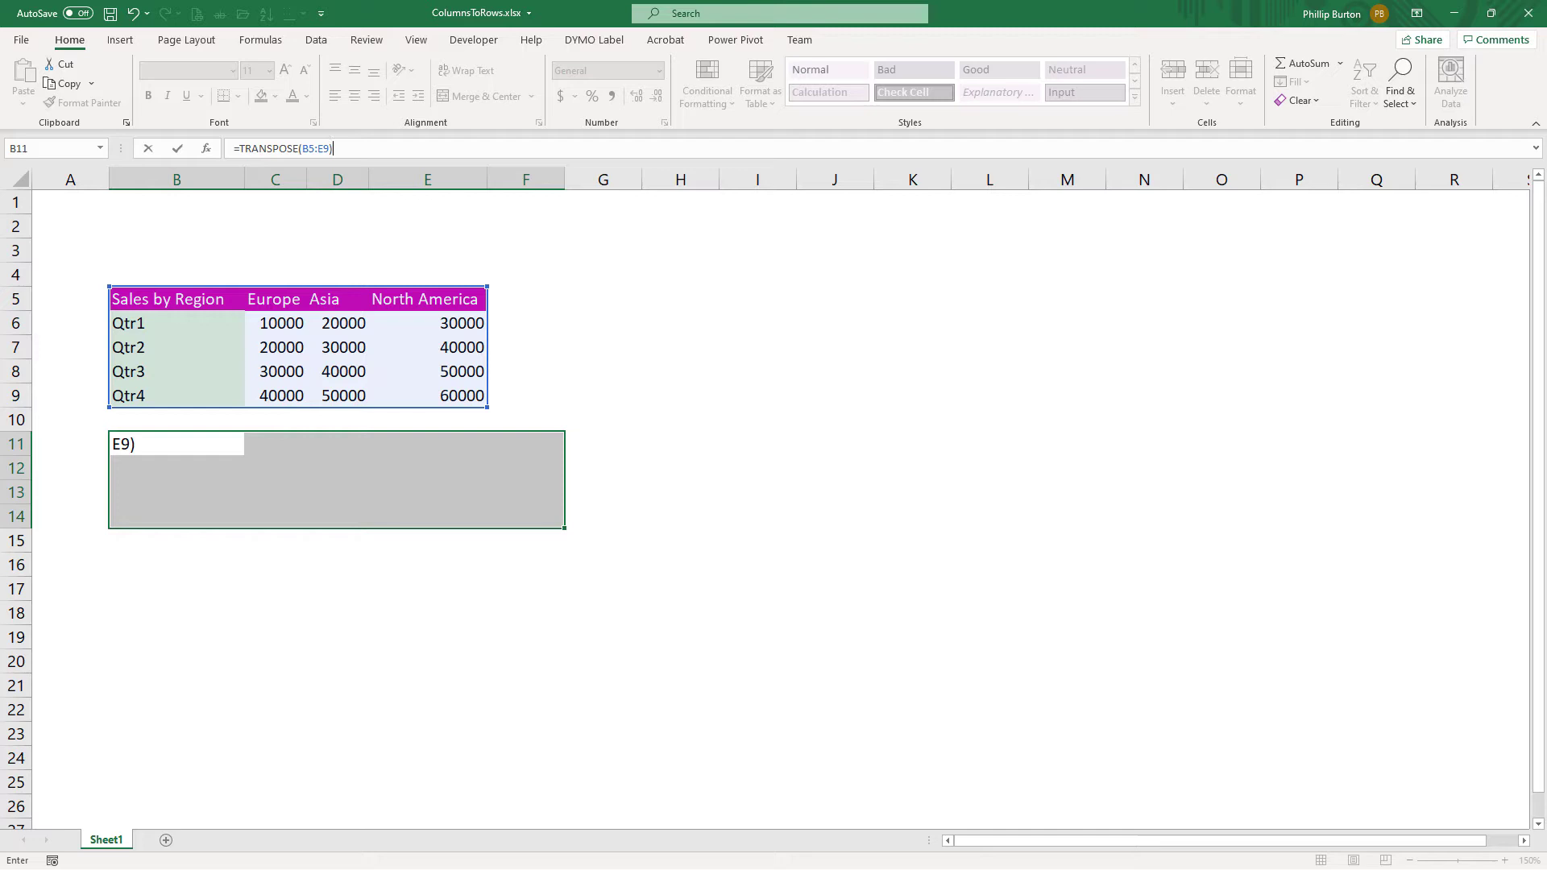
mouse_move(308, 199)
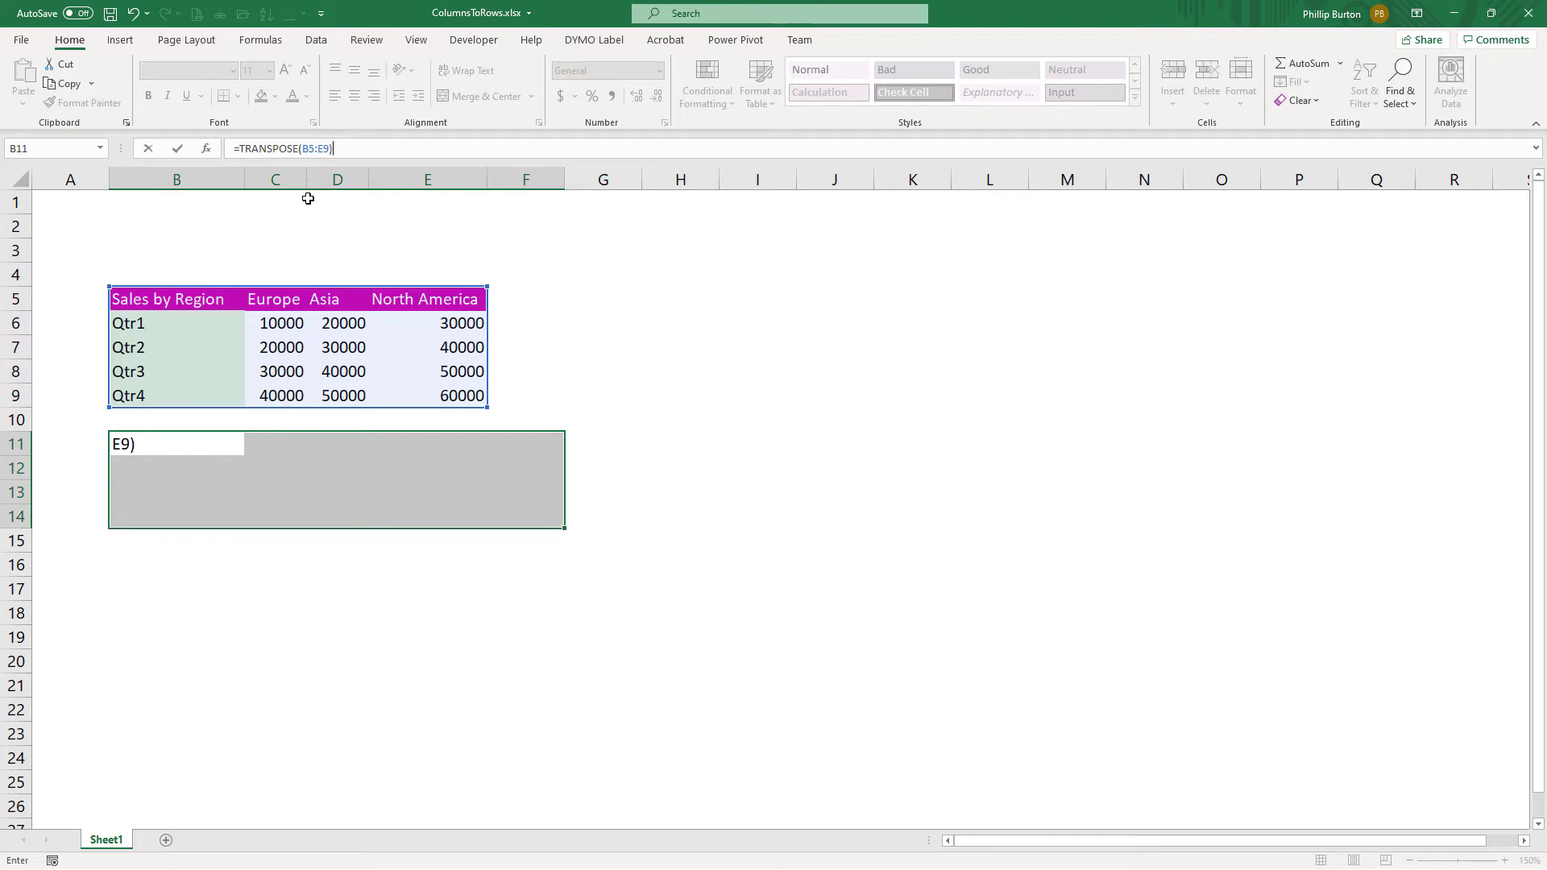
left_click(354, 148)
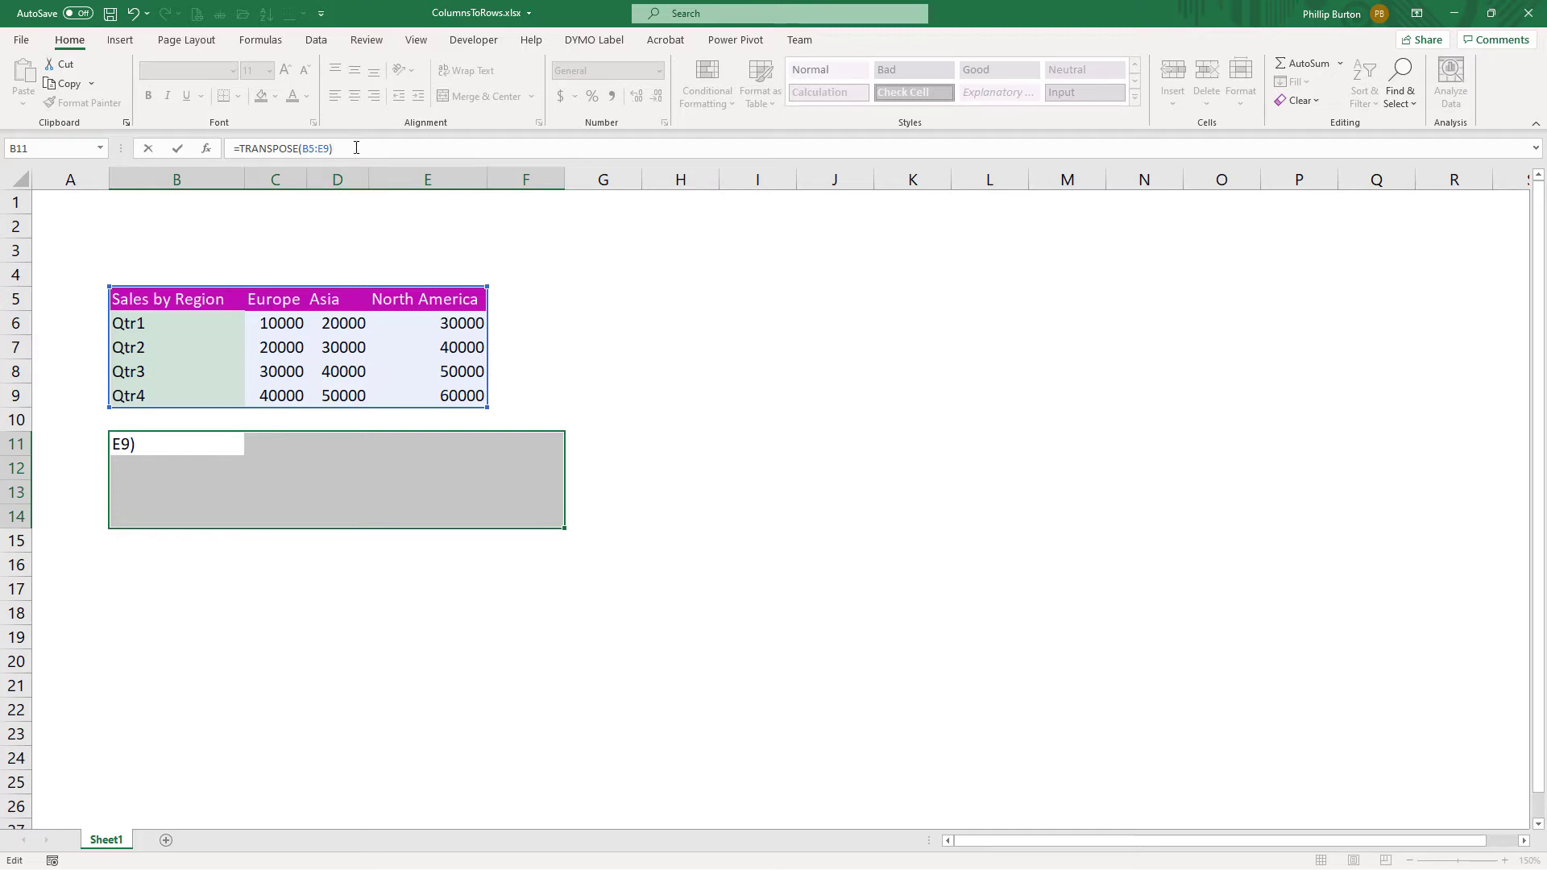
key("Enter")
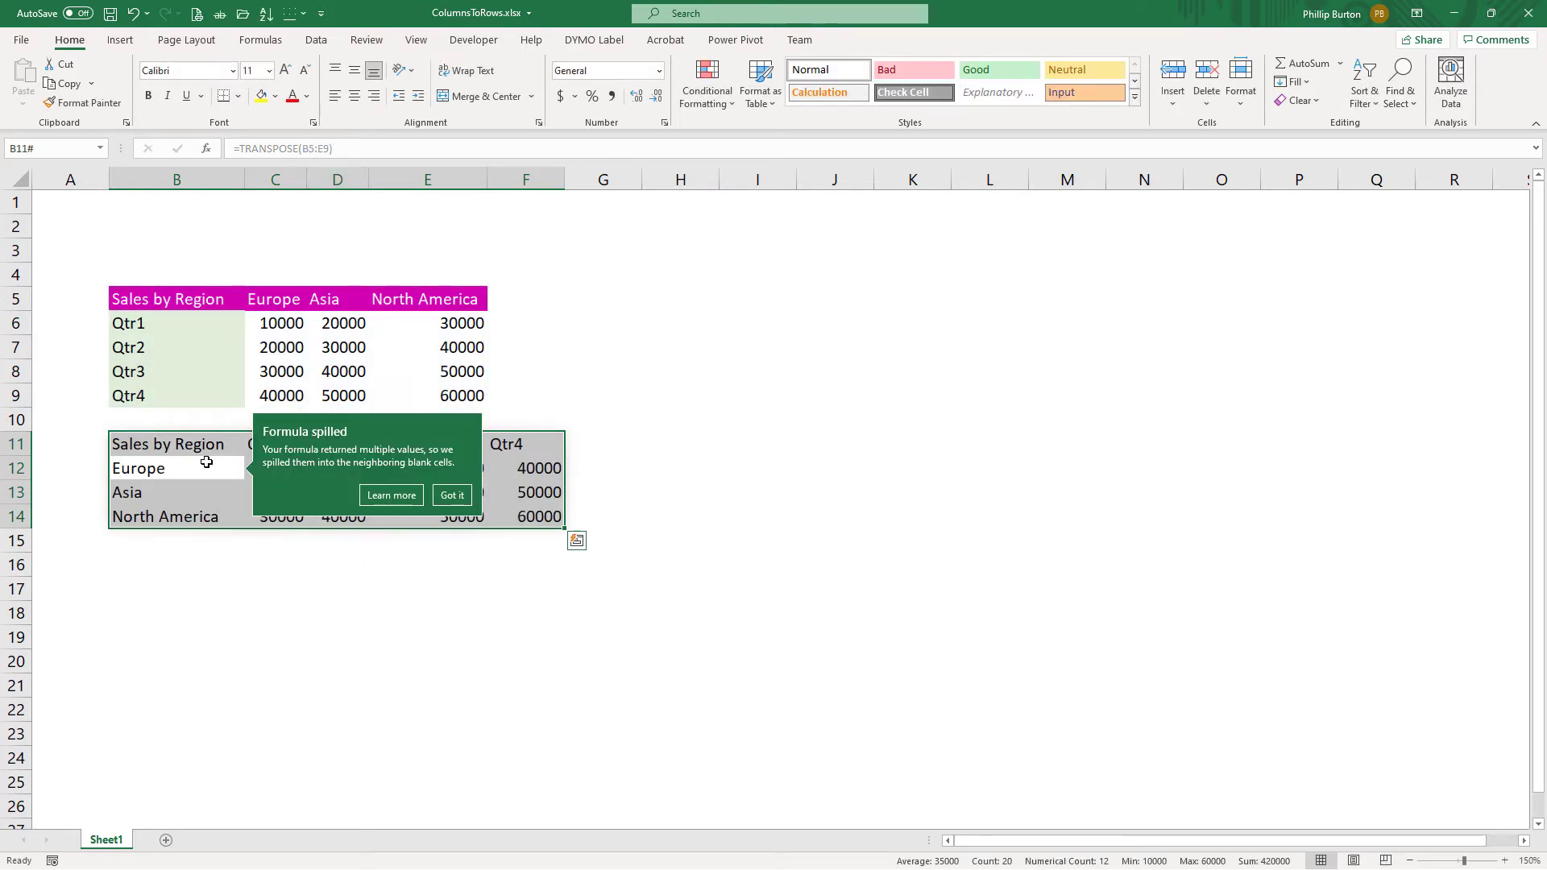
Inspect the spilled TRANSPOSE values and formula, then select rows 11–14 for removal.
left_click(451, 495)
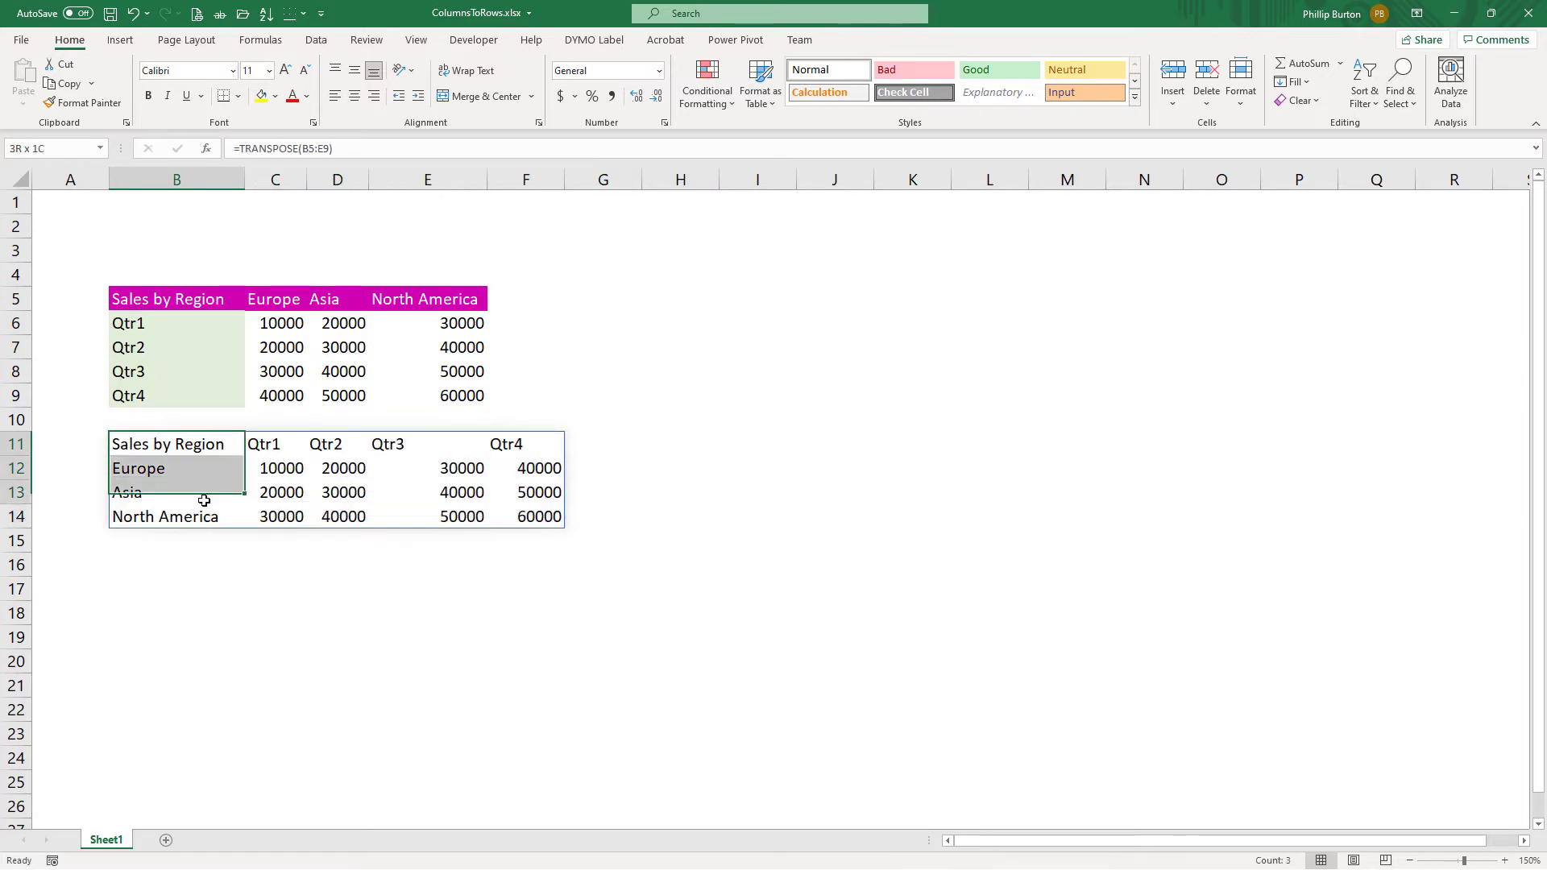
left_click(336, 468)
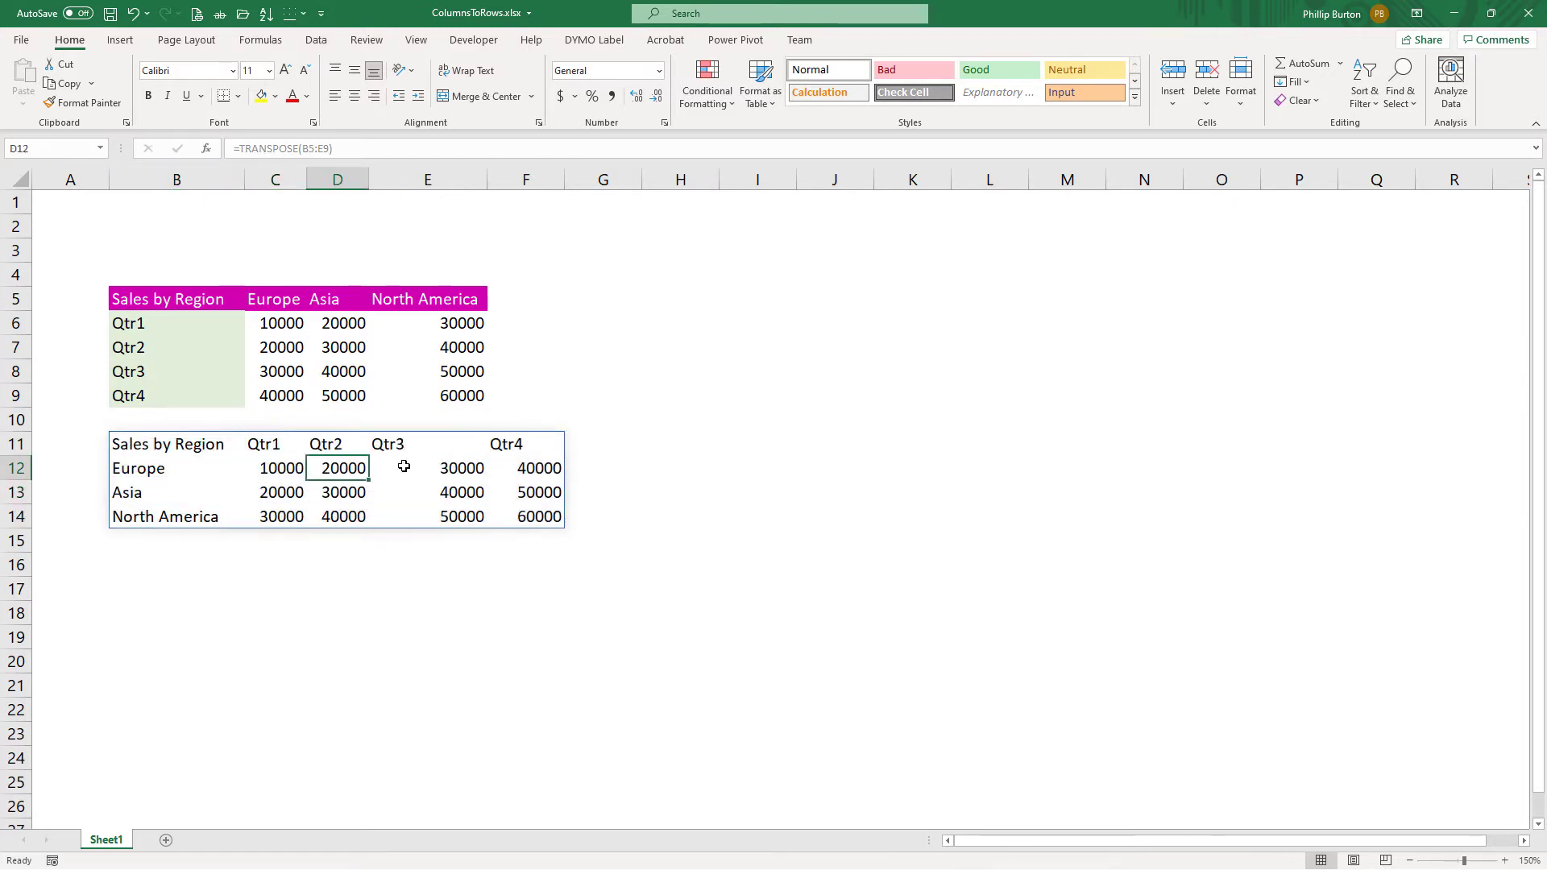
left_click(167, 444)
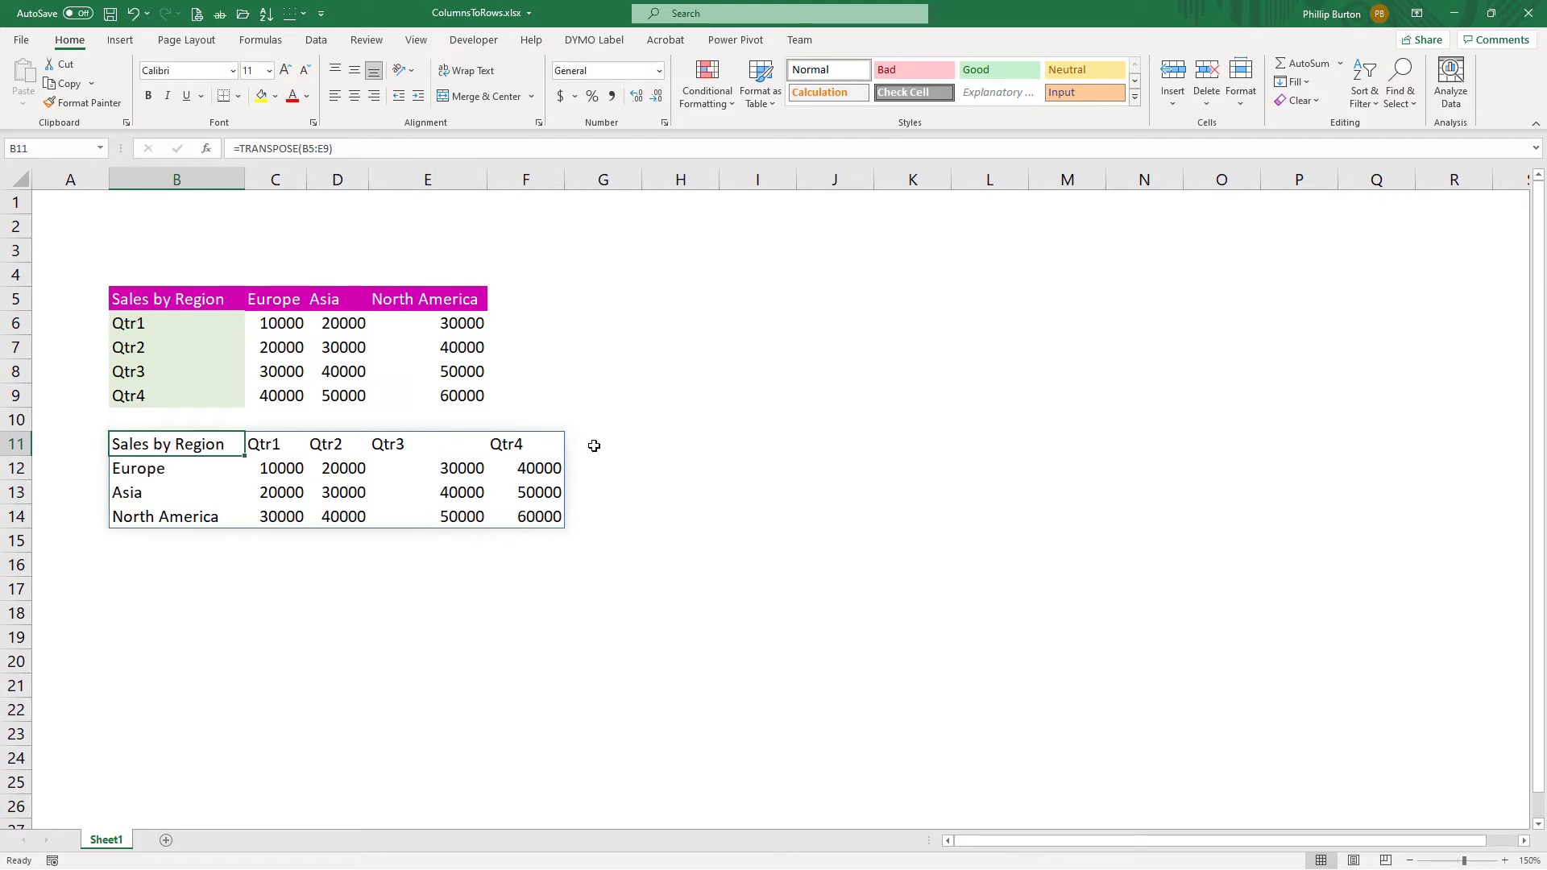
mouse_move(305, 179)
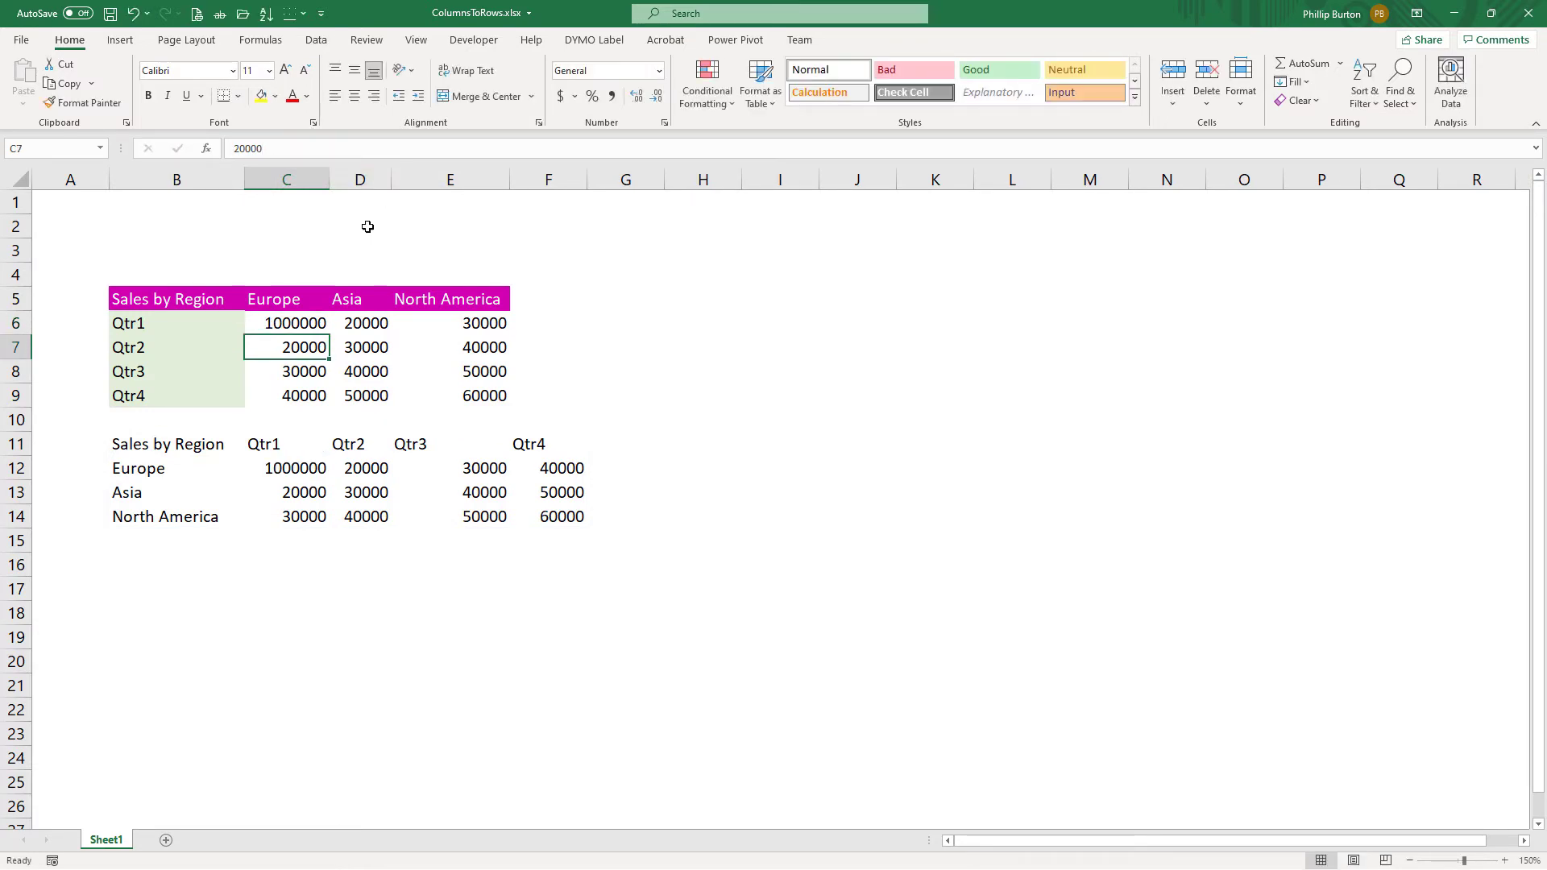
mouse_move(289, 476)
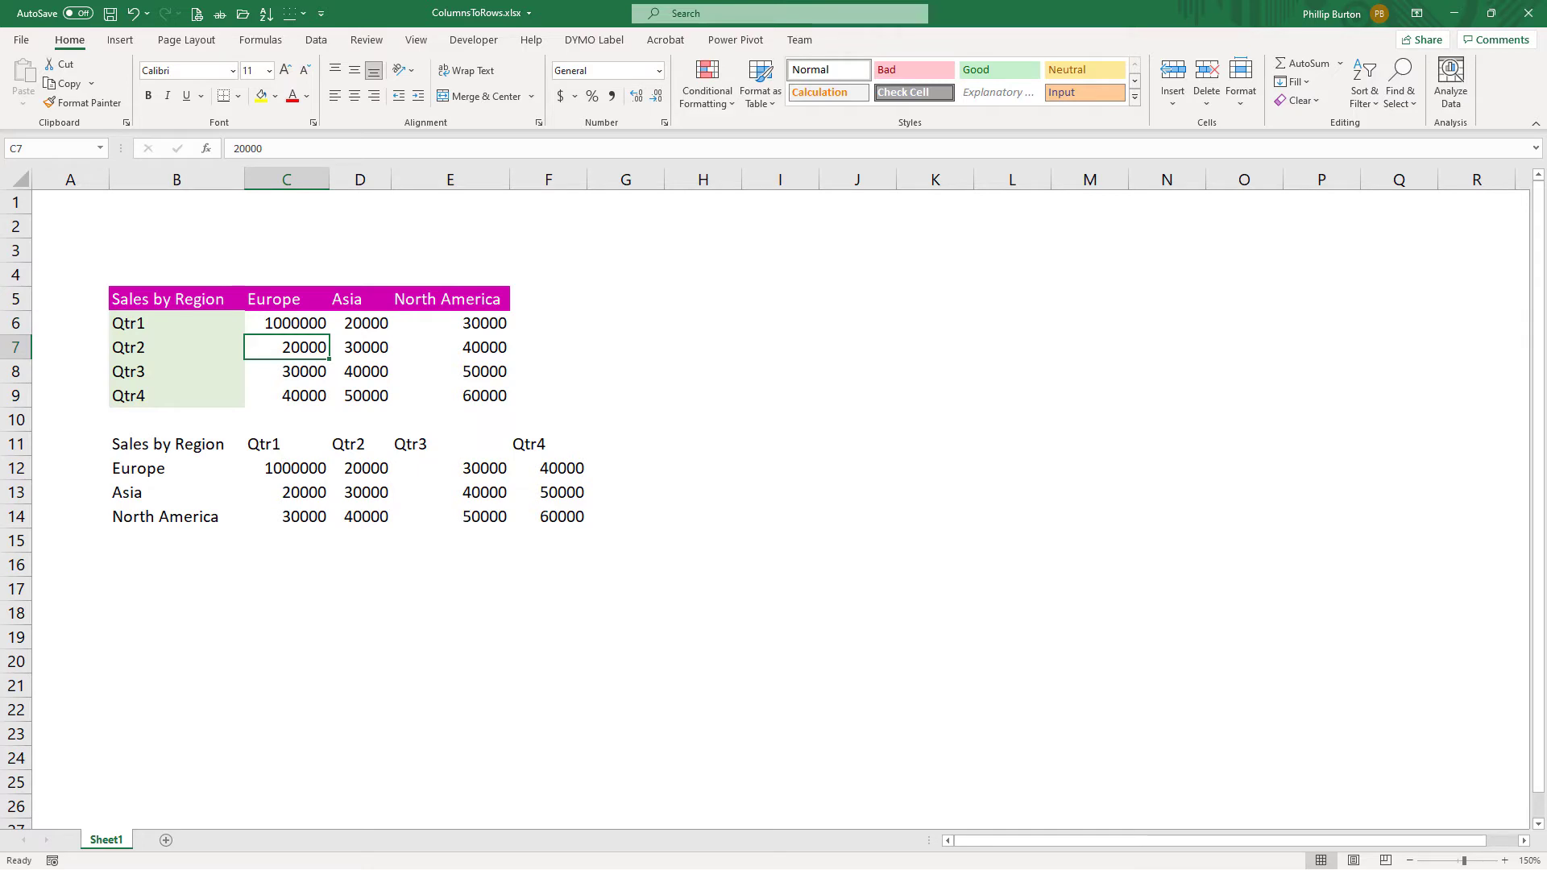
left_click_drag(14, 444, 15, 492)
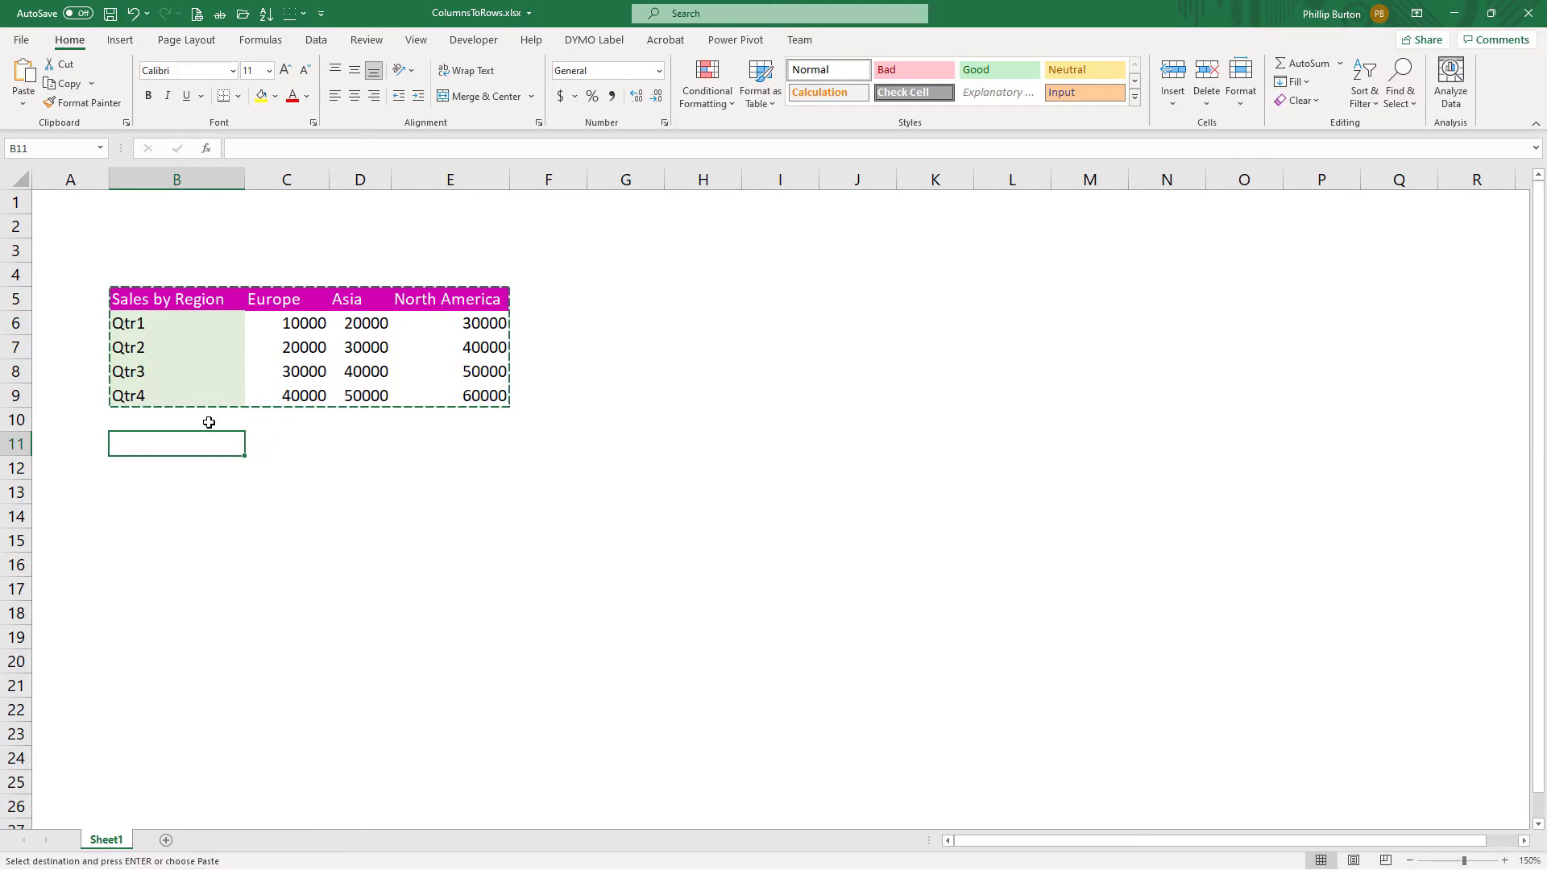
Paste Link the sales table at B11 and check the =C6-style link formulas.
left_click(24, 77)
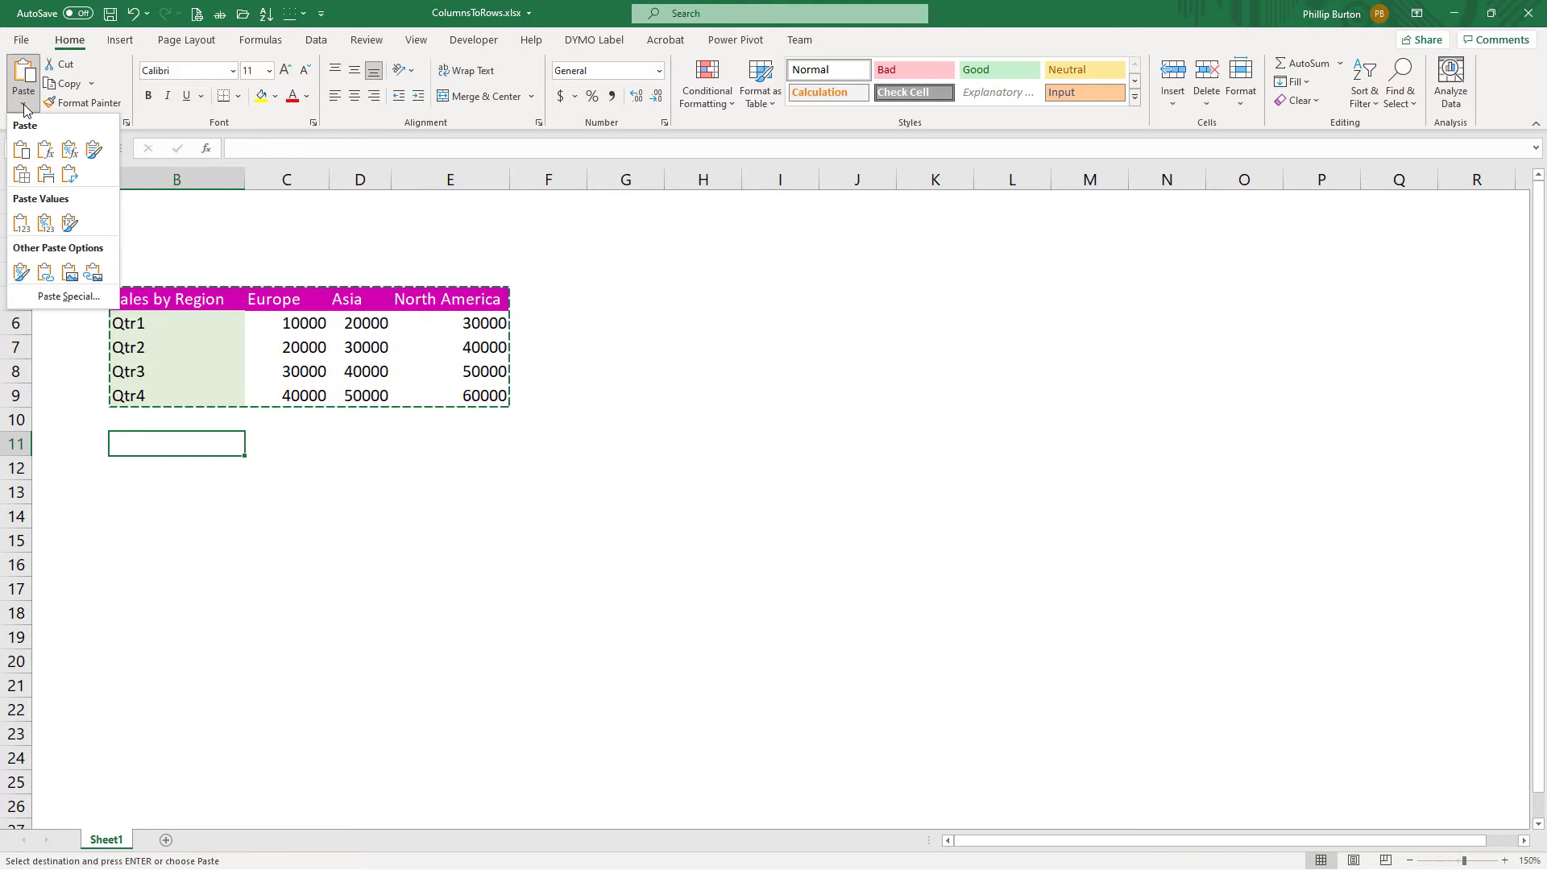
mouse_move(88, 297)
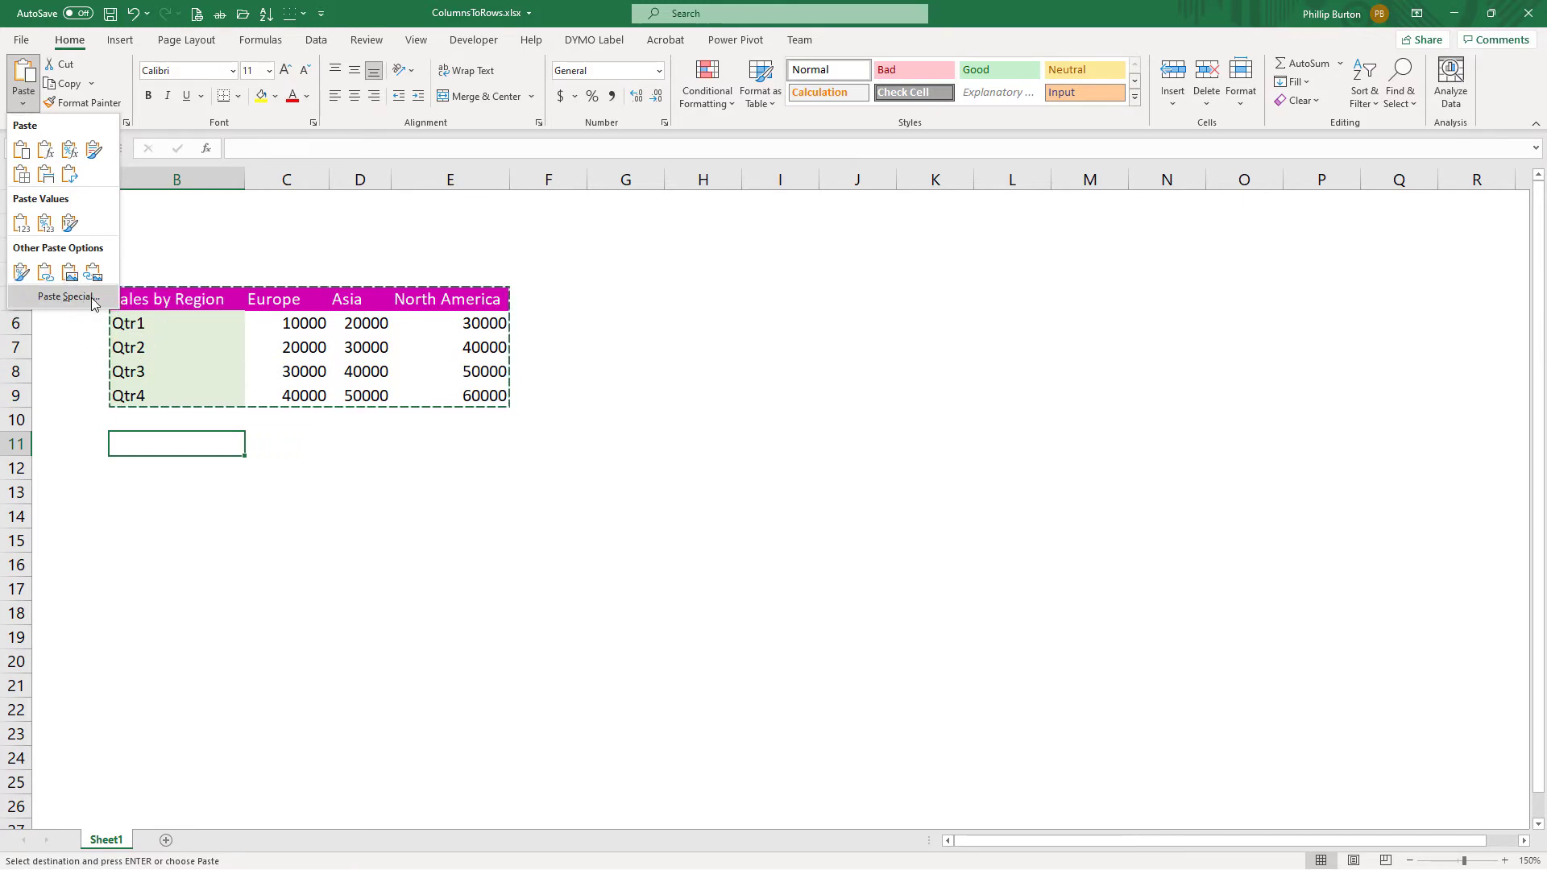
left_click(61, 296)
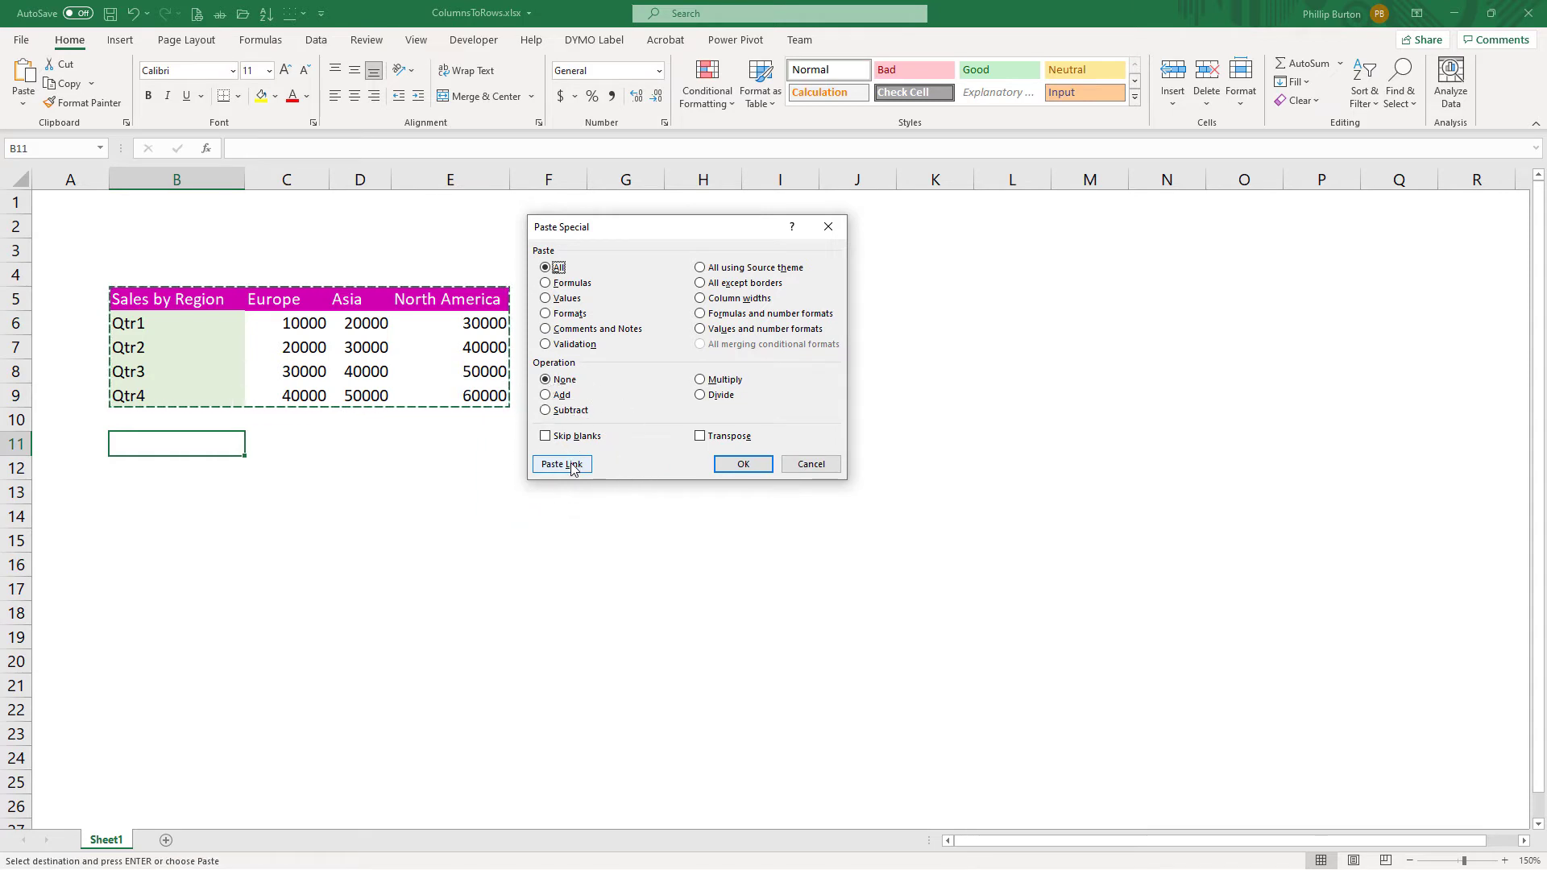
left_click(561, 464)
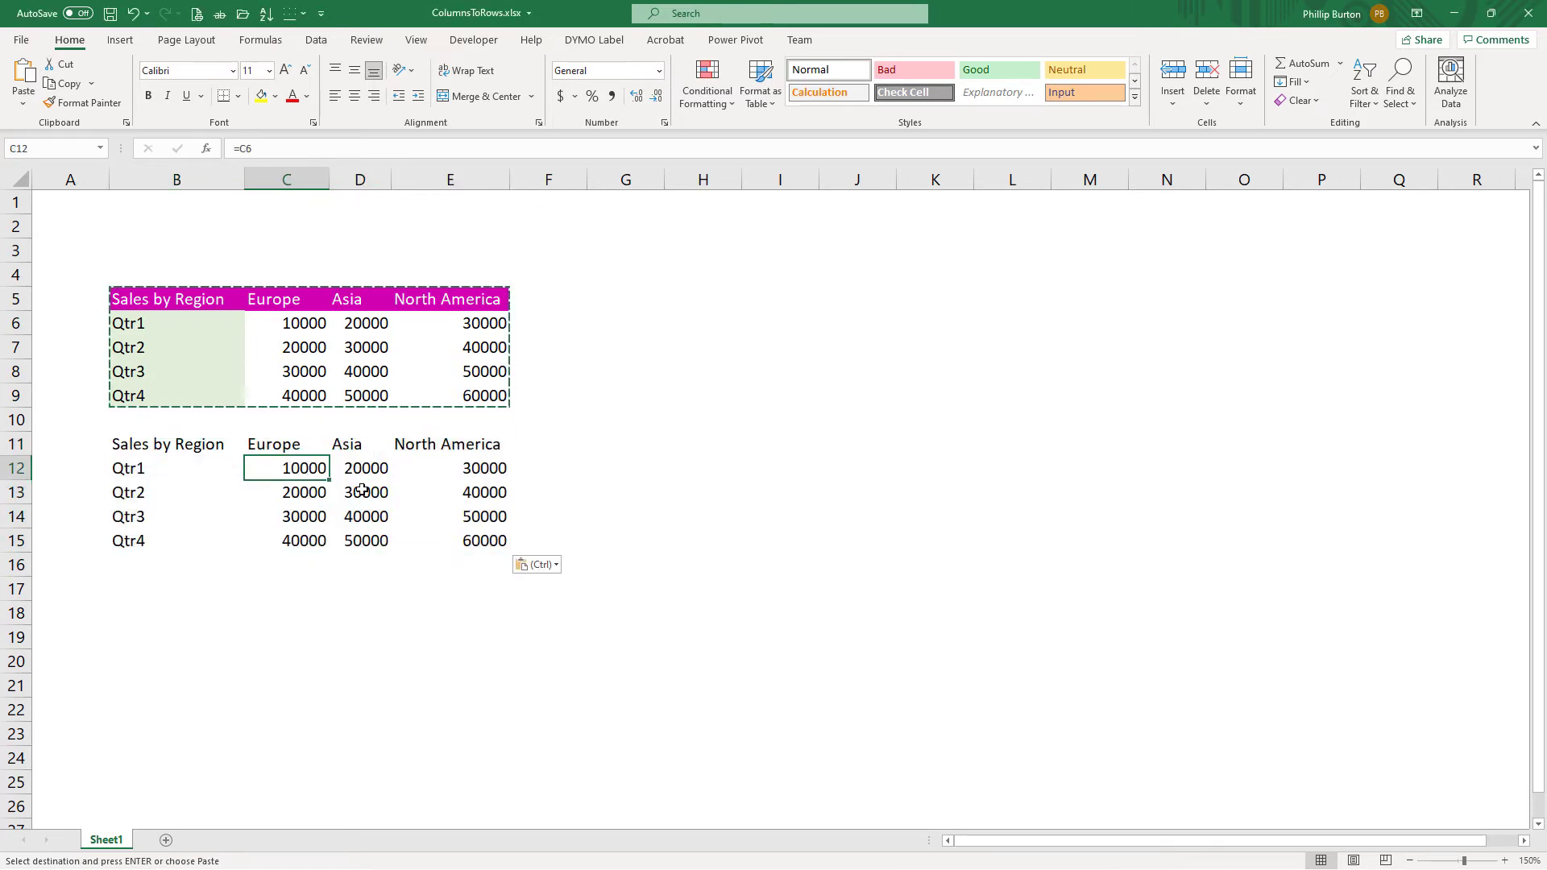
left_click(474, 541)
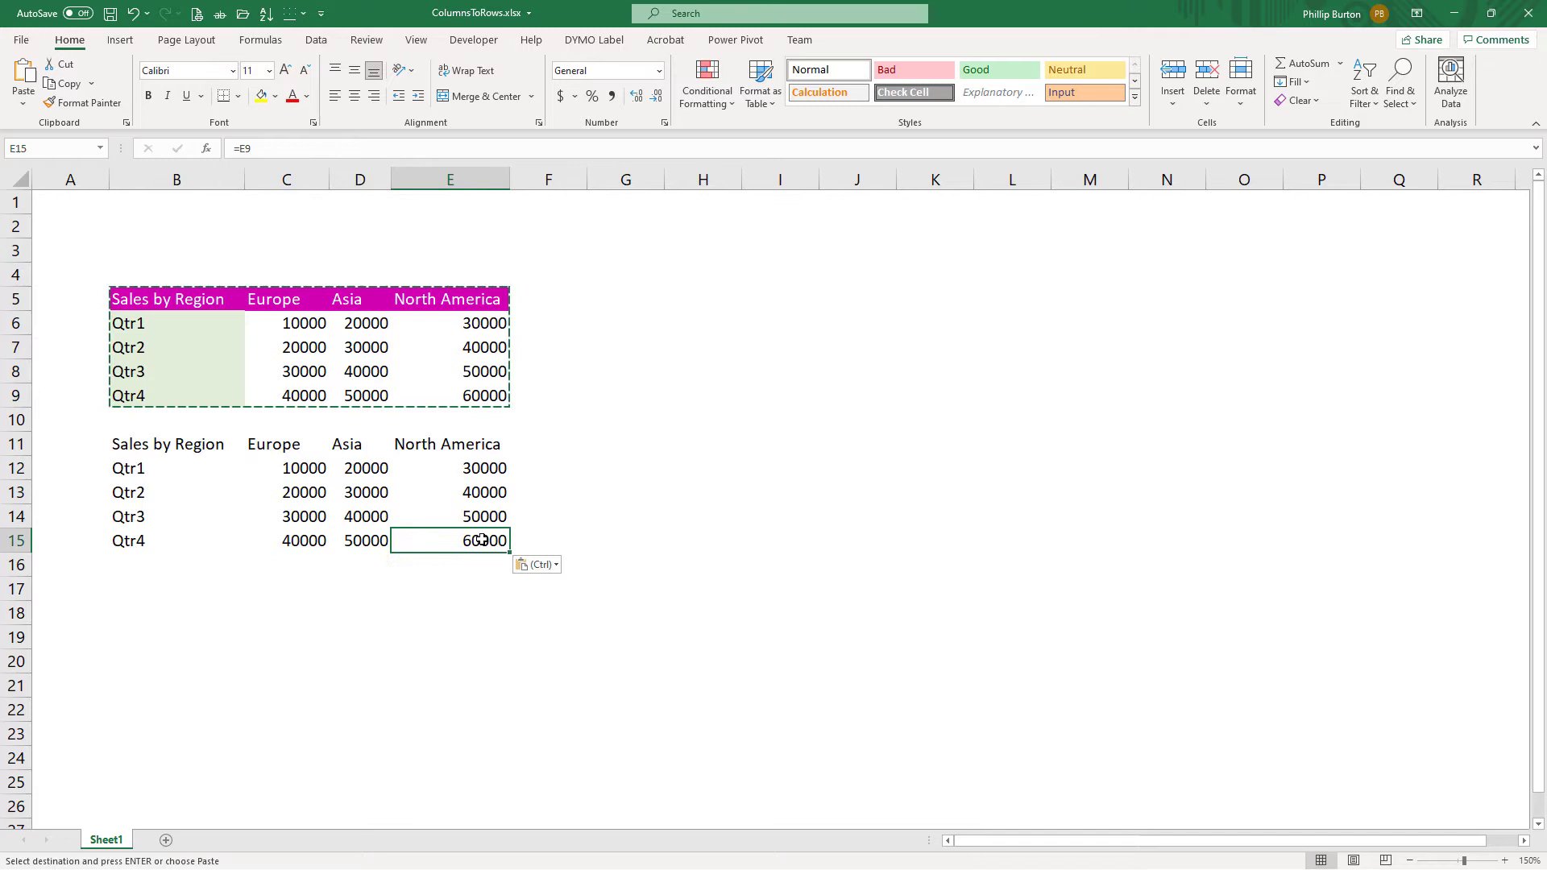
left_click(176, 444)
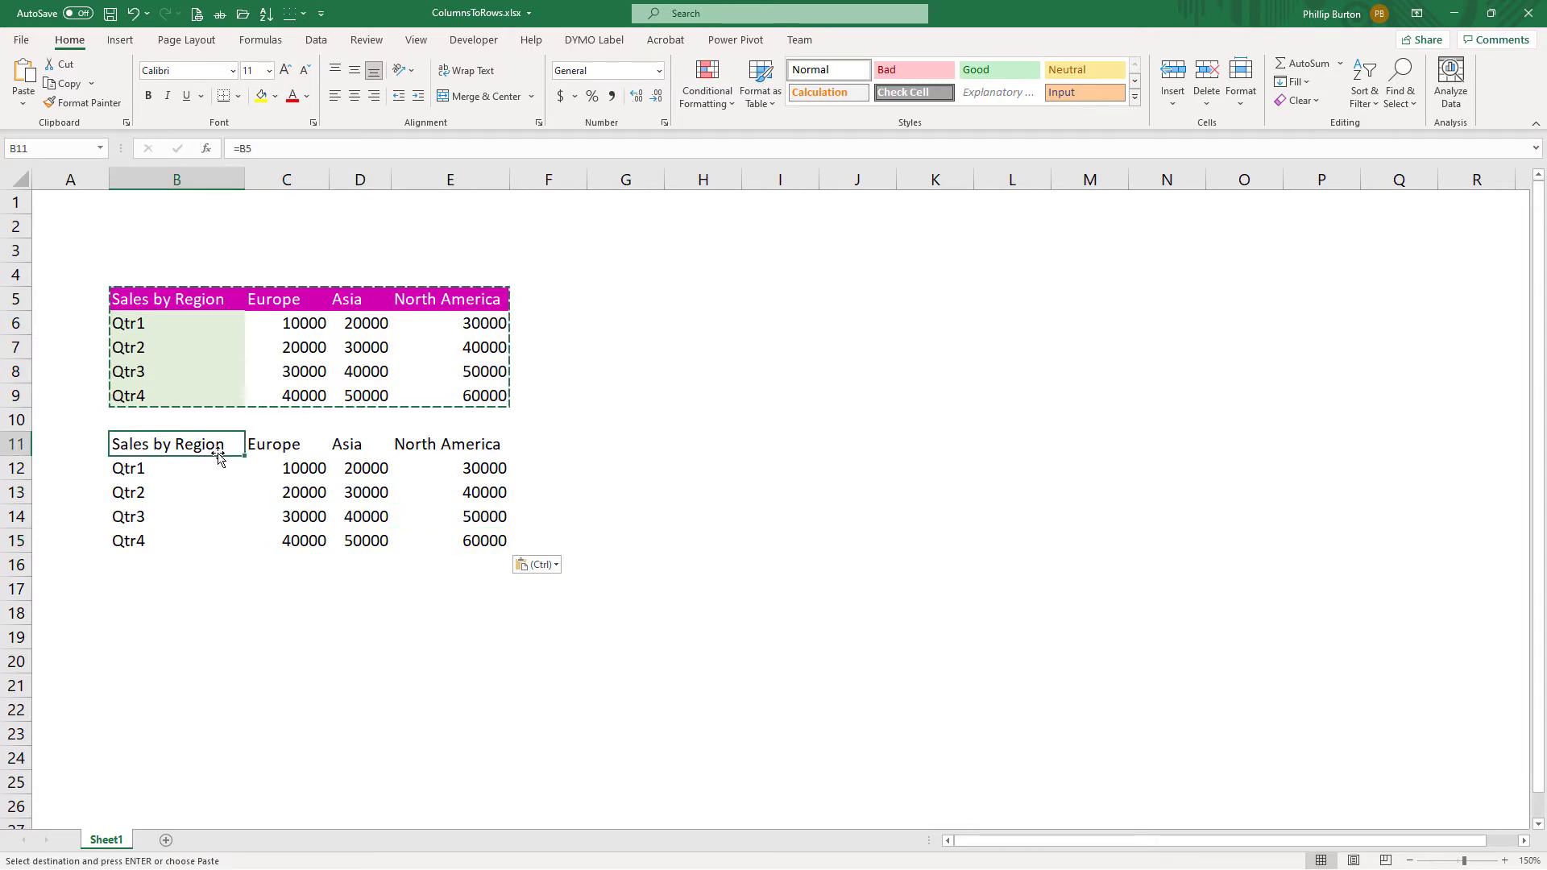
mouse_move(216, 444)
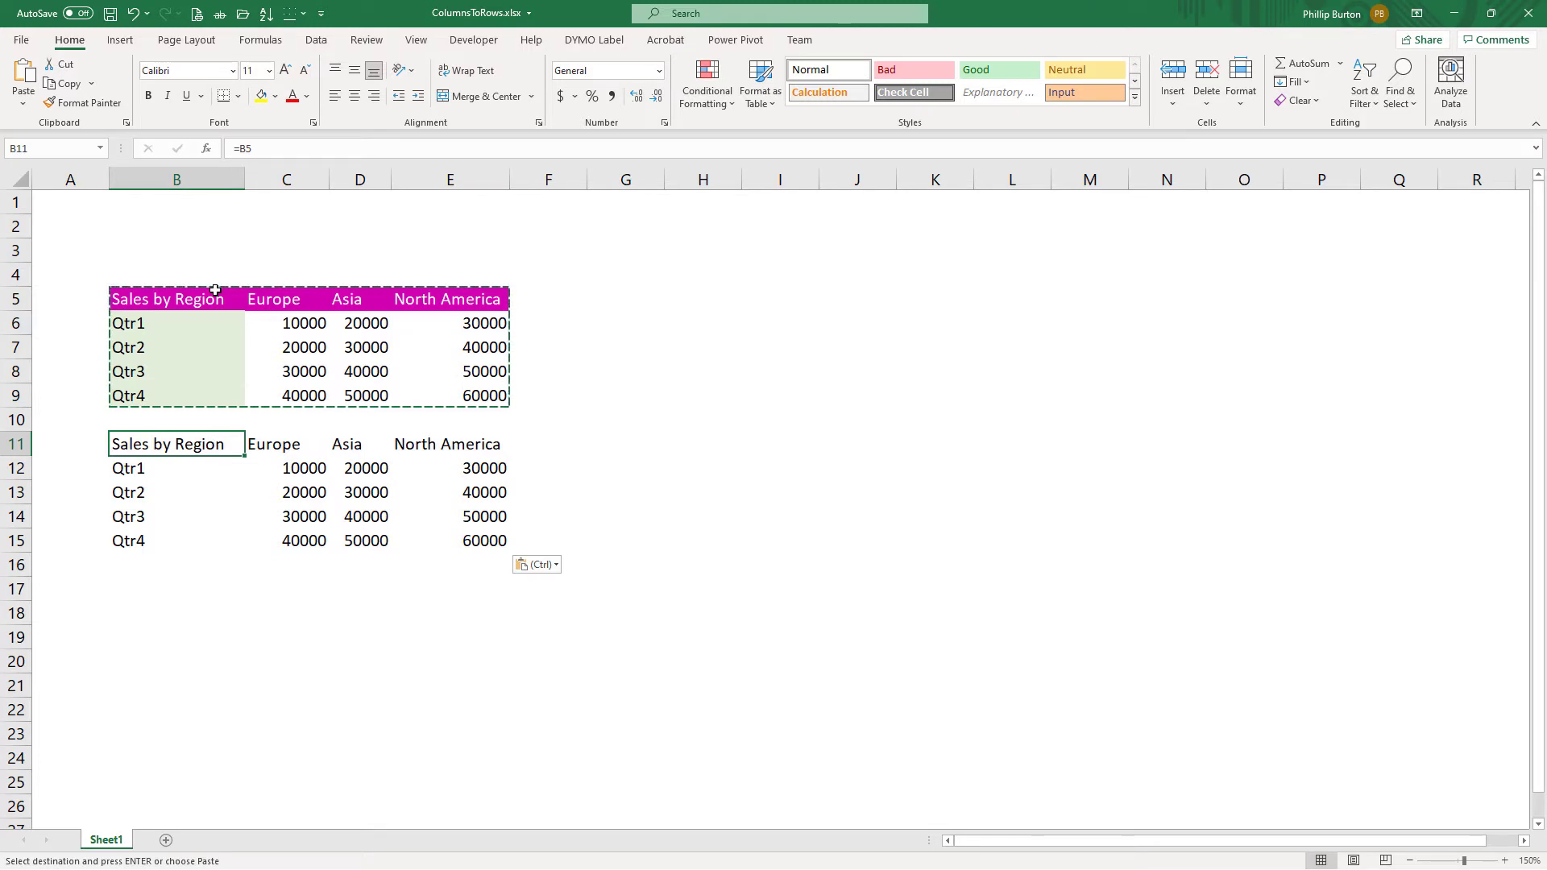
mouse_move(206, 307)
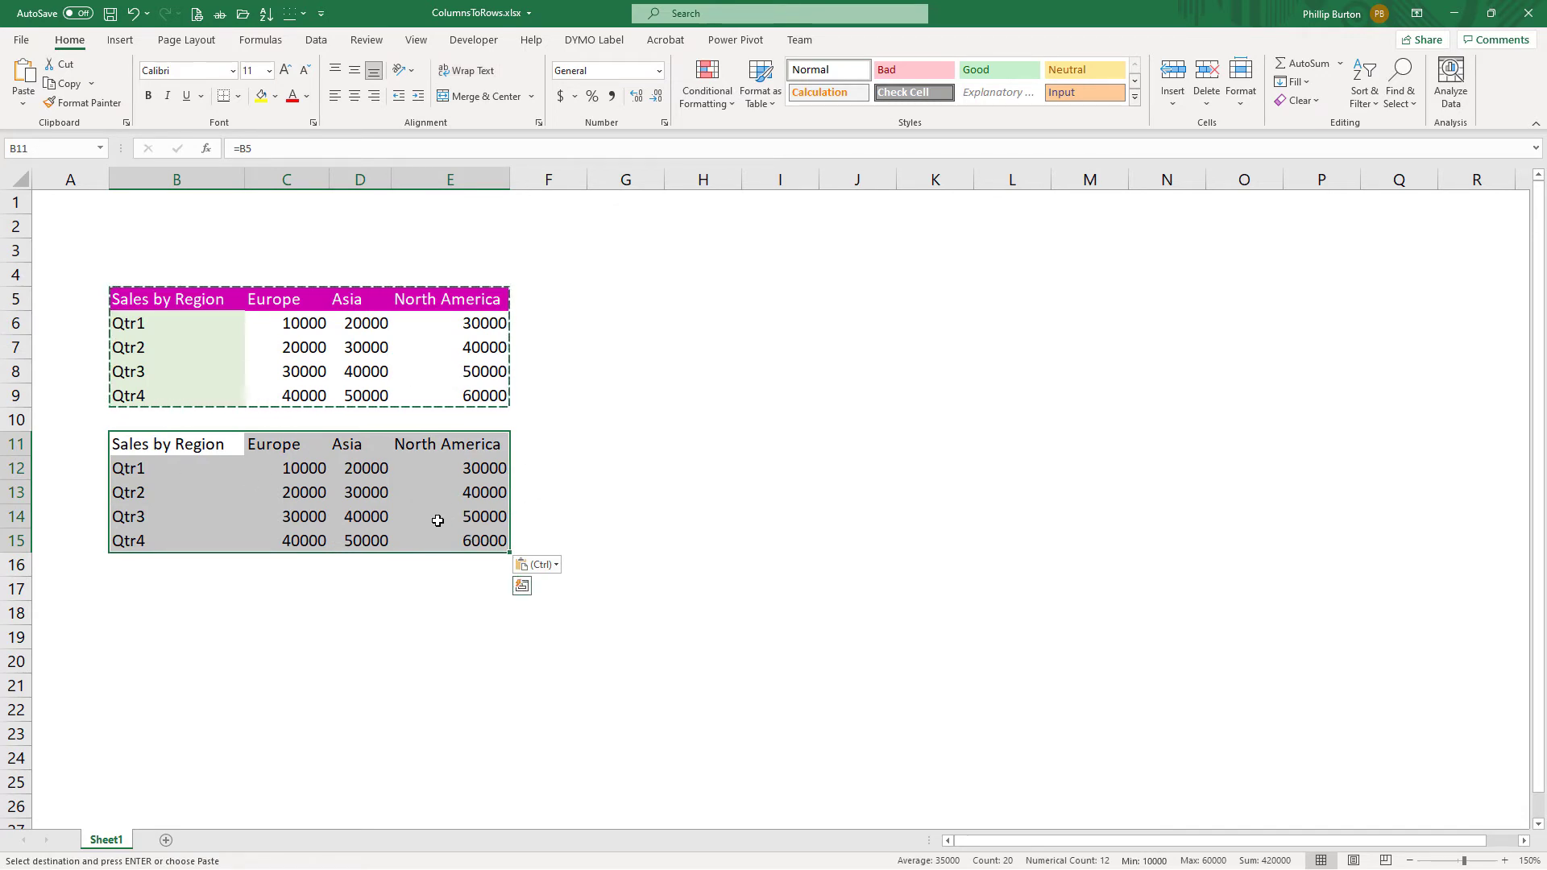
Replace every = with HS= in B11:E15, making 20 replacements.
key("Ctrl+h")
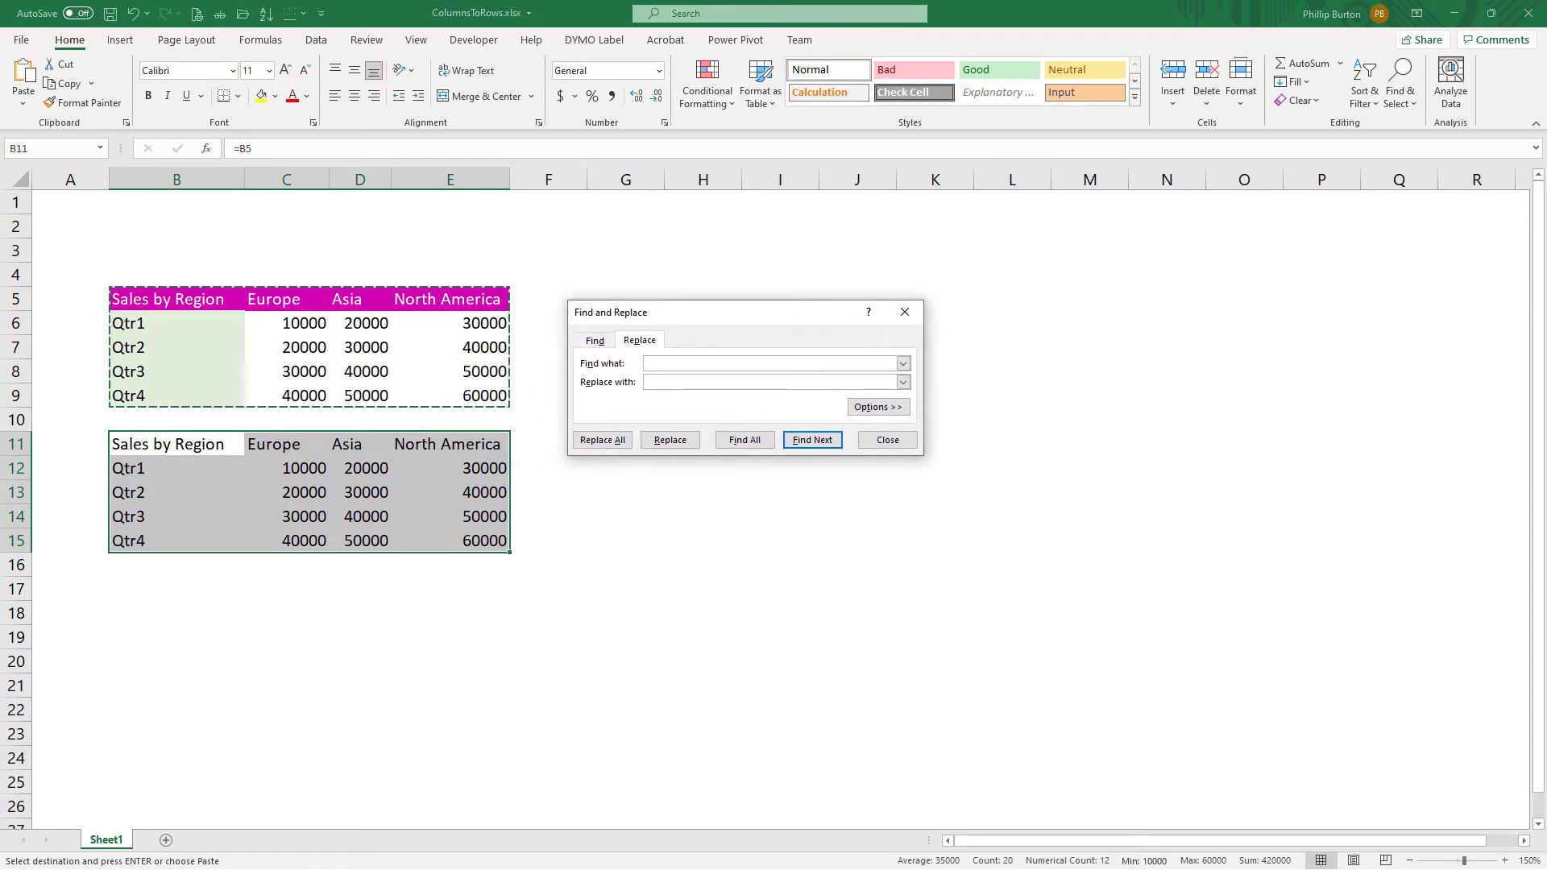
left_click(770, 363)
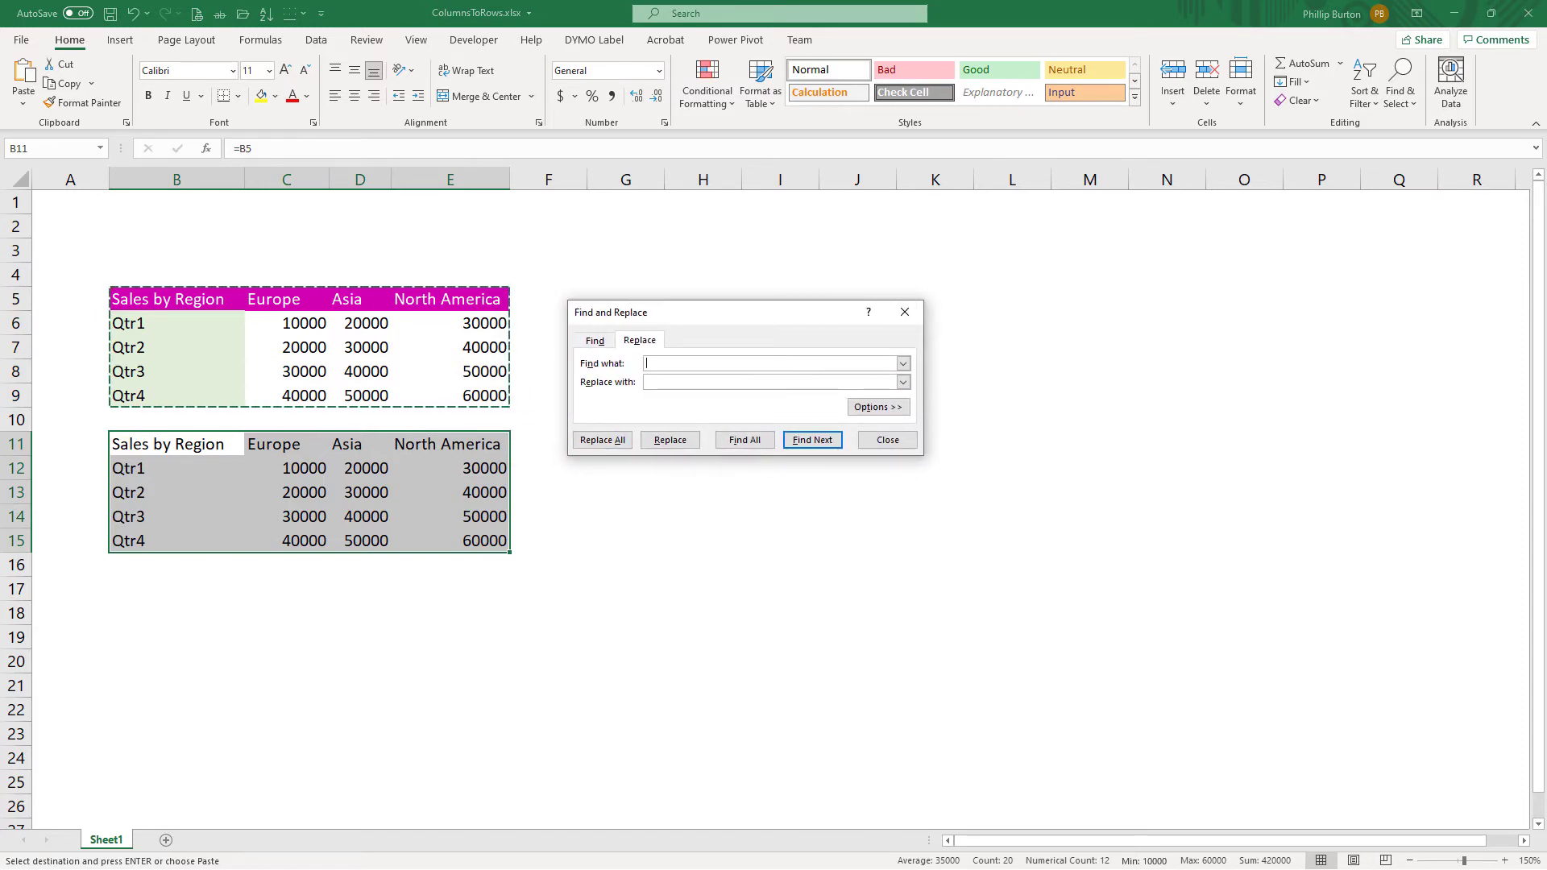
type("=")
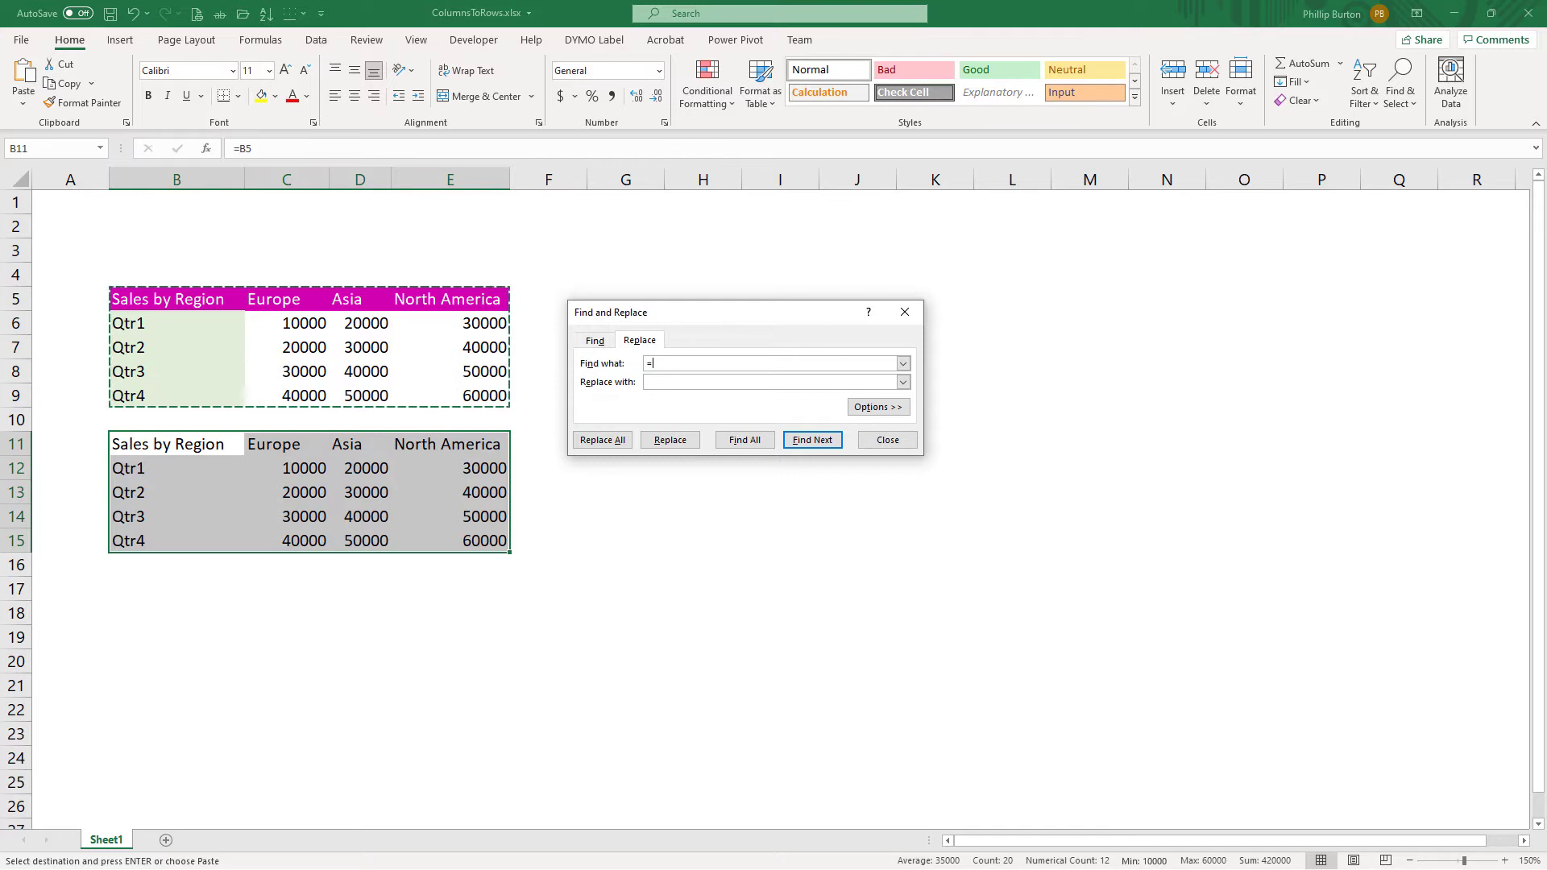
type("HS=")
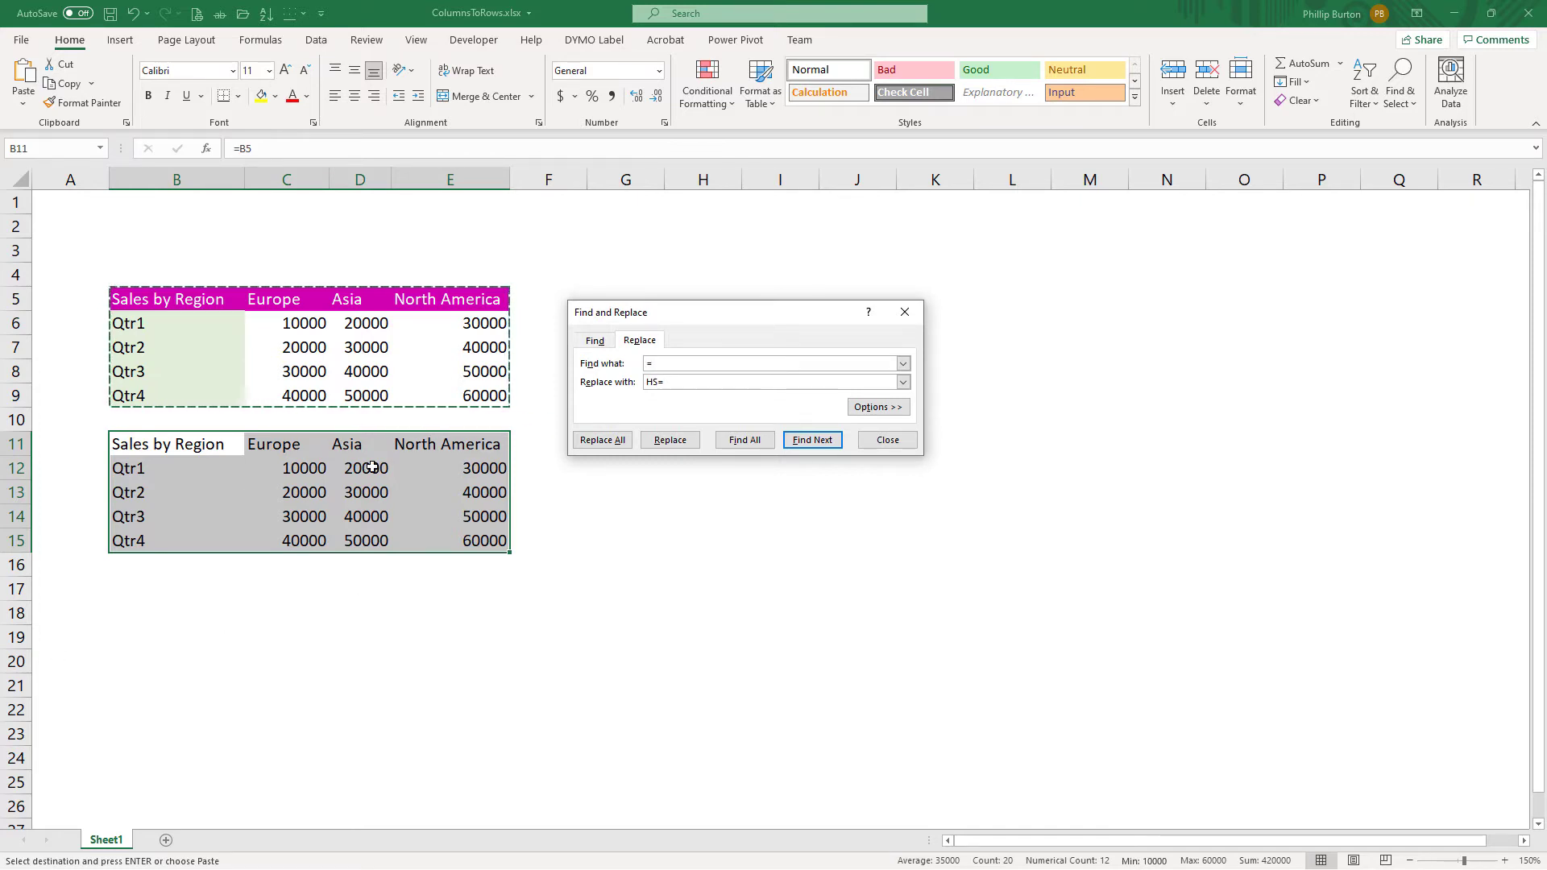
left_click(602, 439)
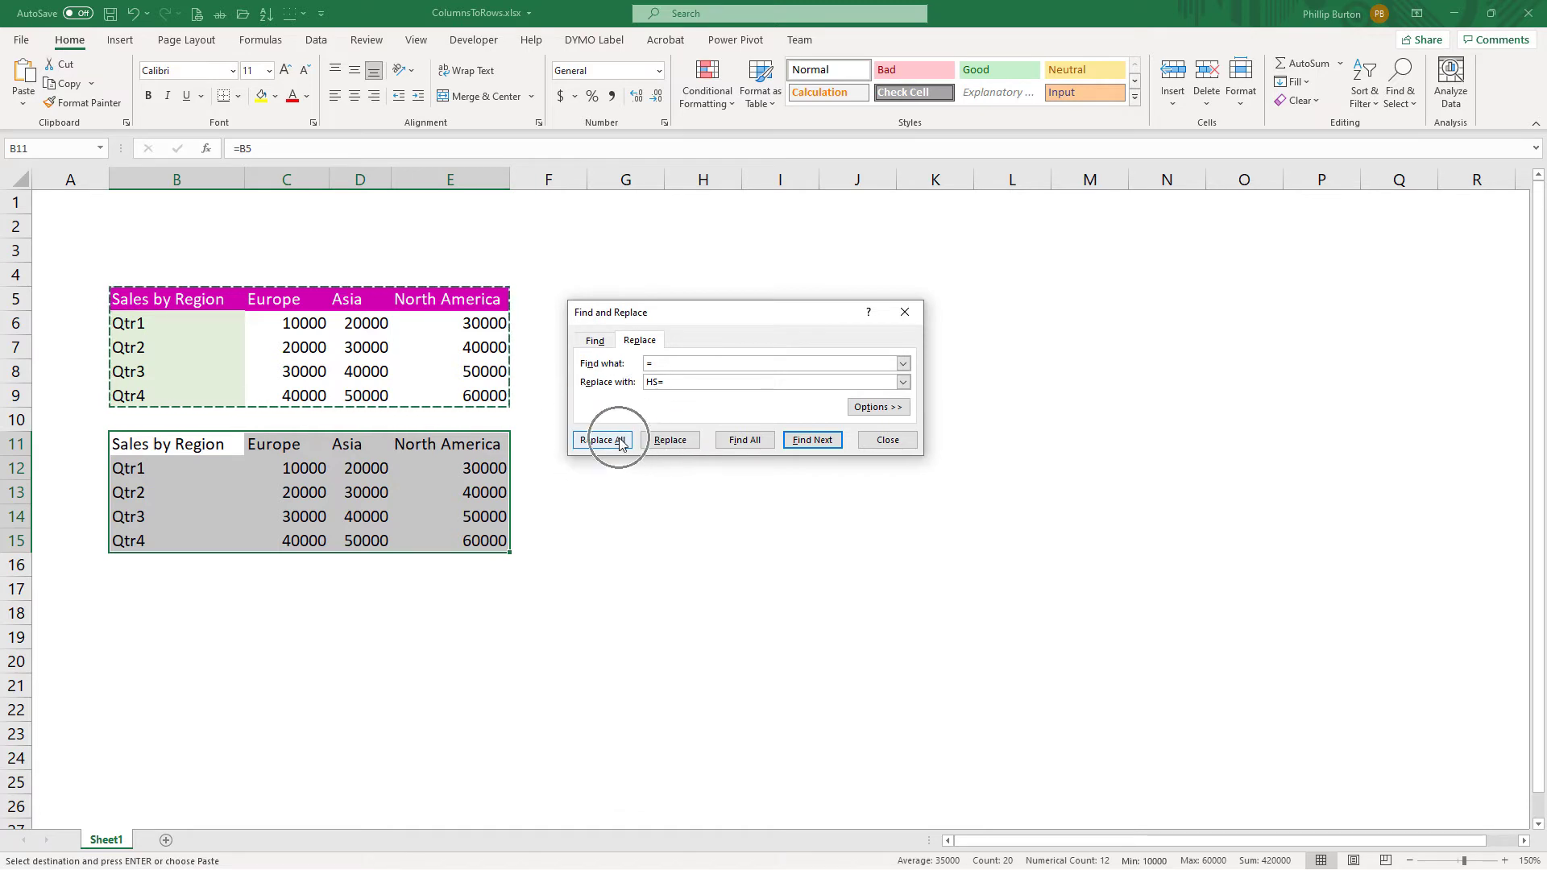
left_click(601, 439)
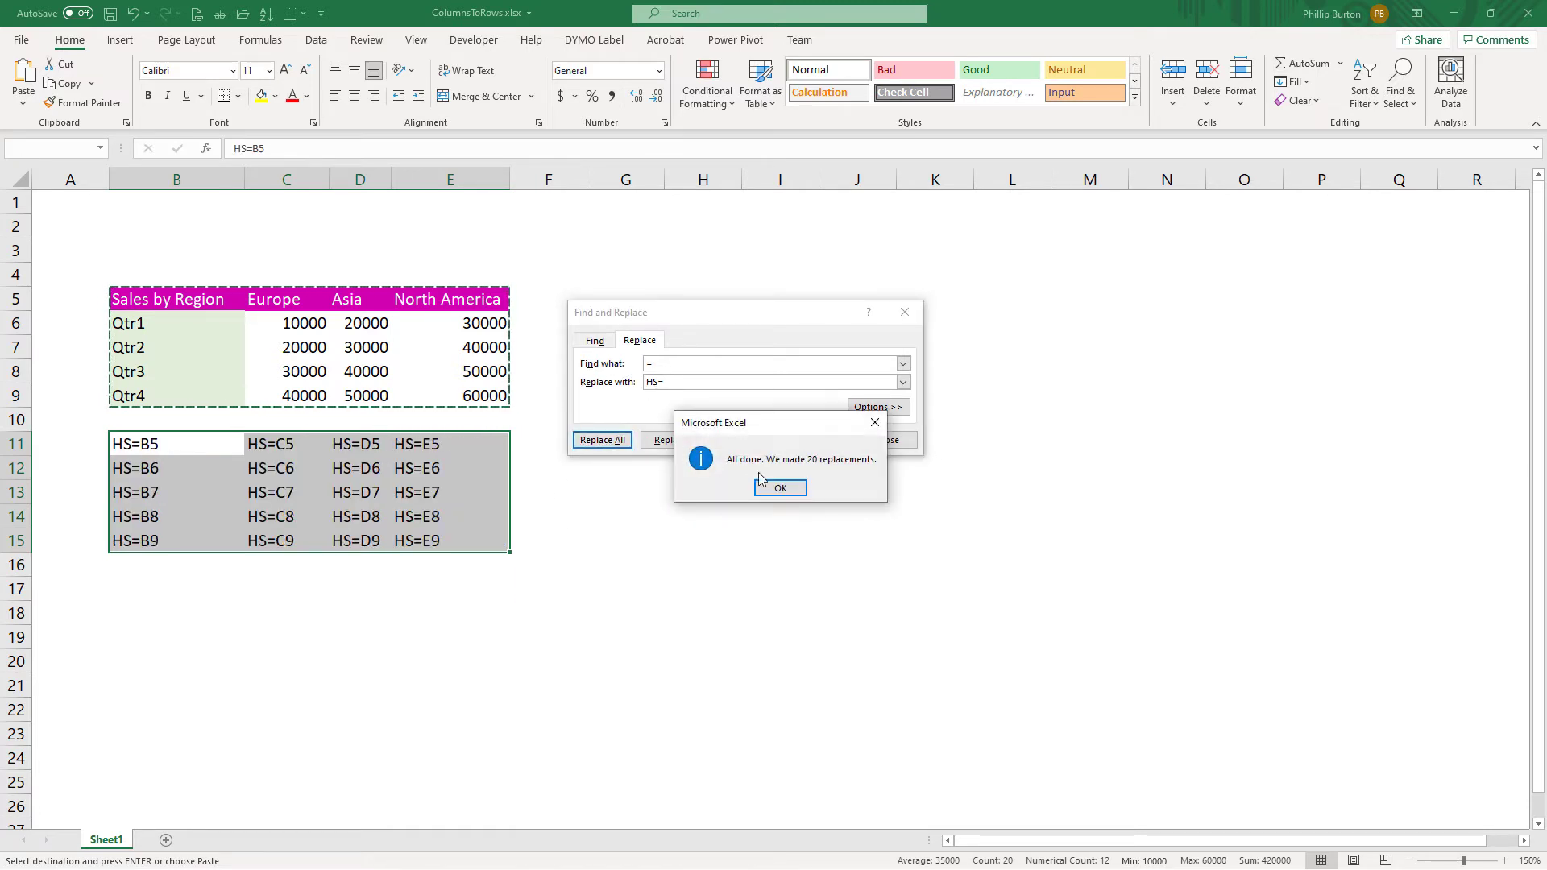
left_click(780, 488)
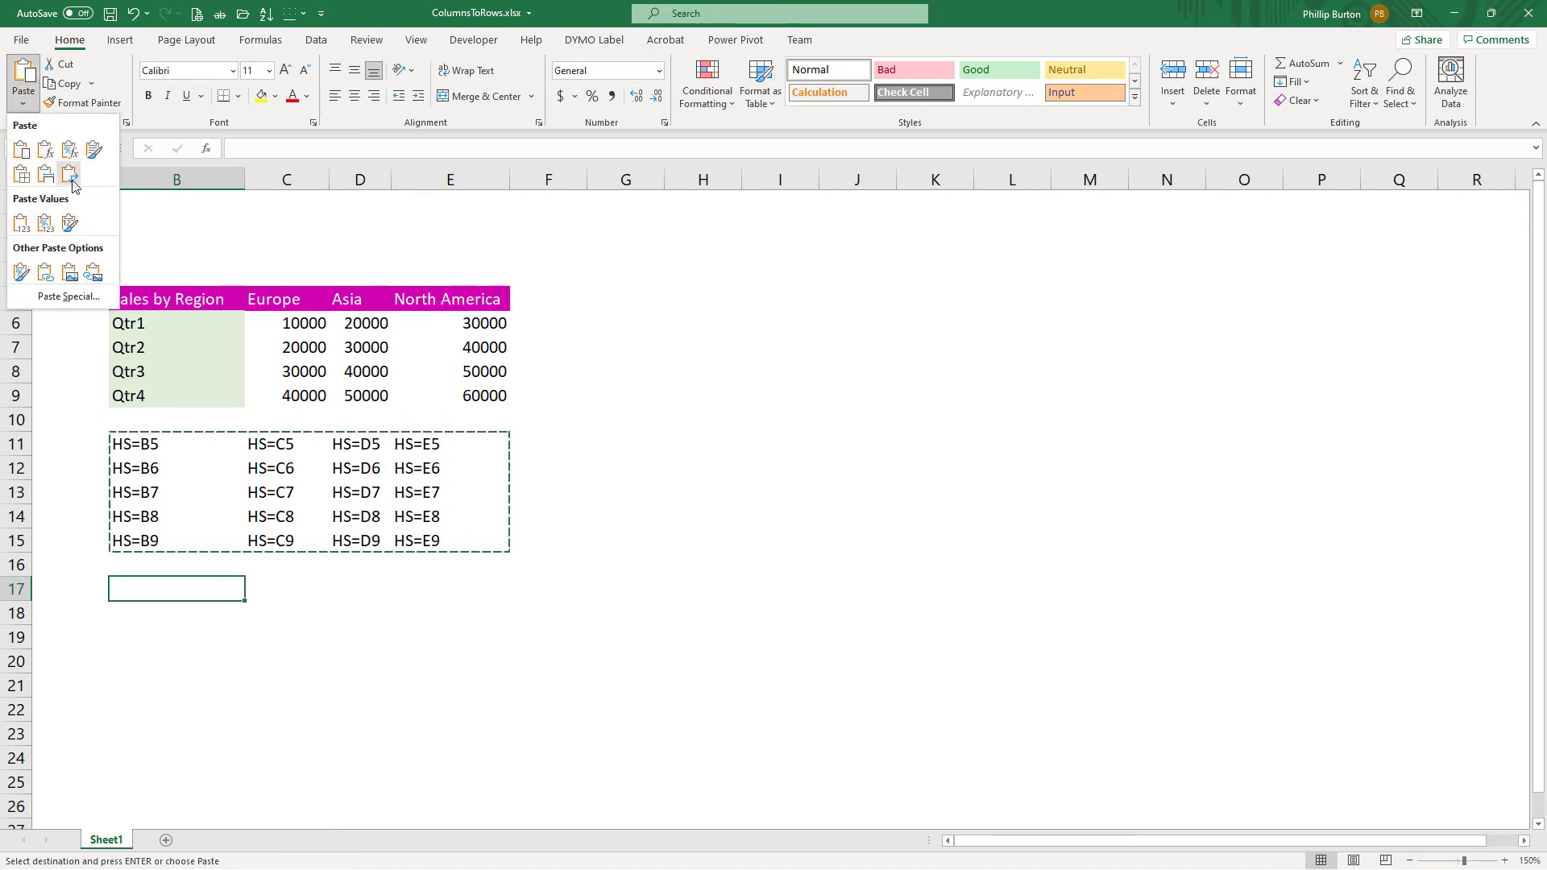
Paste the copied HS= block transposed at B17 and select B17:F20.
key("Escape")
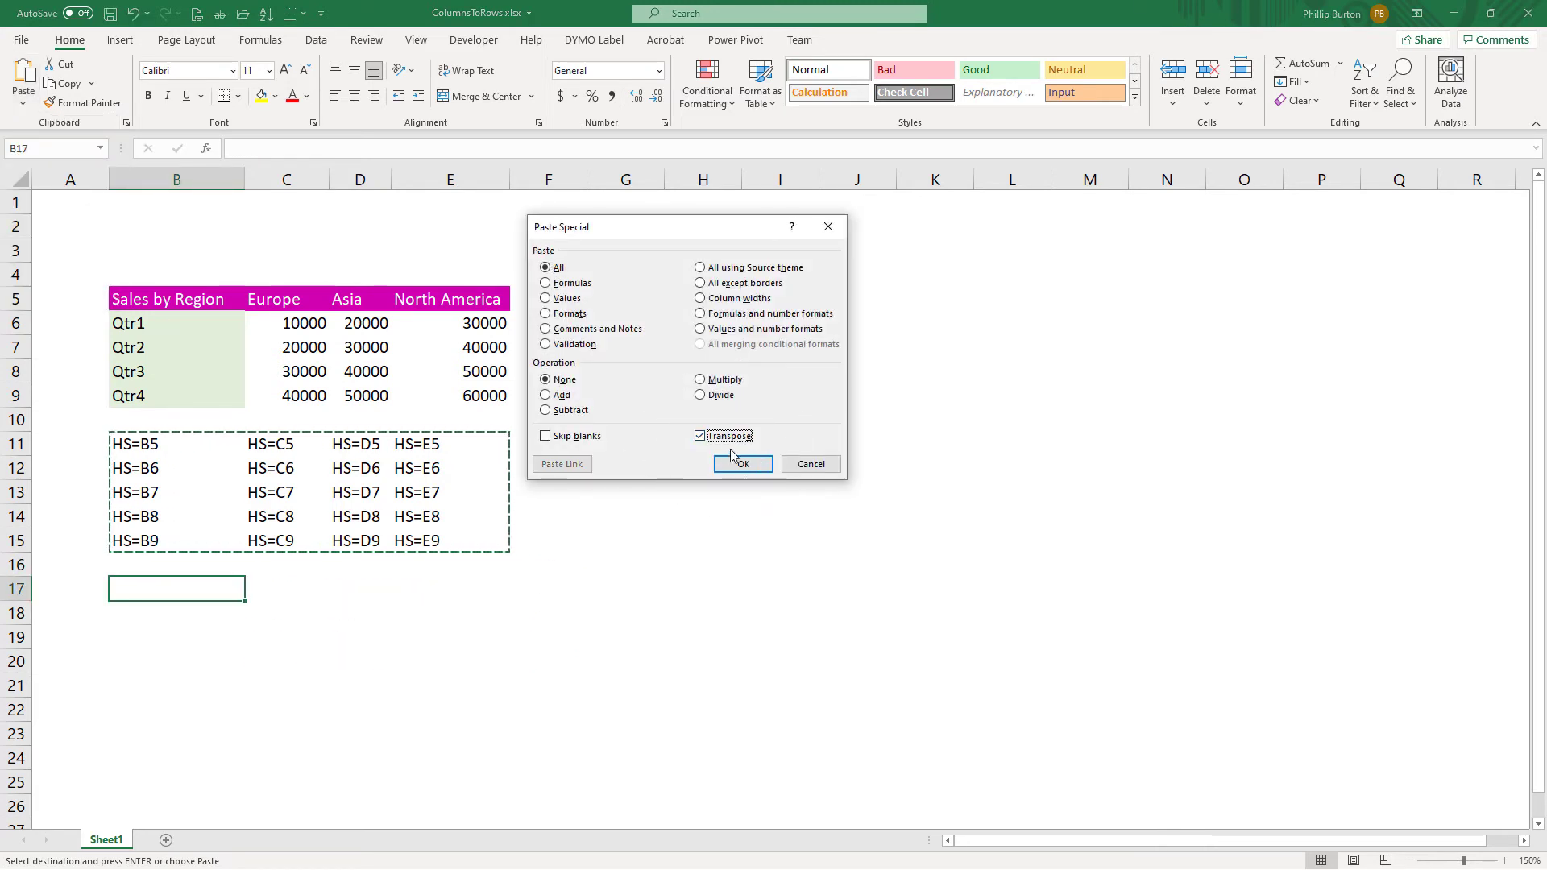
left_click(742, 464)
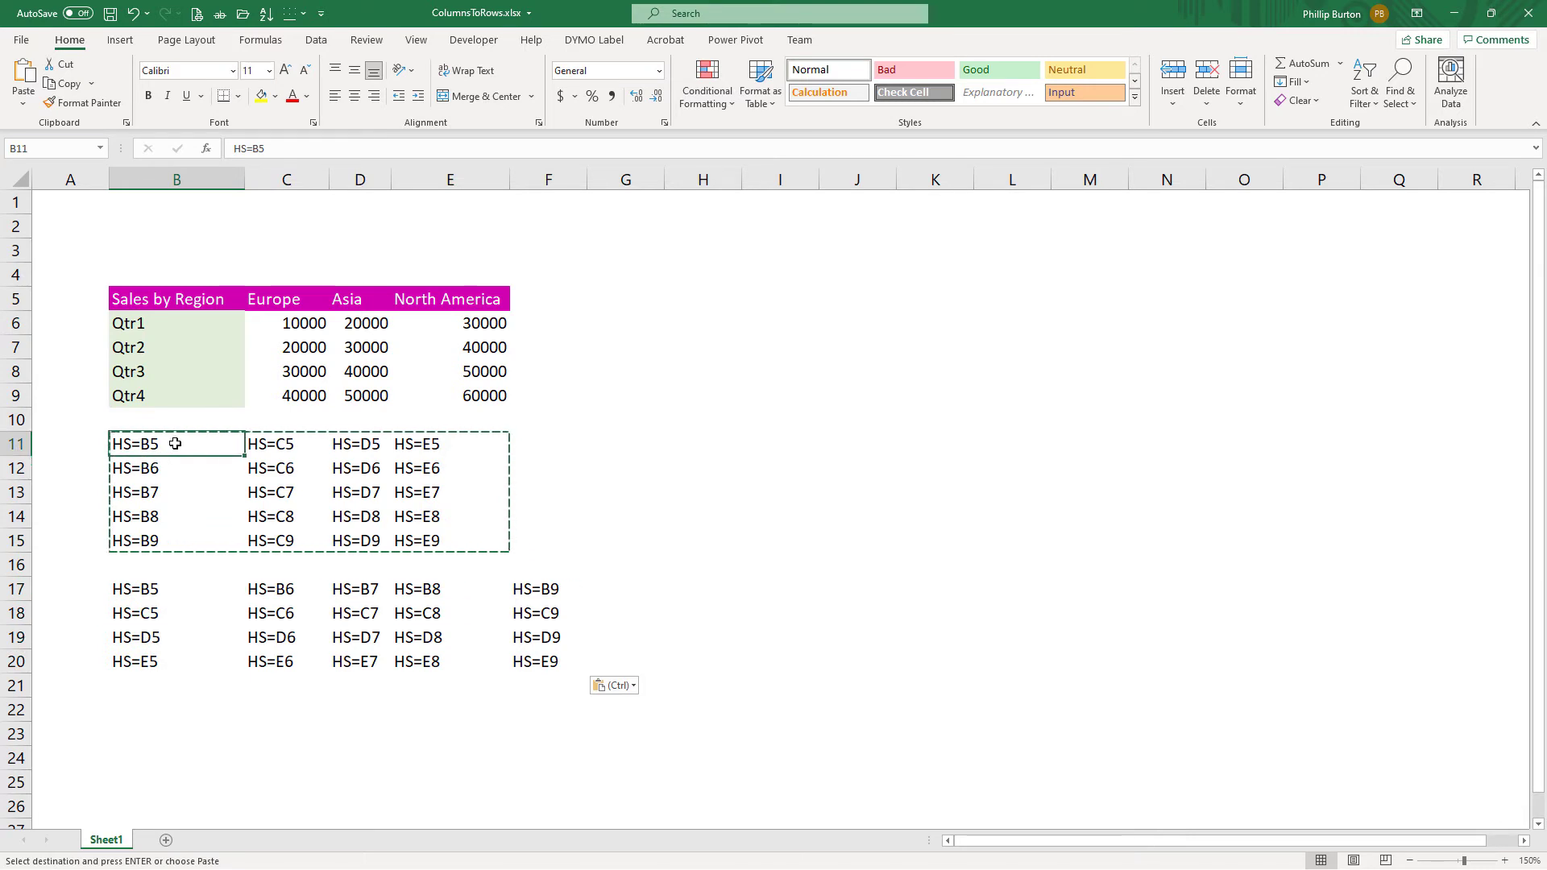
left_click_drag(175, 443, 449, 444)
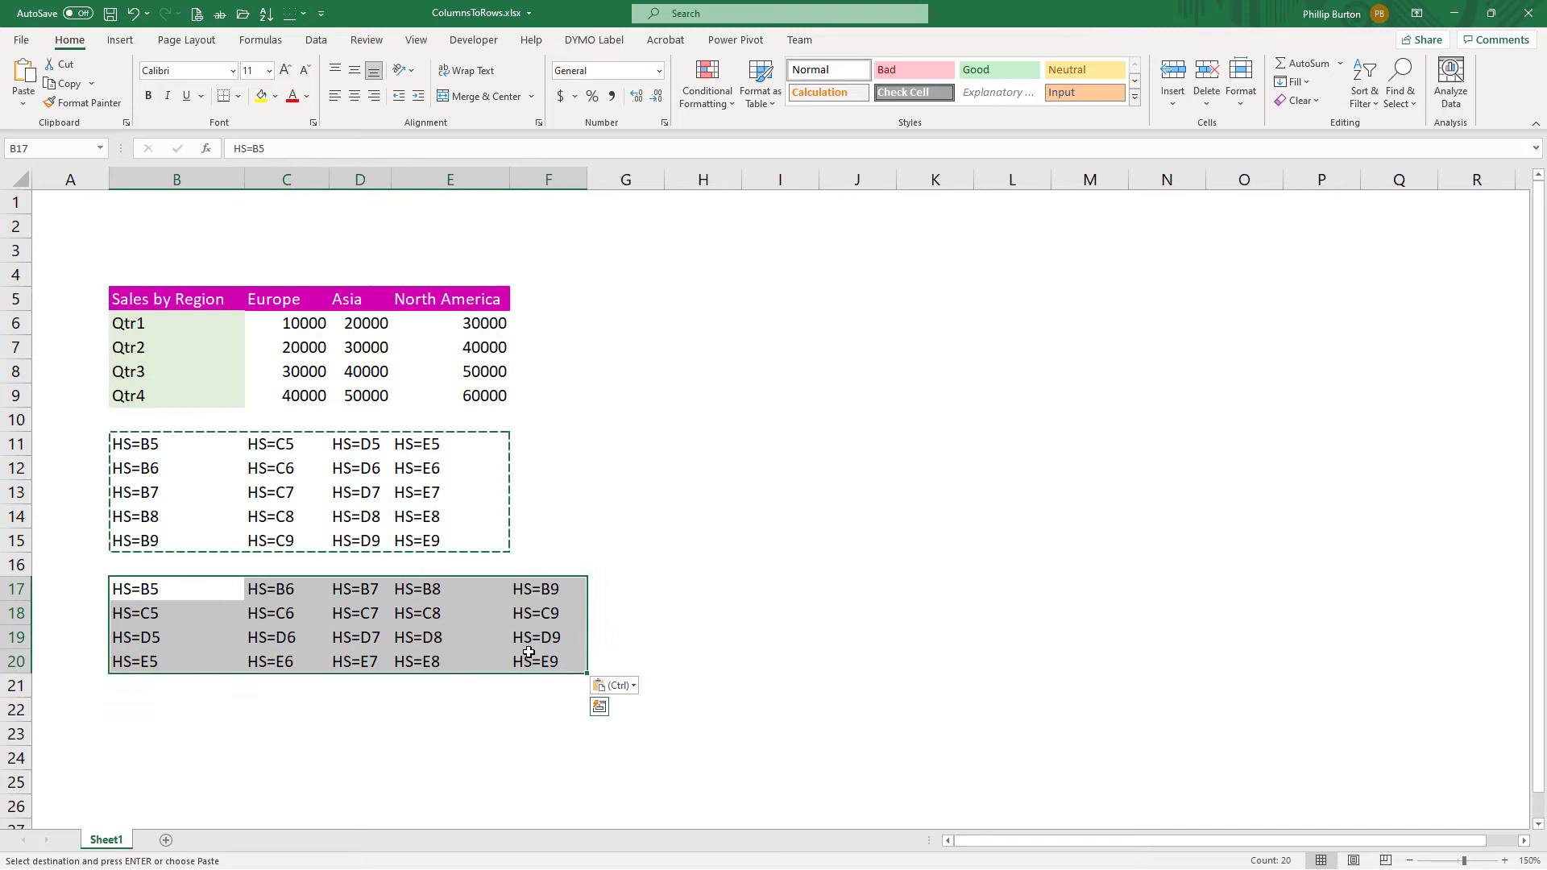
mouse_move(350, 617)
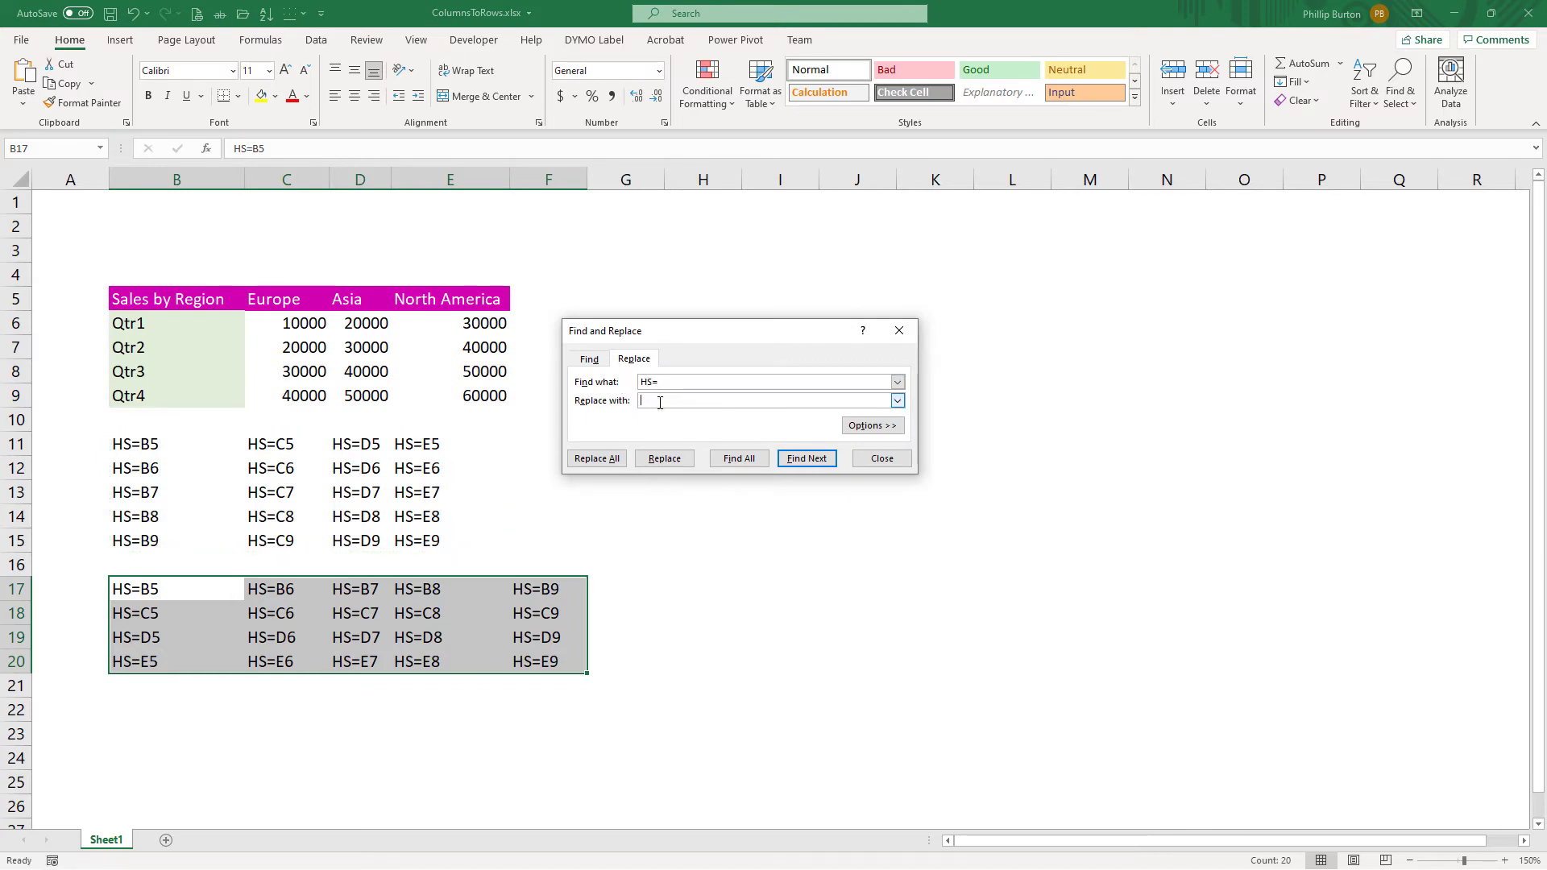
Replace HS= with = in the transposed block and check the resulting link formulas.
type("=")
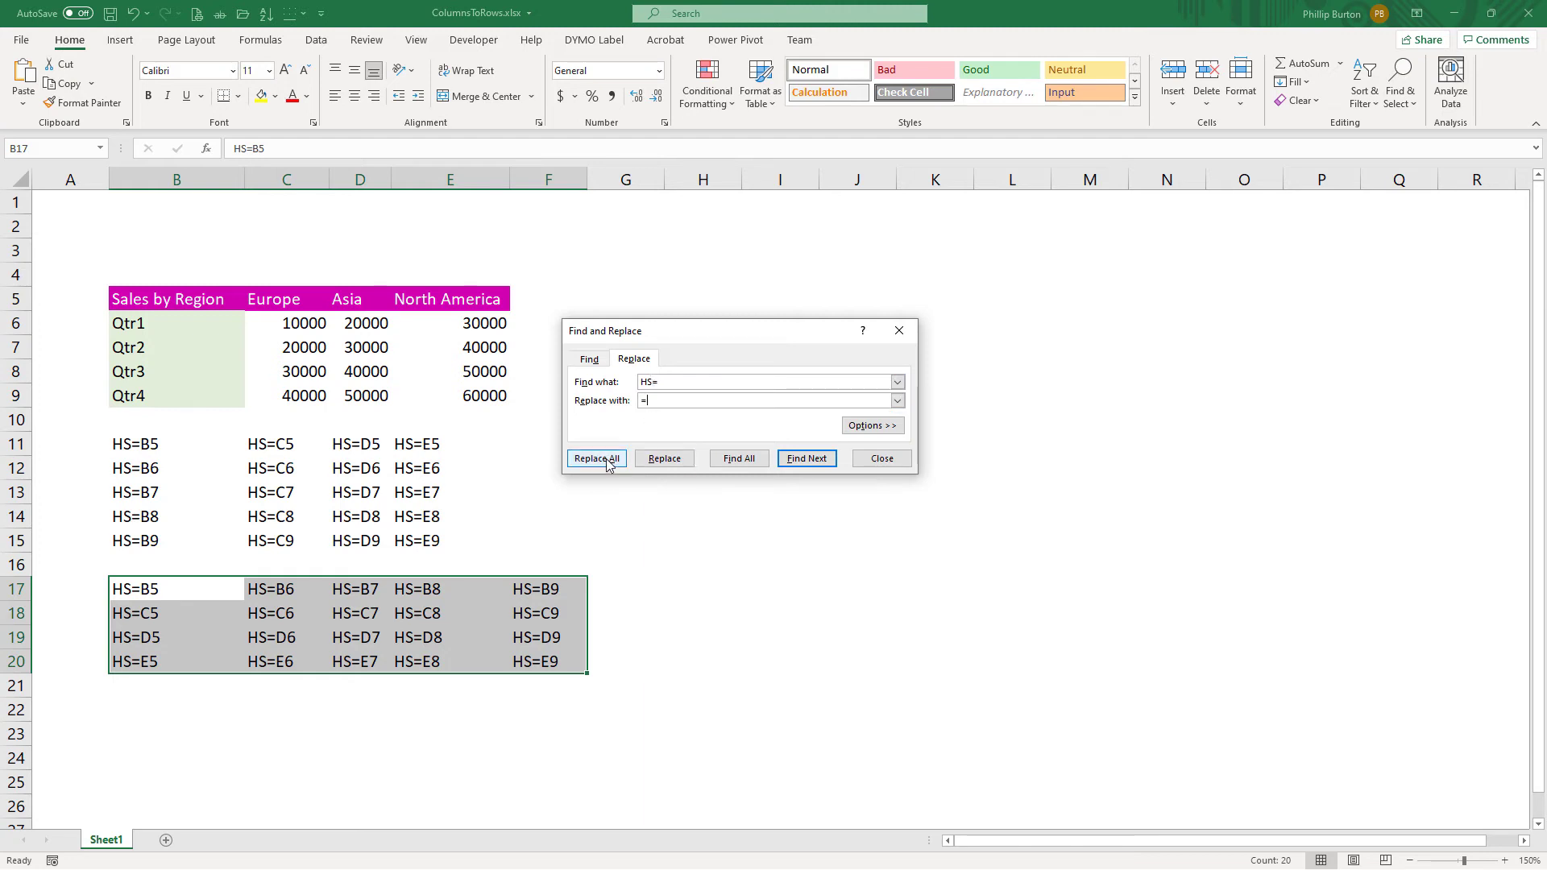
left_click(596, 458)
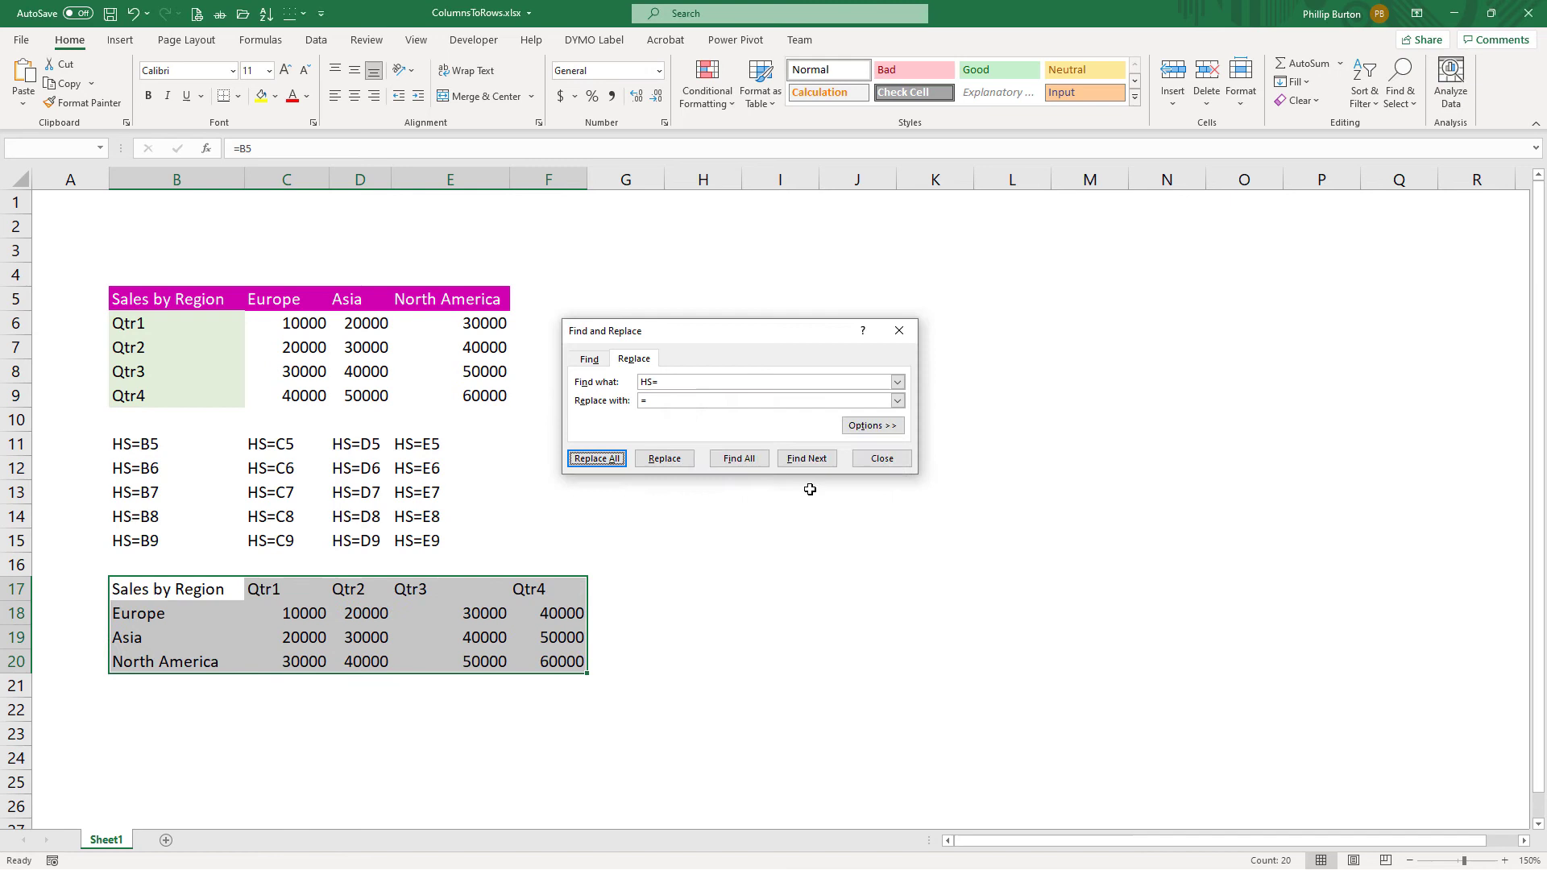
left_click(597, 459)
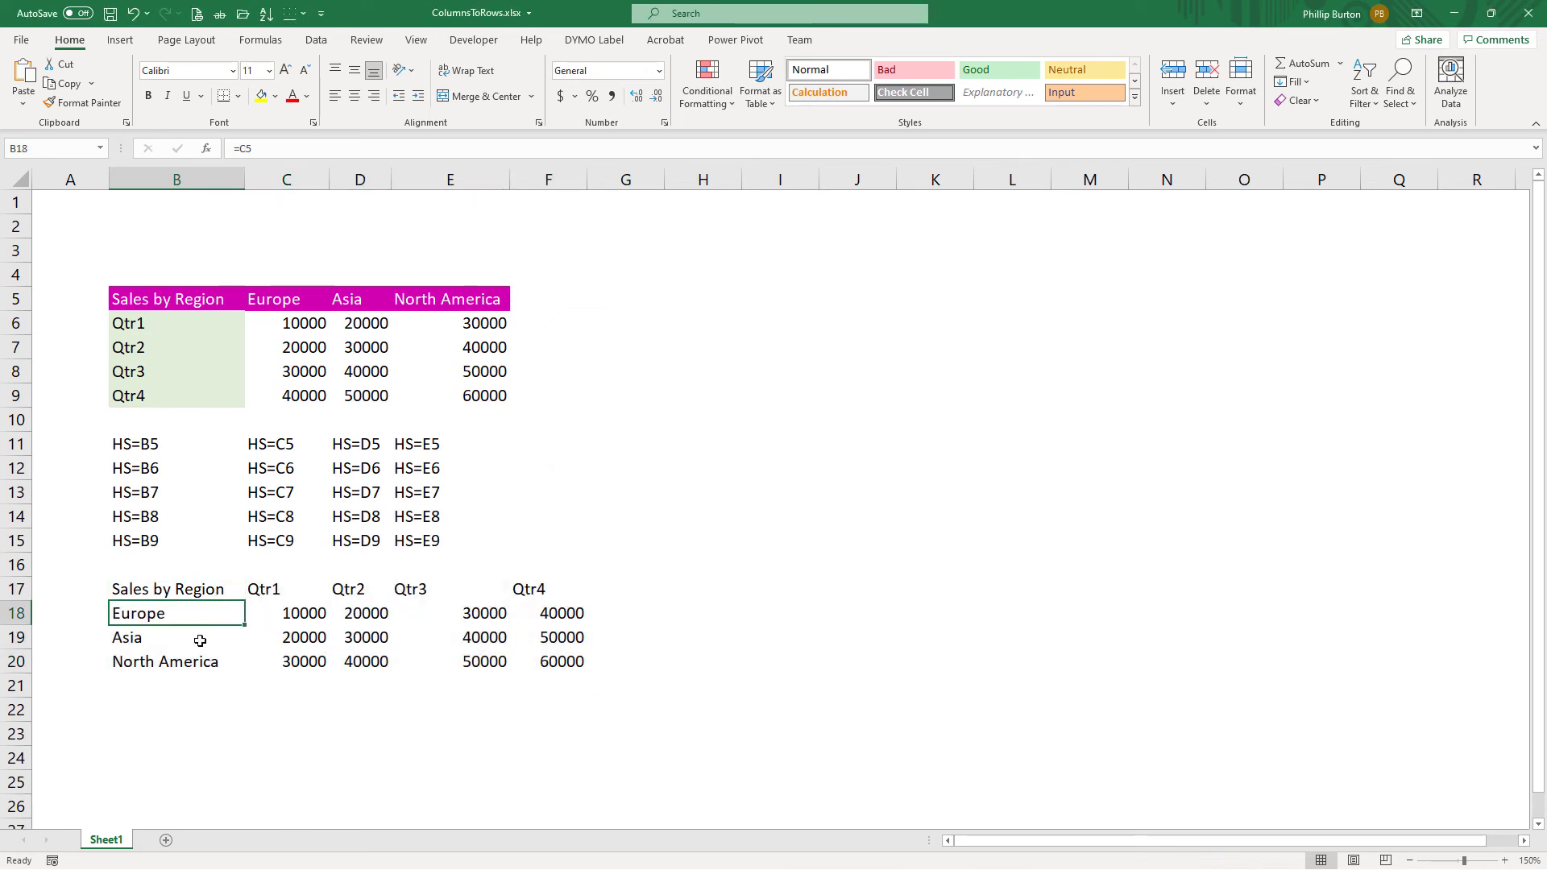
left_click(288, 661)
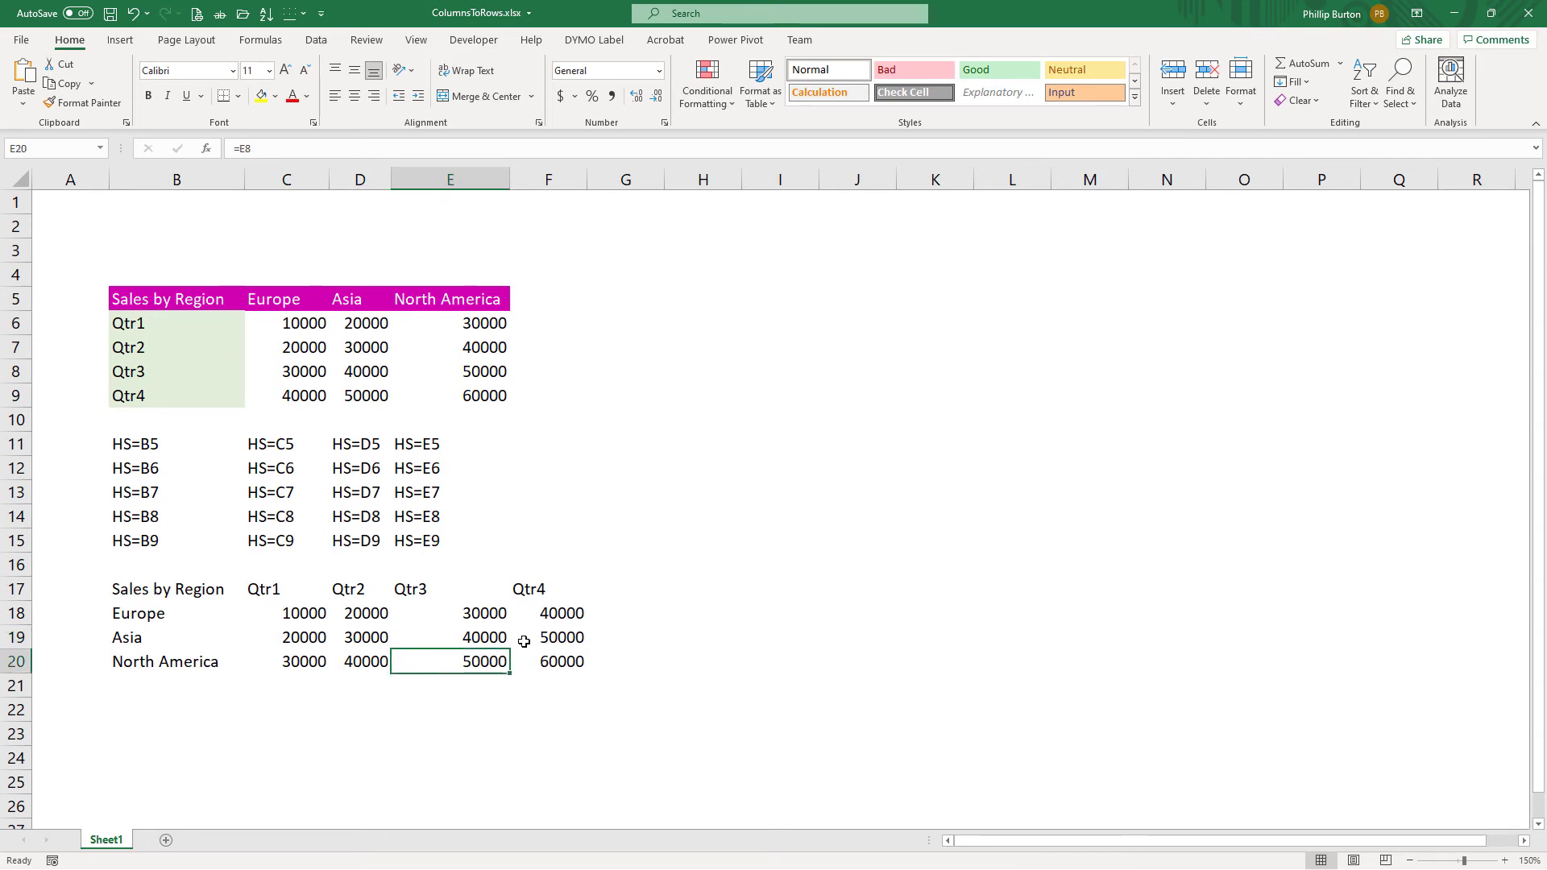
left_click(547, 637)
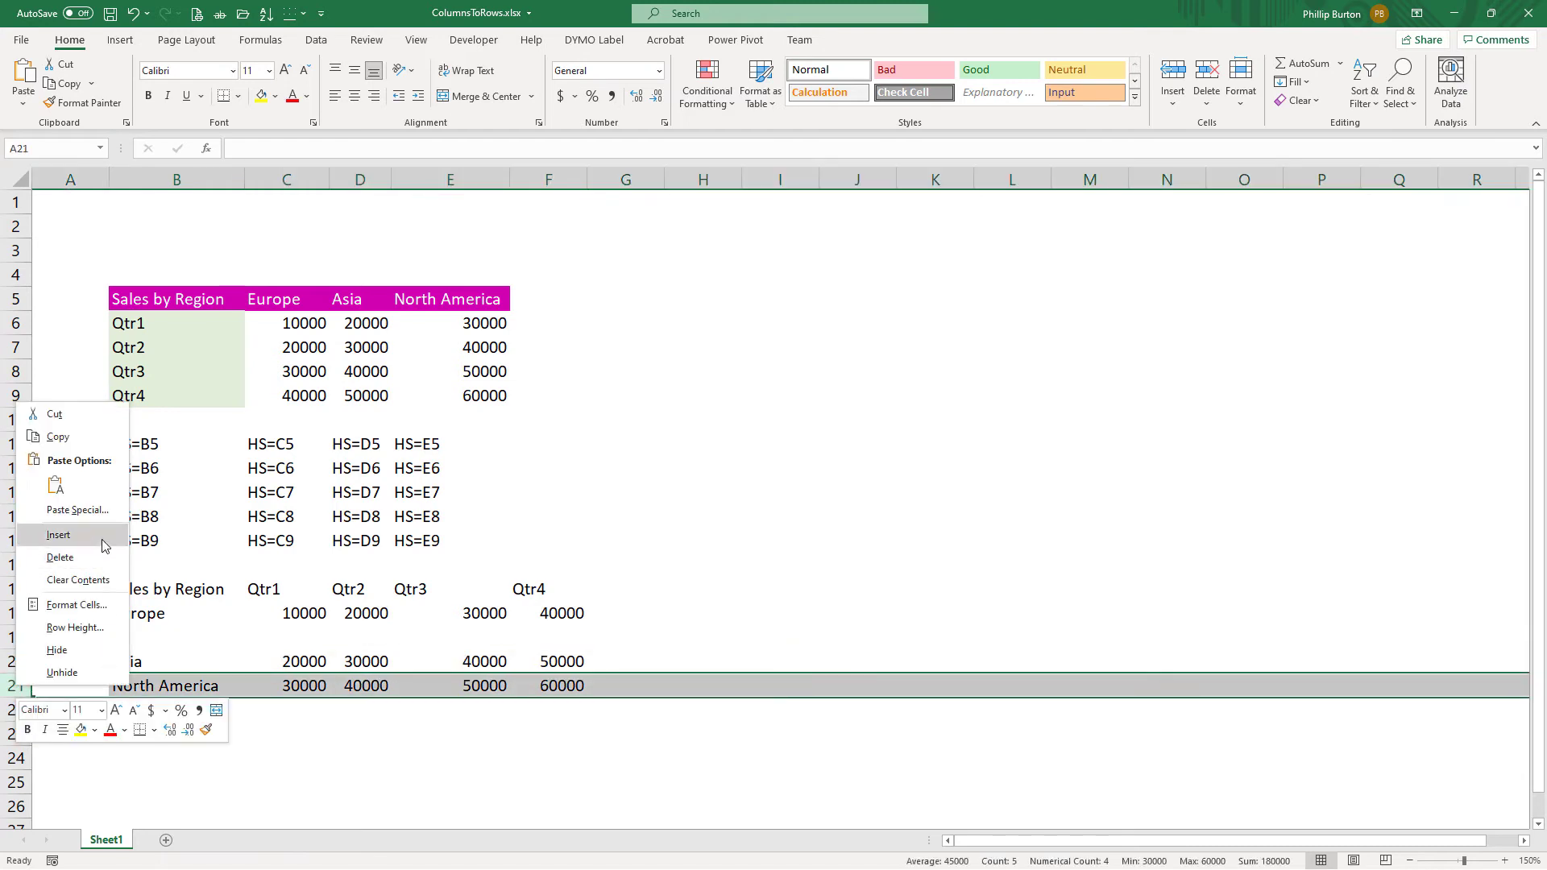
Insert a blank row above North America and enter =TRANSPOSE(B5:E9) at H5.
left_click(58, 534)
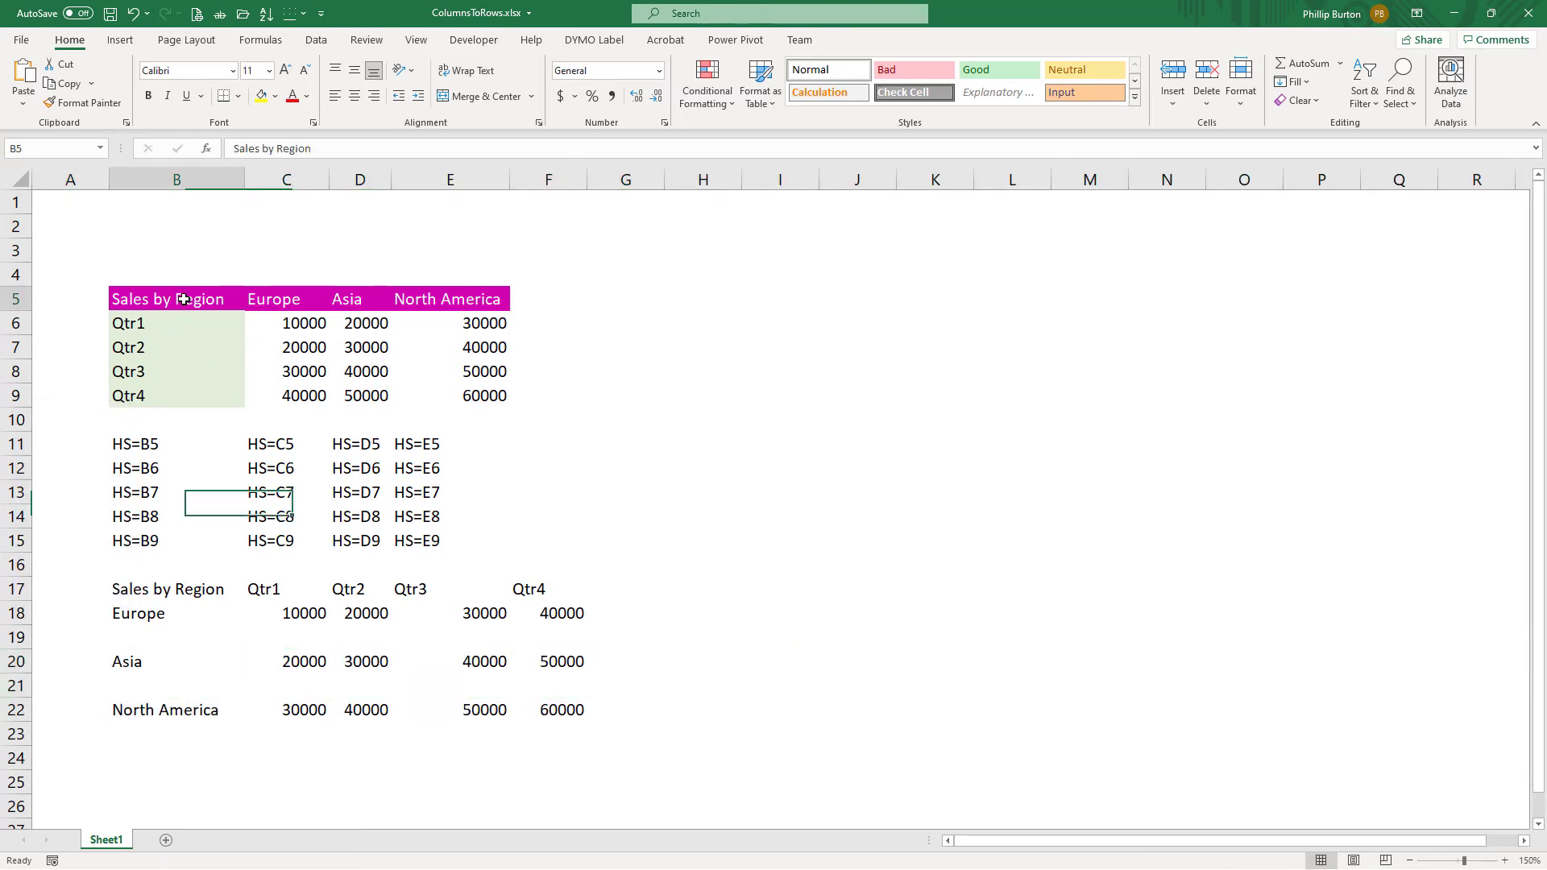
left_click(702, 299)
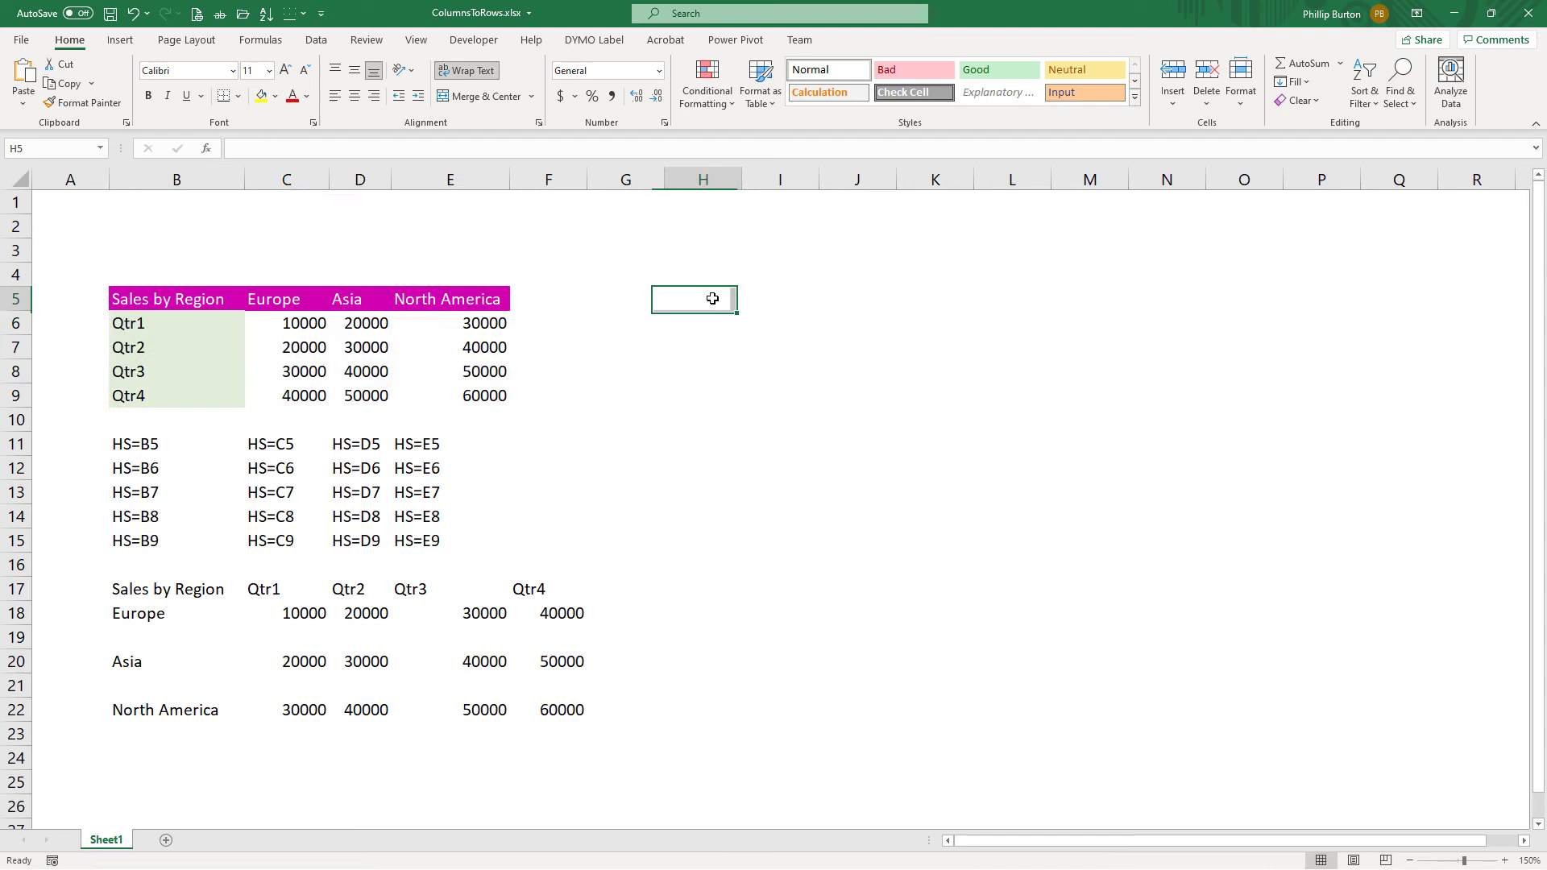
type("=TRANSPOSE(")
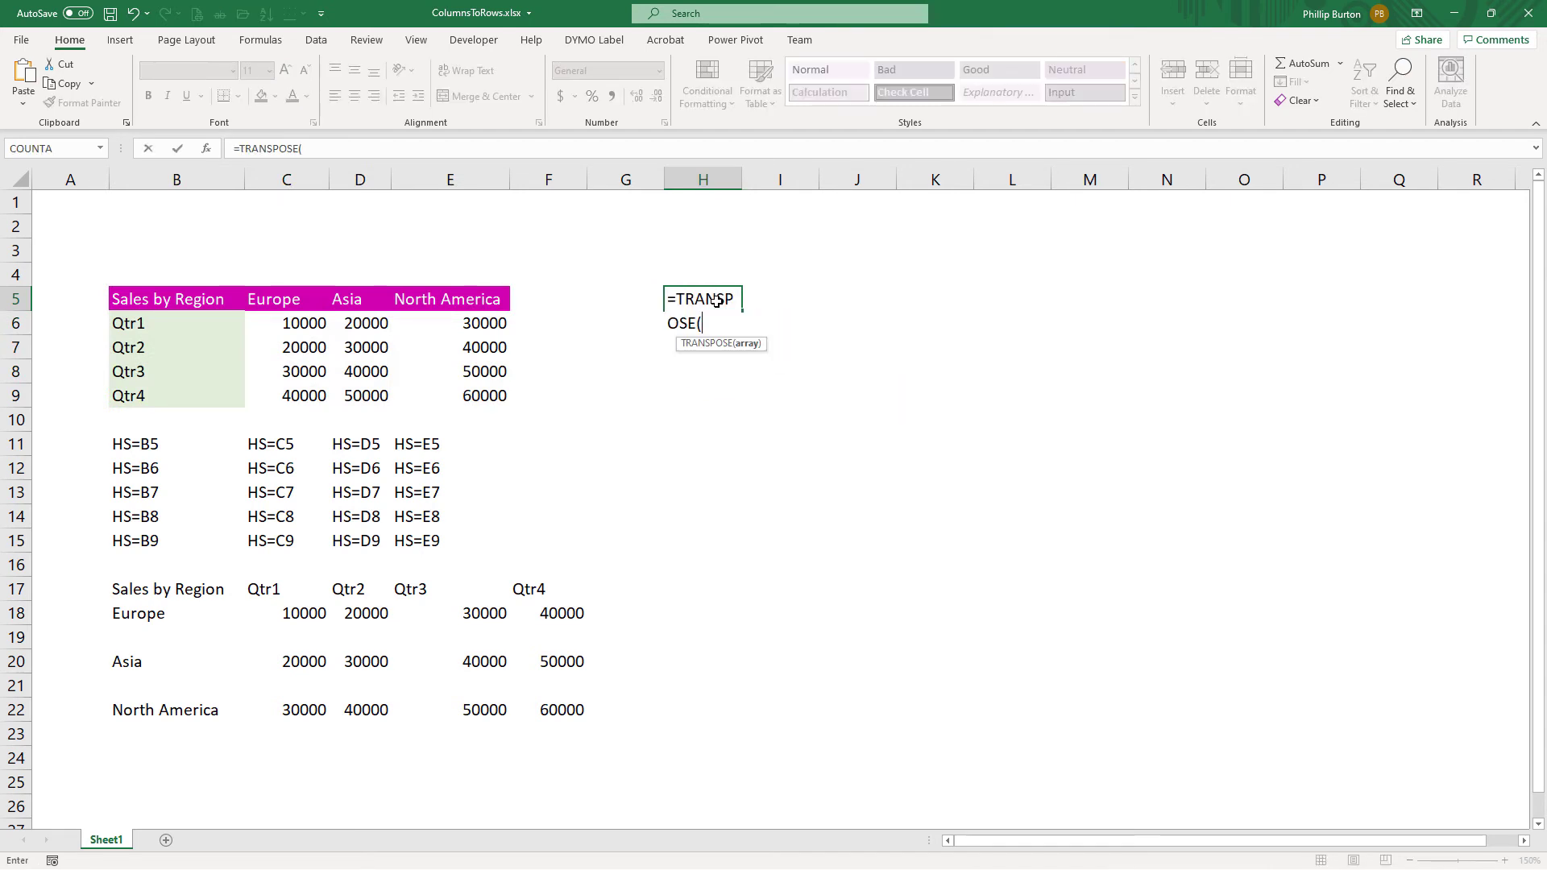
left_click_drag(111, 299, 510, 395)
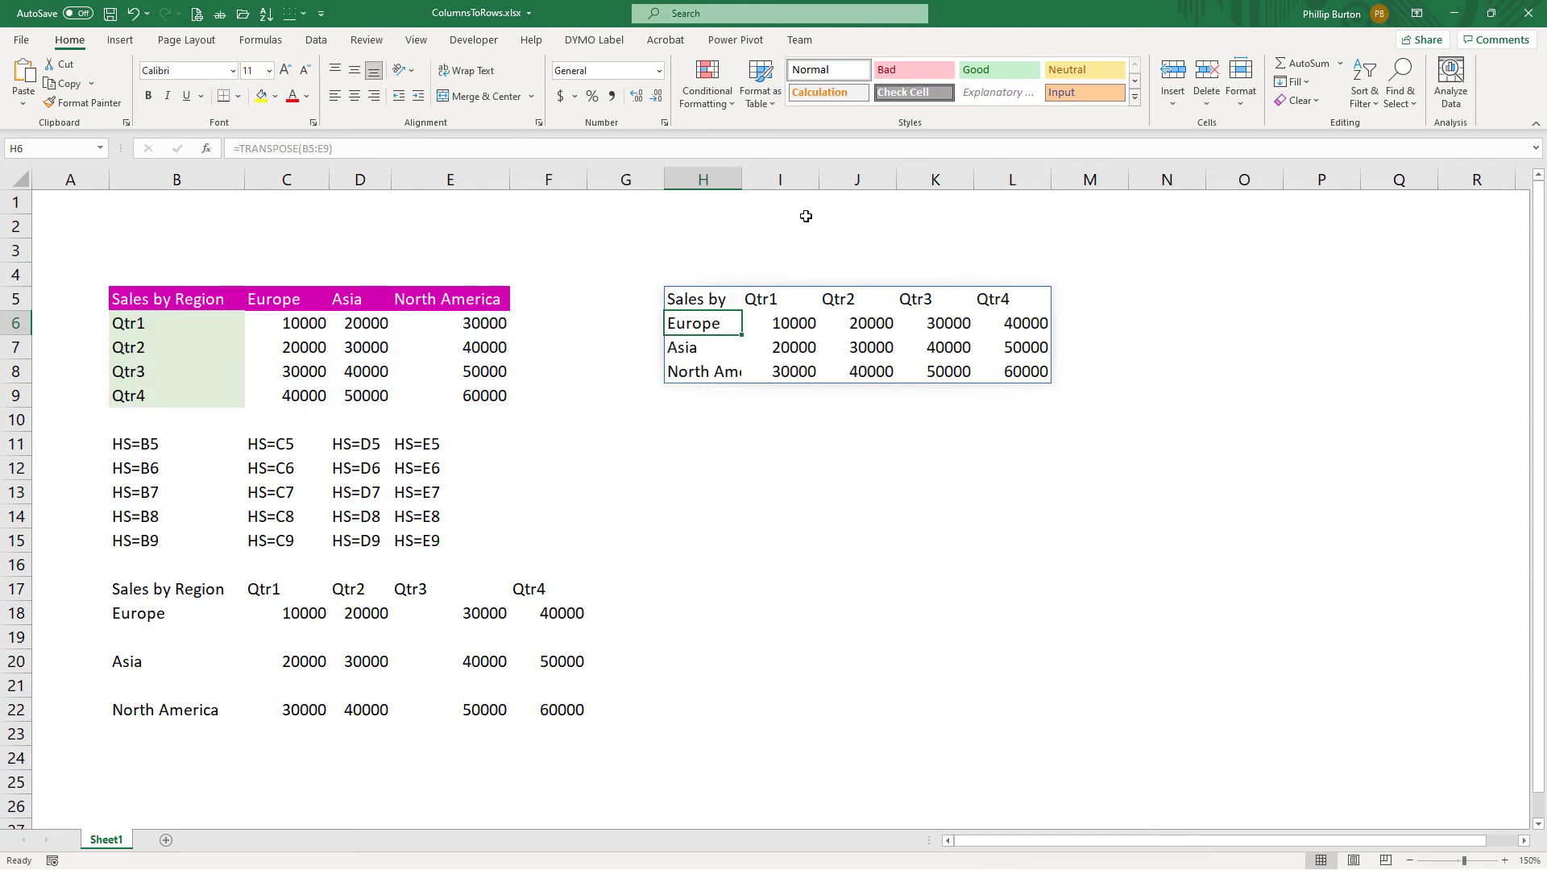
left_click(780, 178)
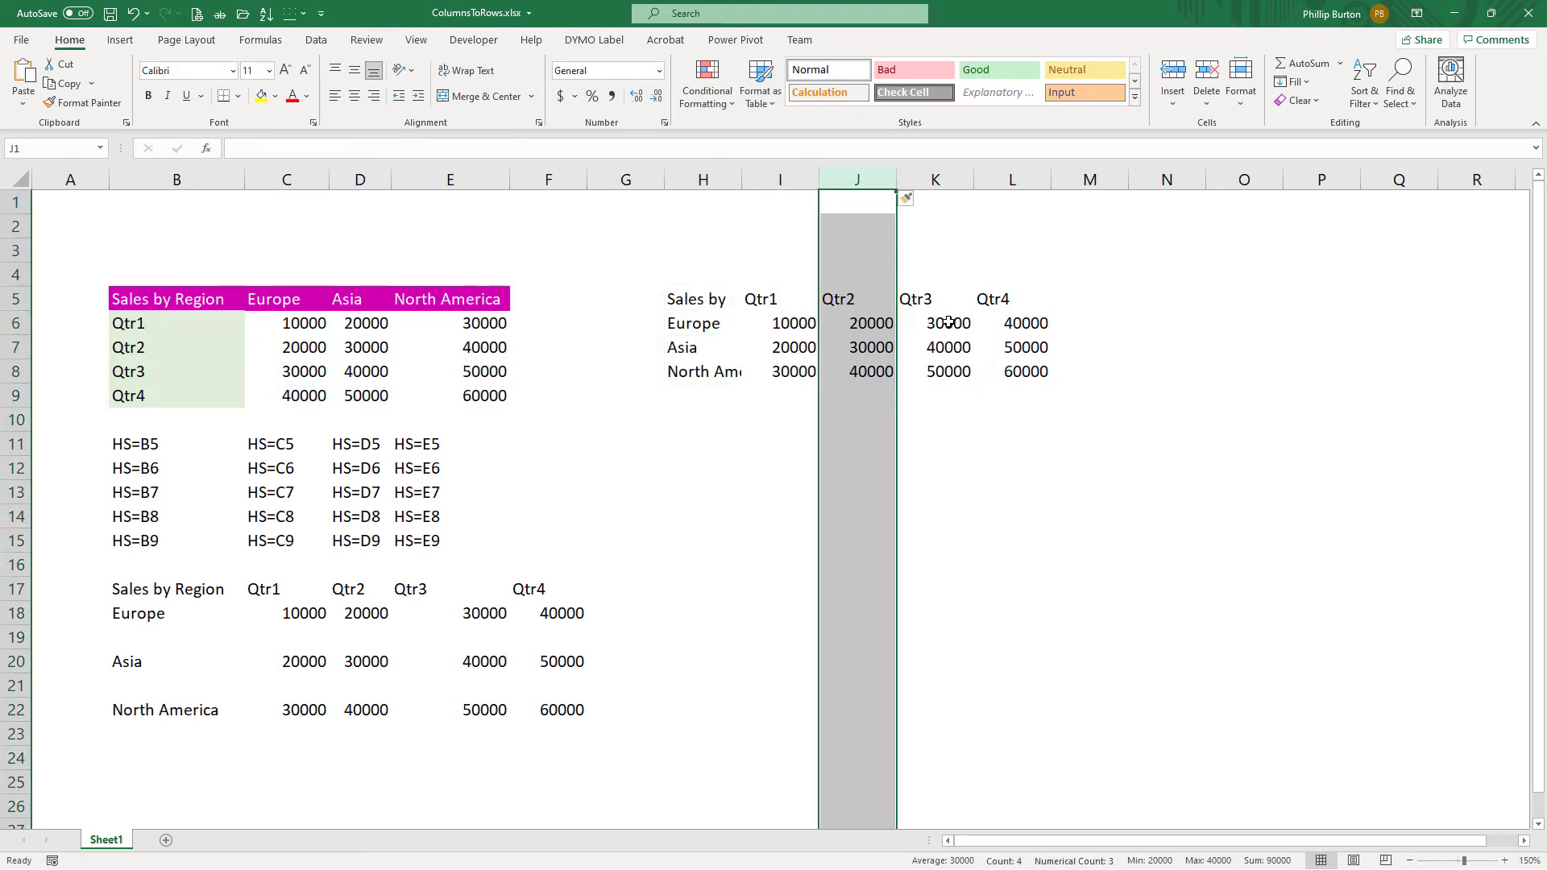
mouse_move(893, 358)
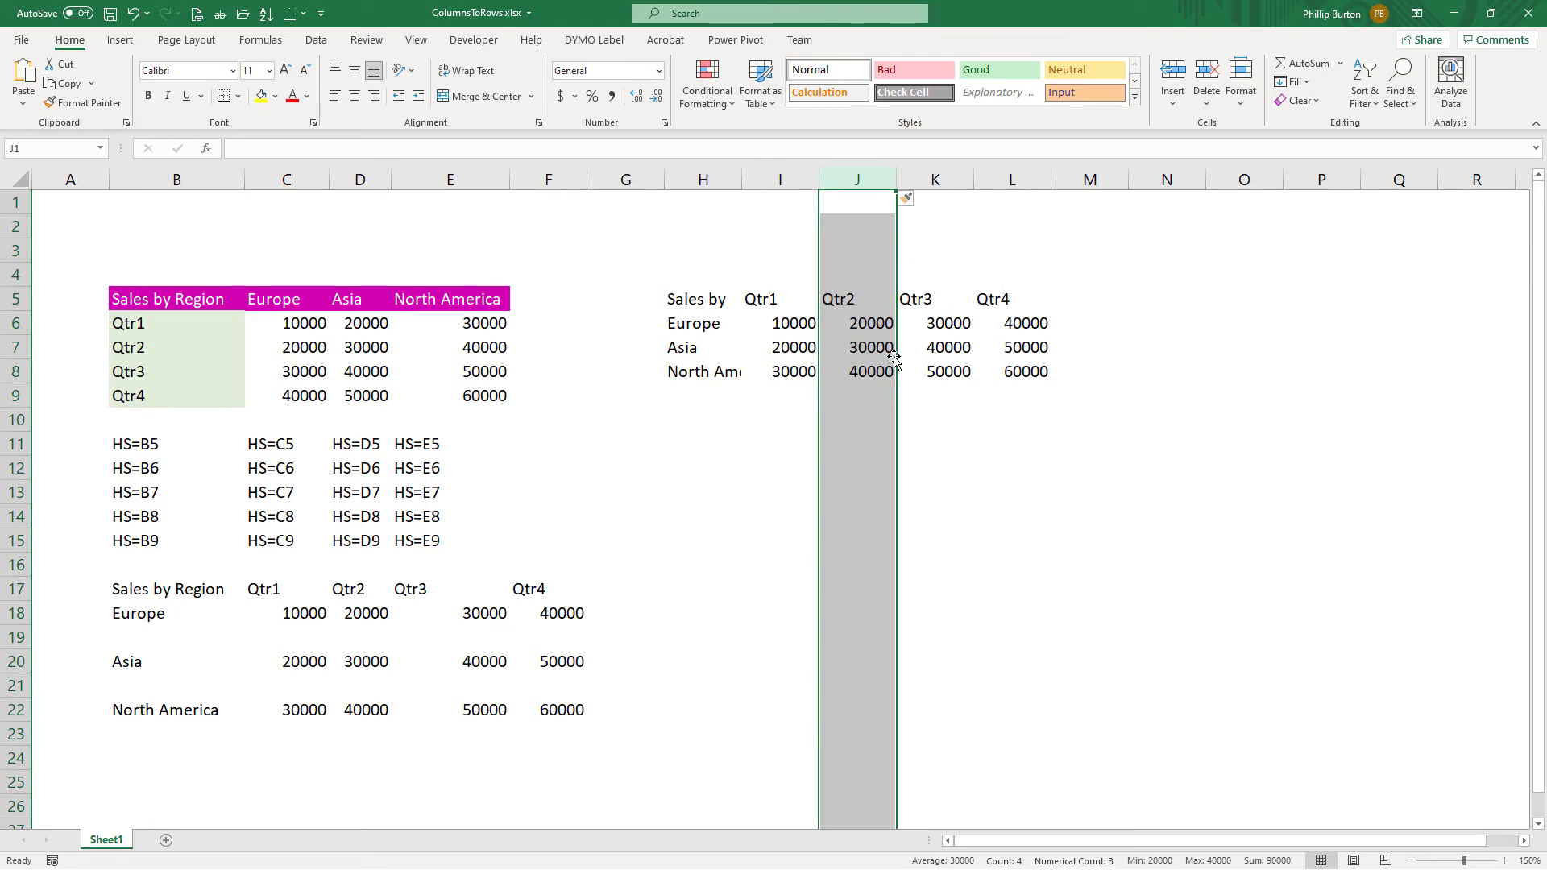
mouse_move(960, 73)
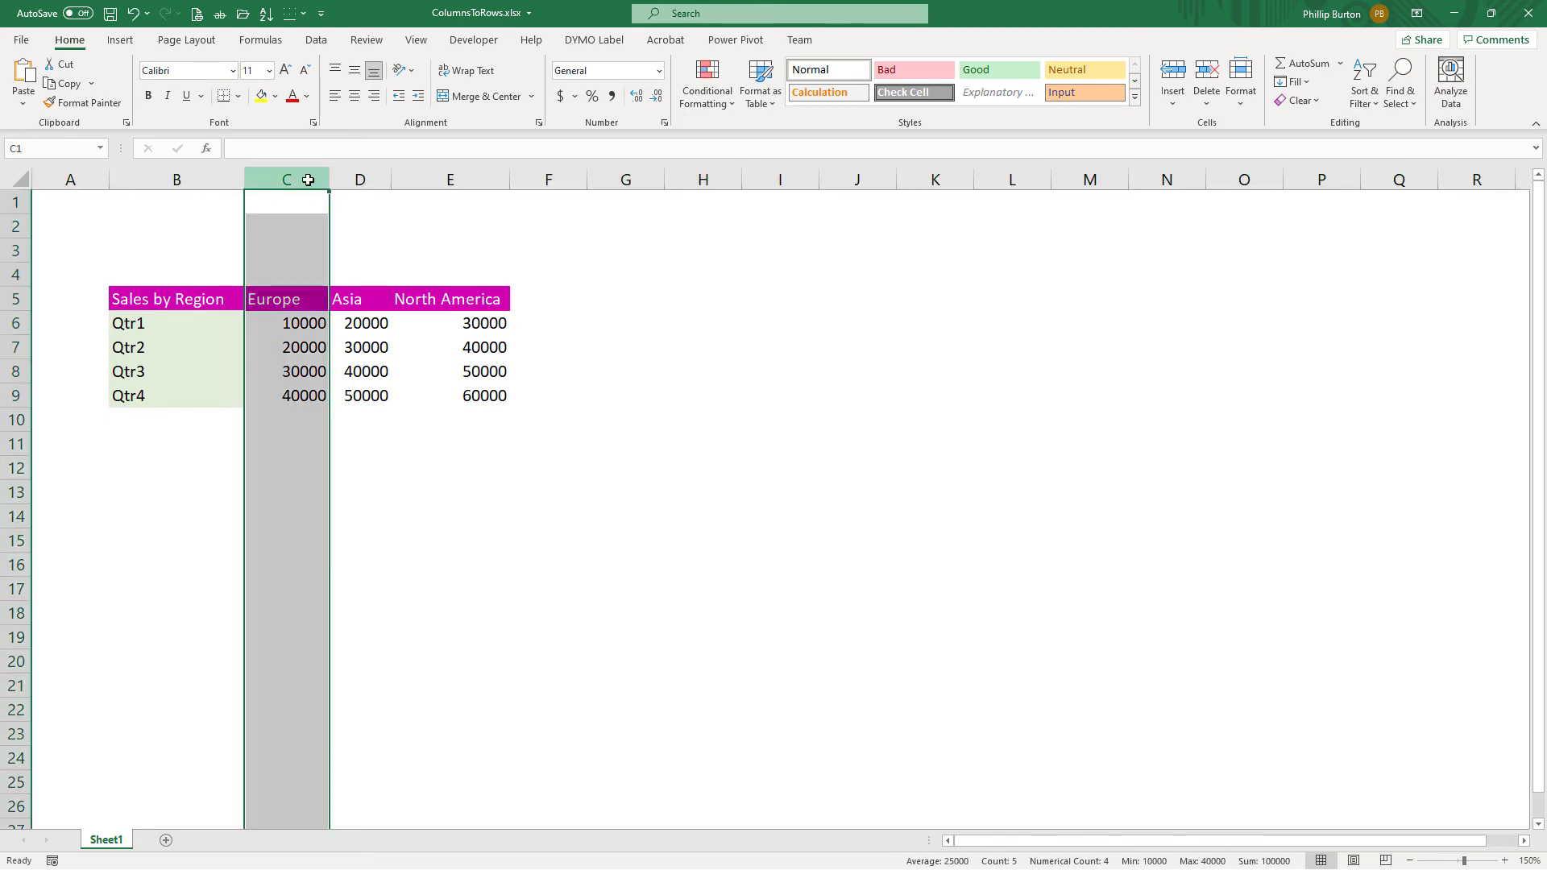
mouse_move(326, 493)
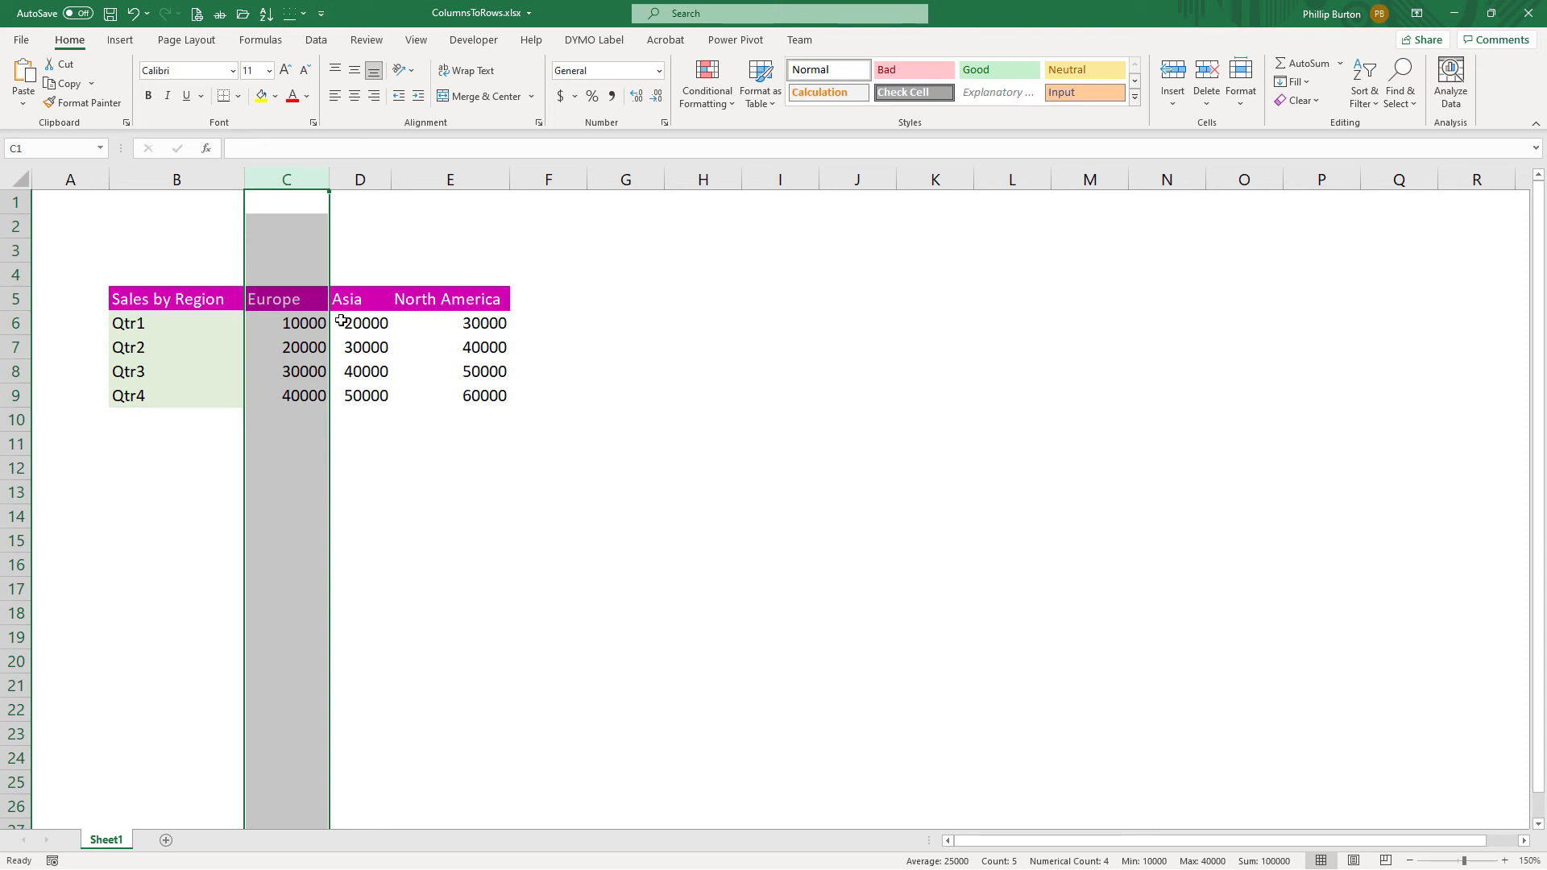
Copy the Europe and North America sales columns from the original table.
left_click_drag(285, 298, 285, 395)
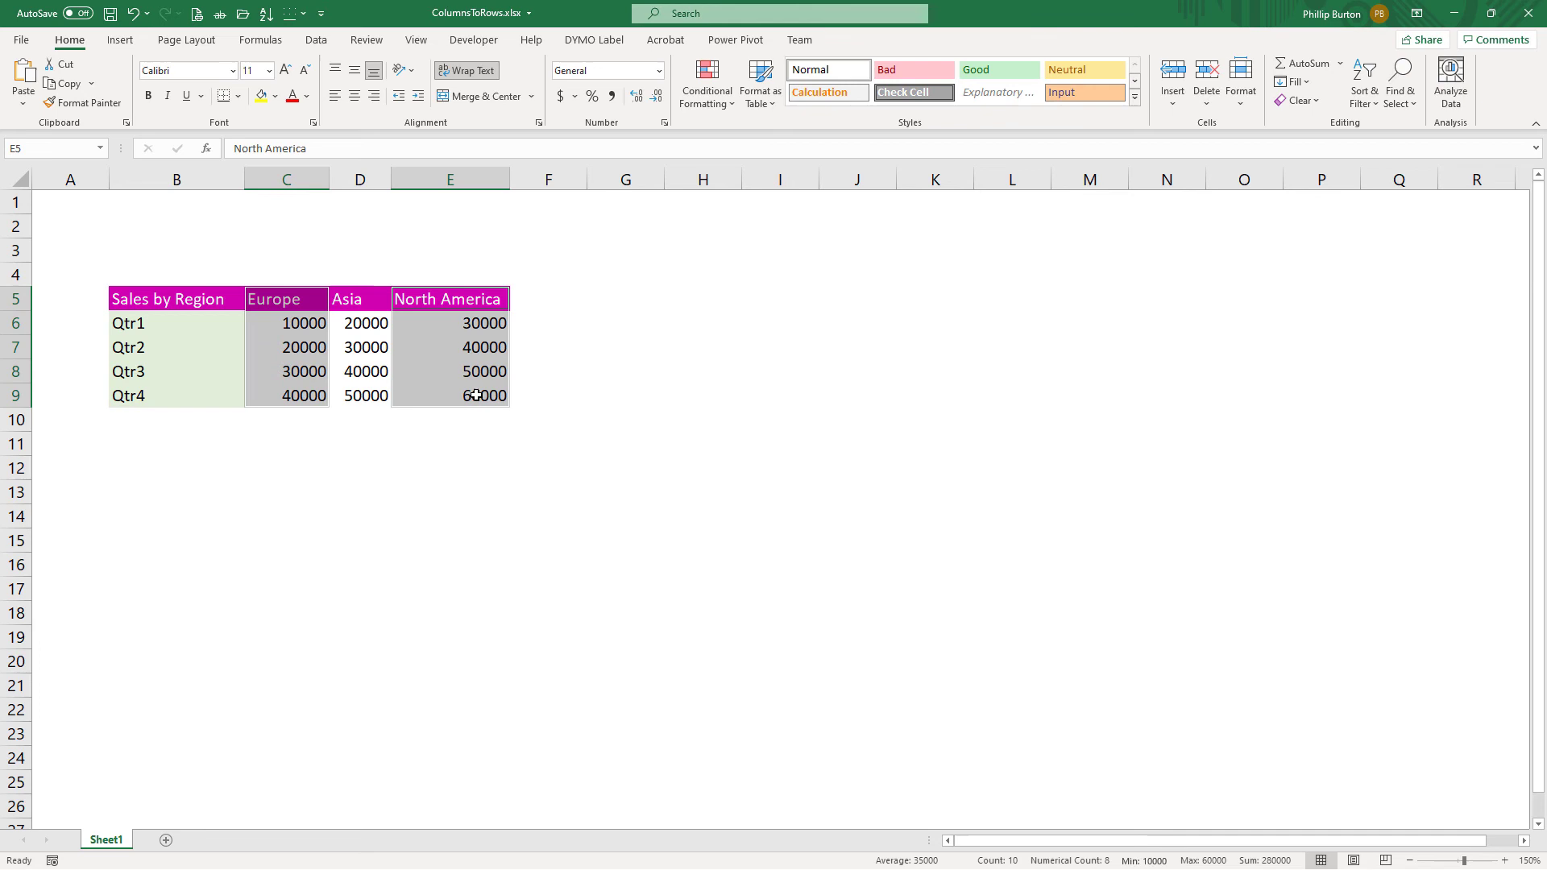
key("ctrl+c")
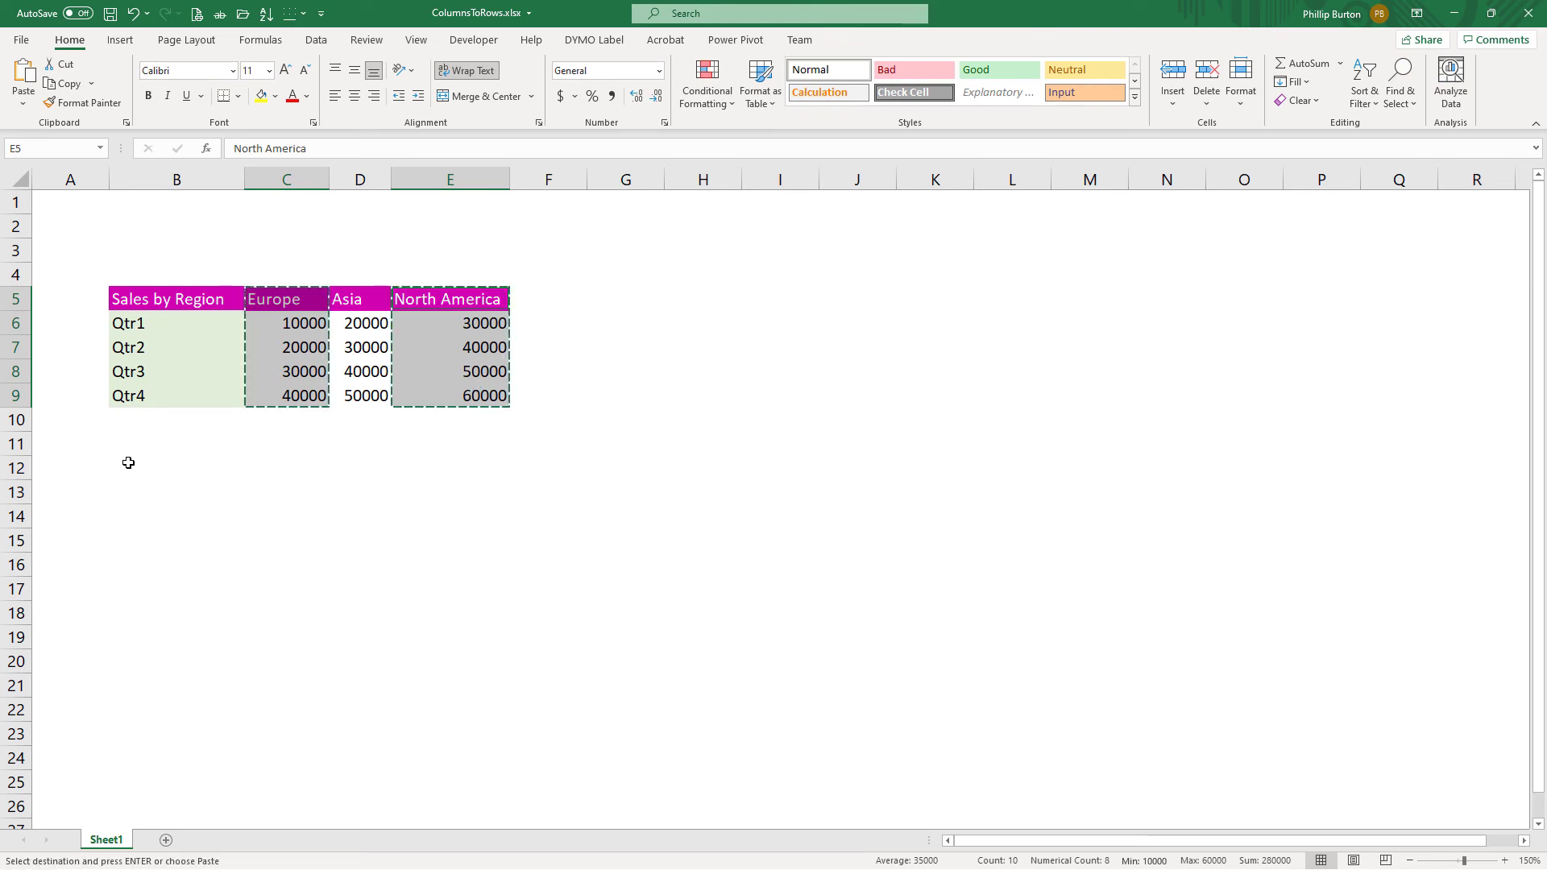
left_click(23, 78)
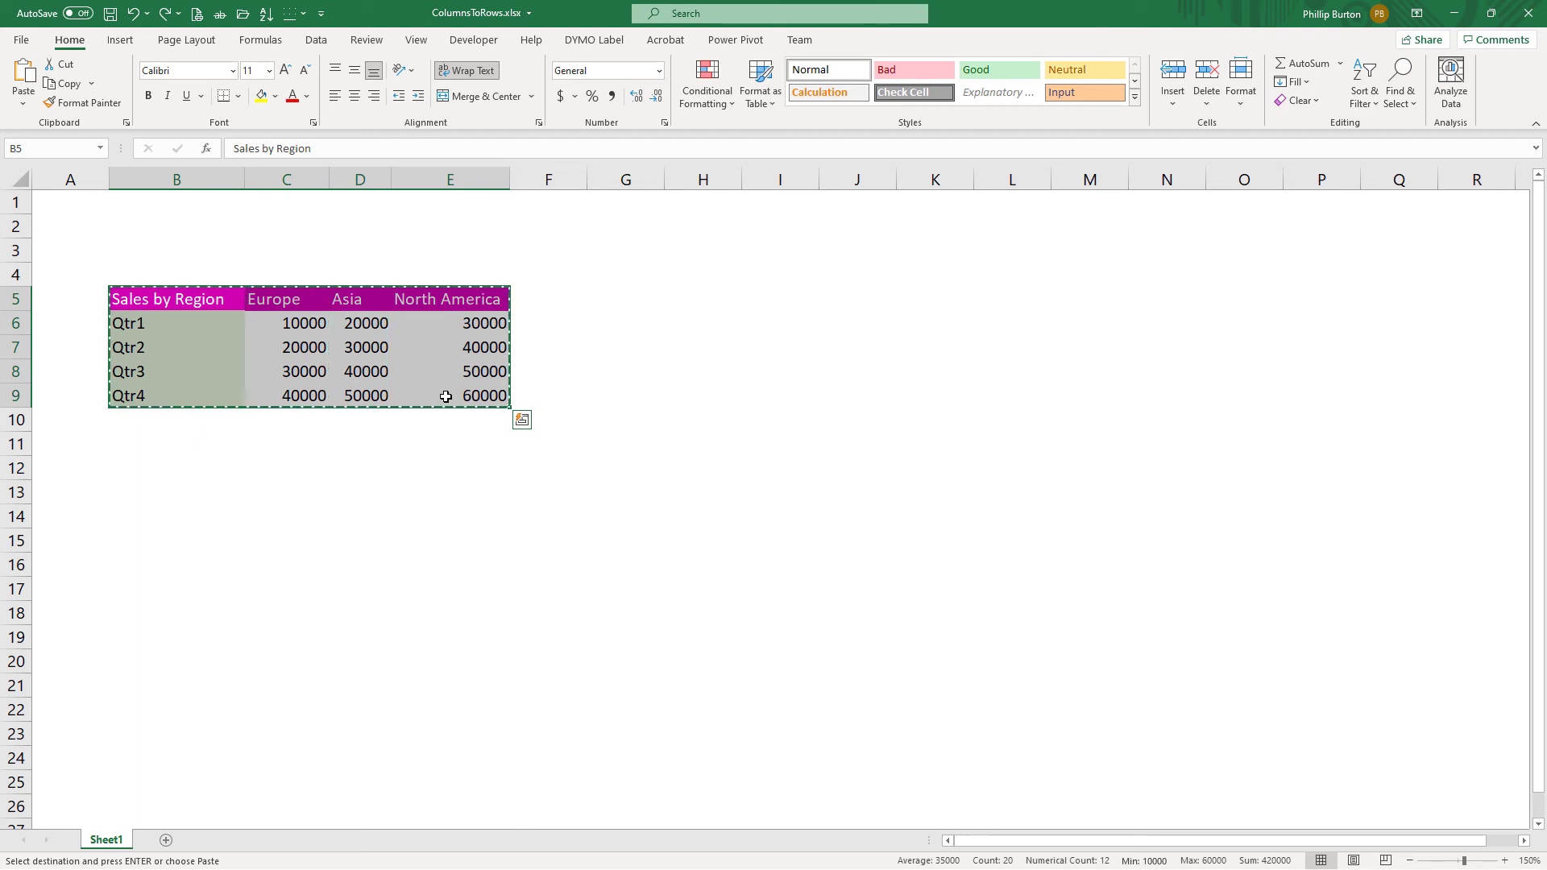
left_click(176, 467)
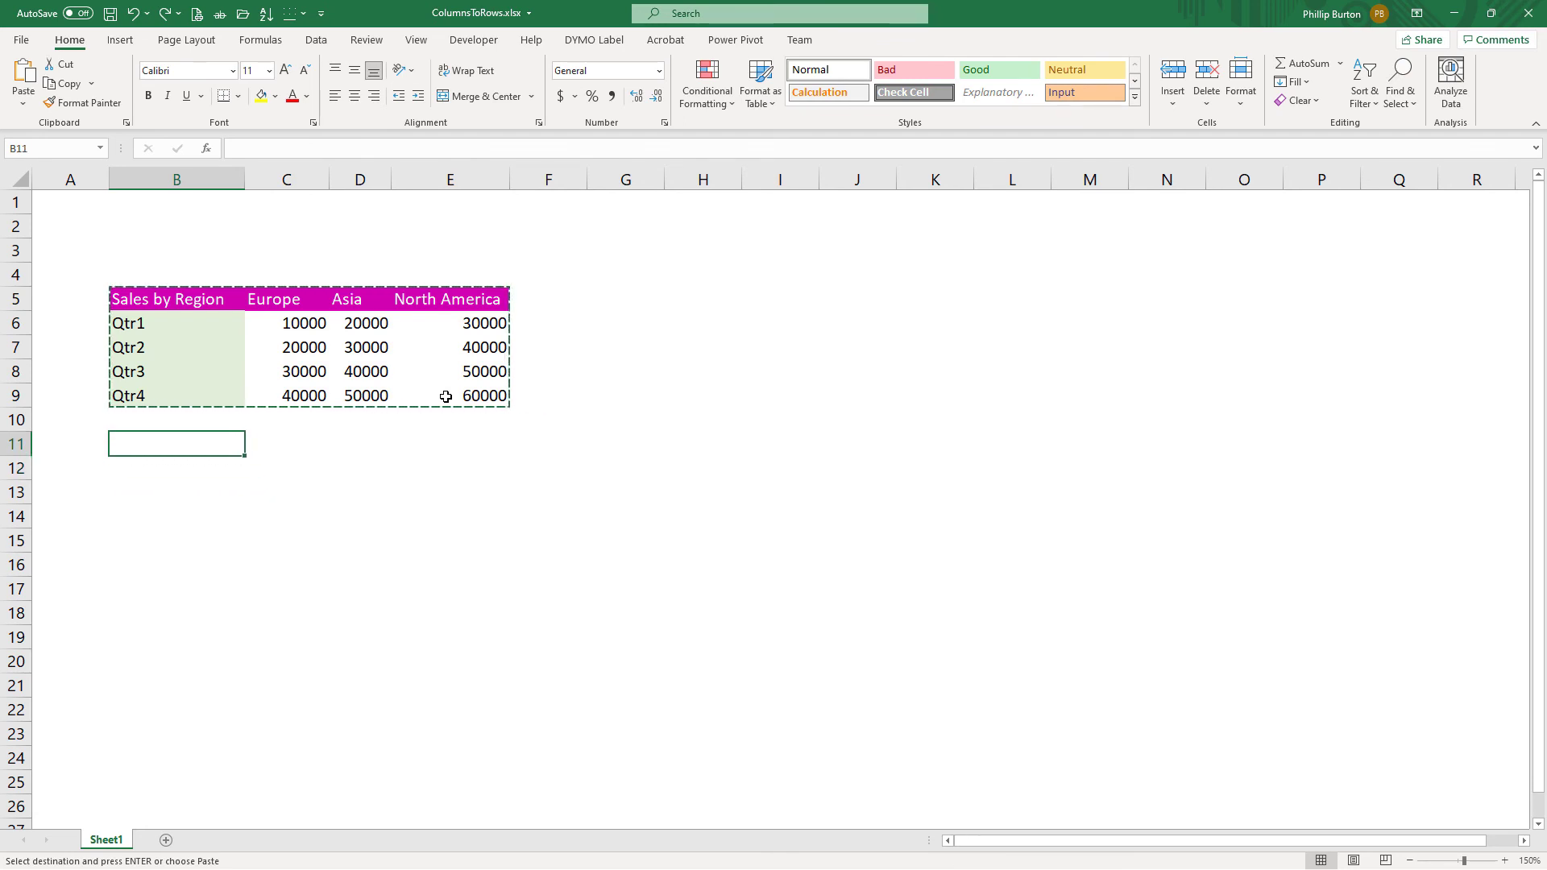
key("ctrl+alt+v")
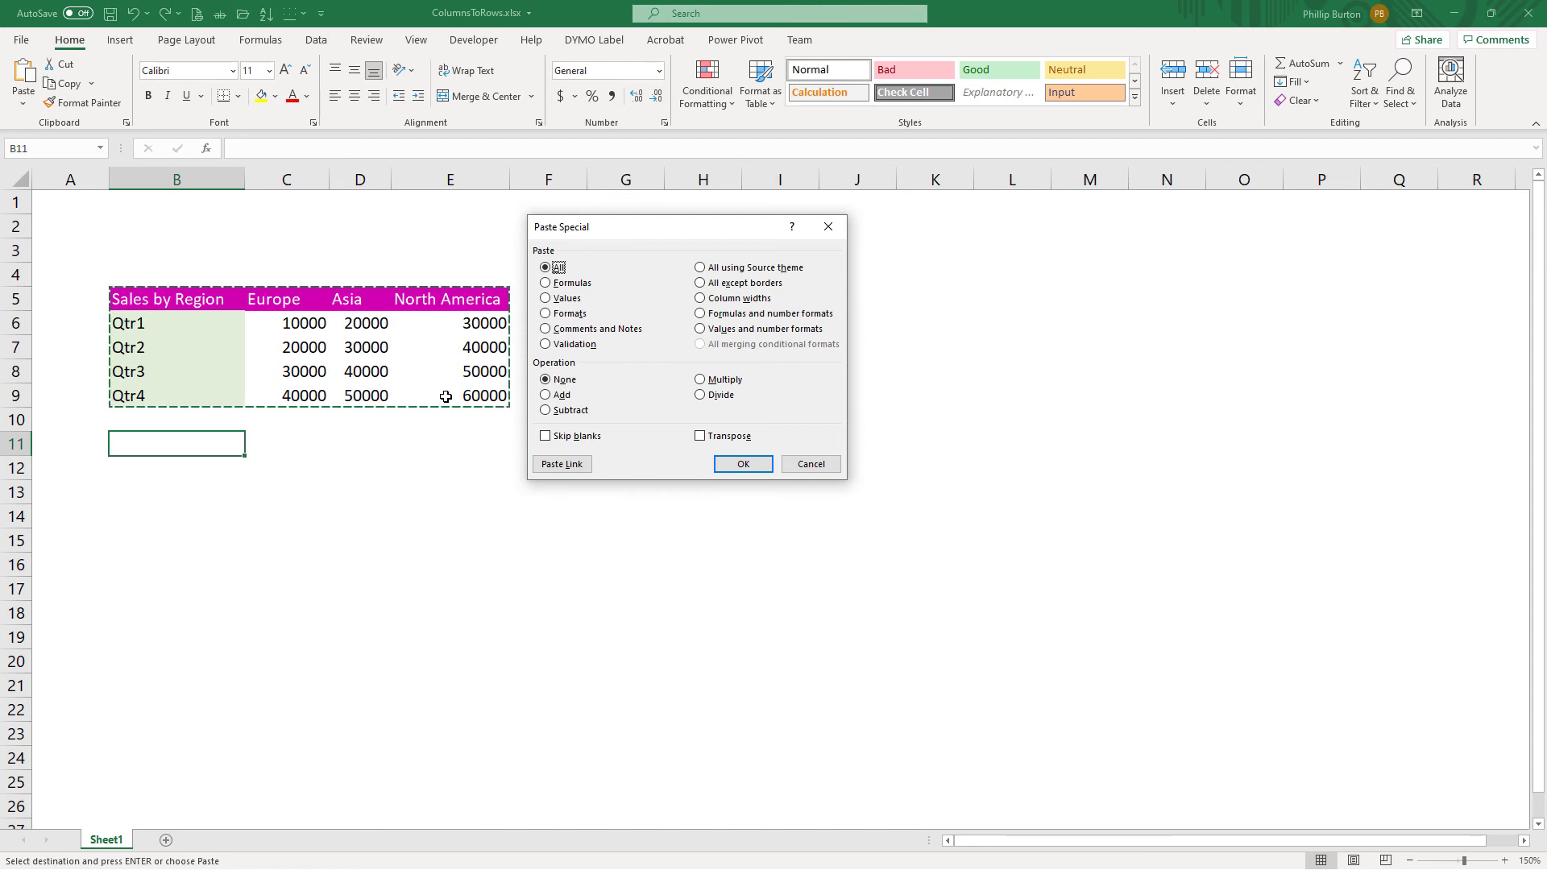
left_click(700, 436)
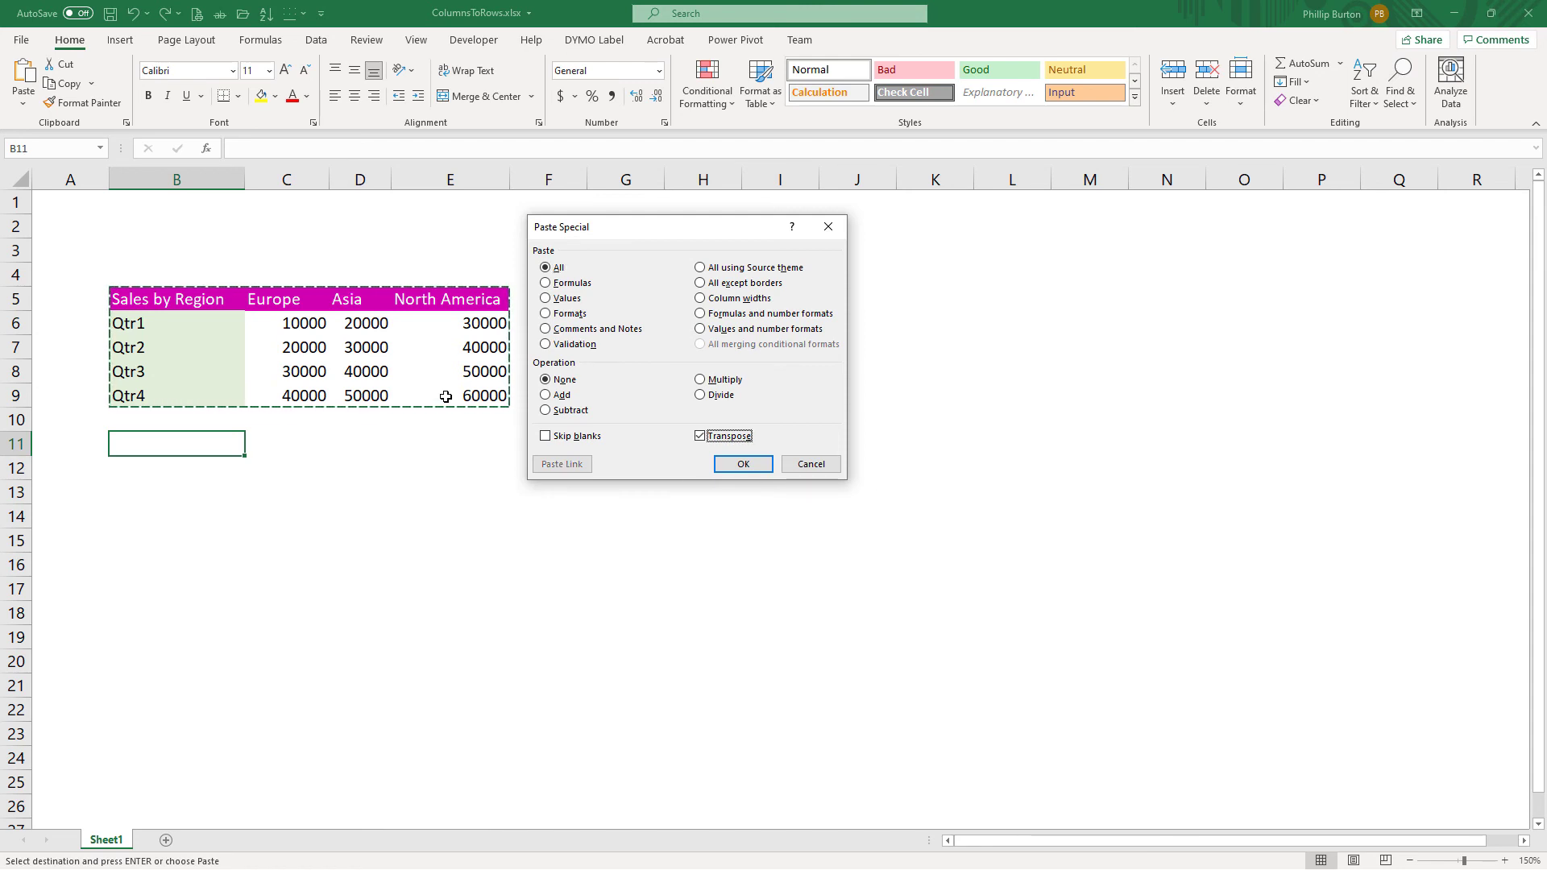
left_click(742, 464)
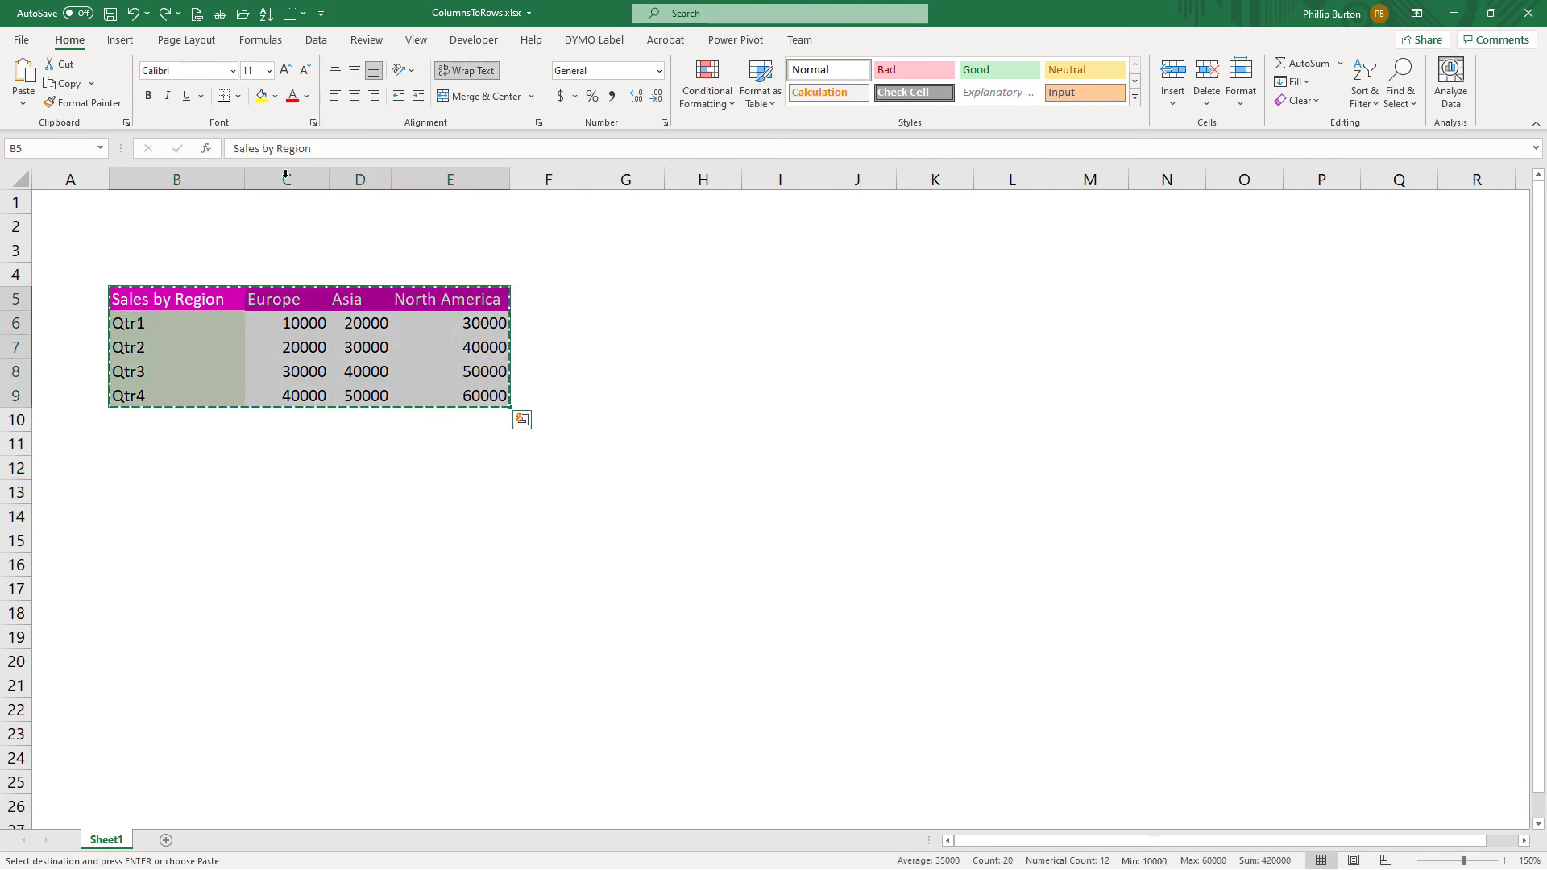
left_click(120, 40)
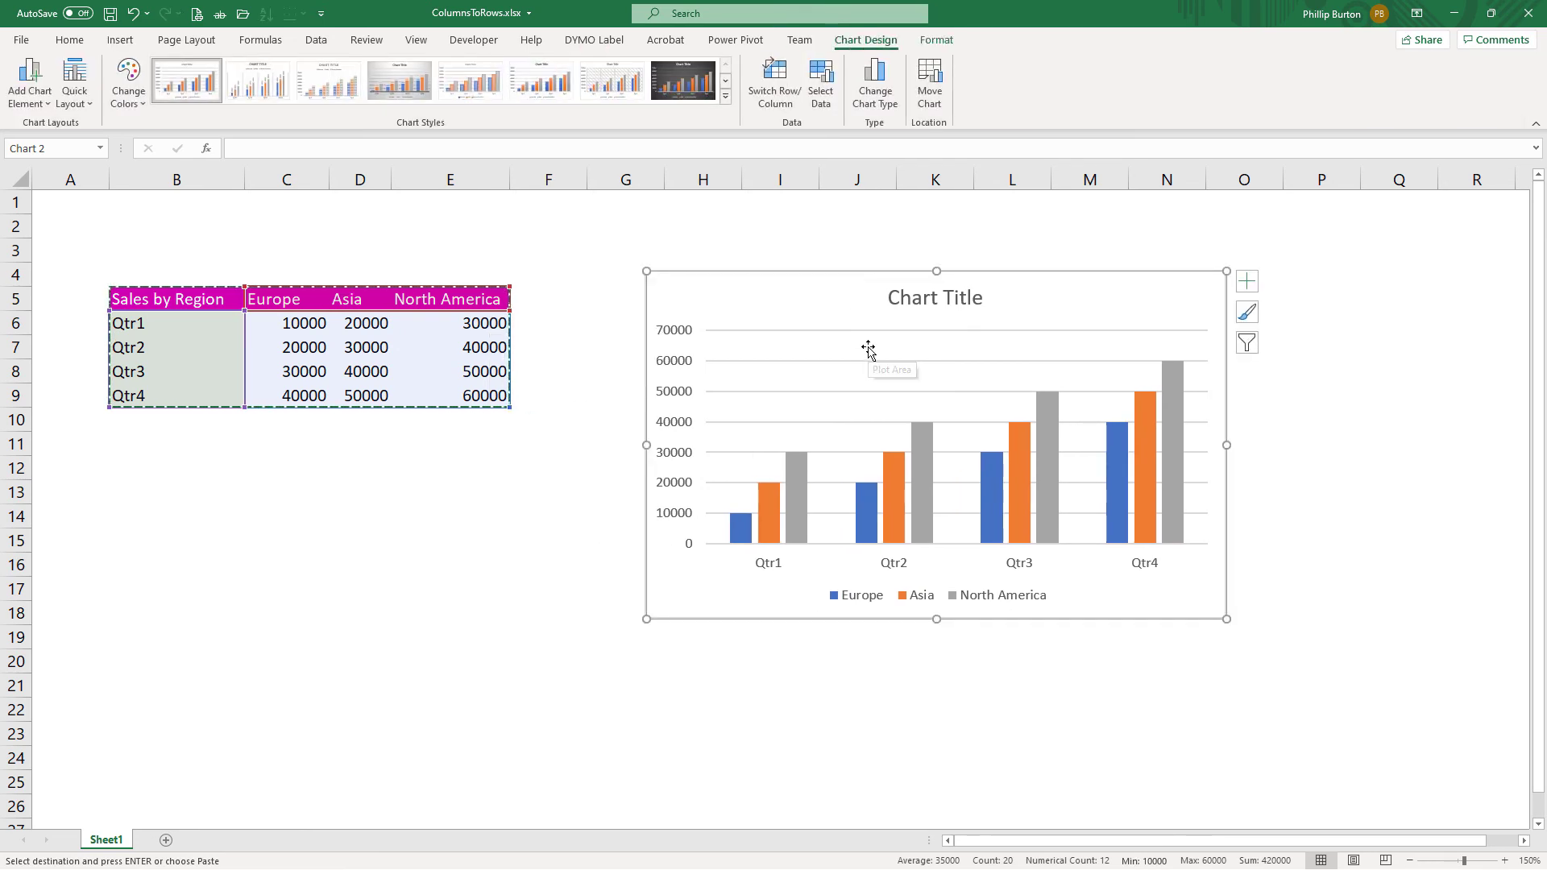
mouse_move(868, 350)
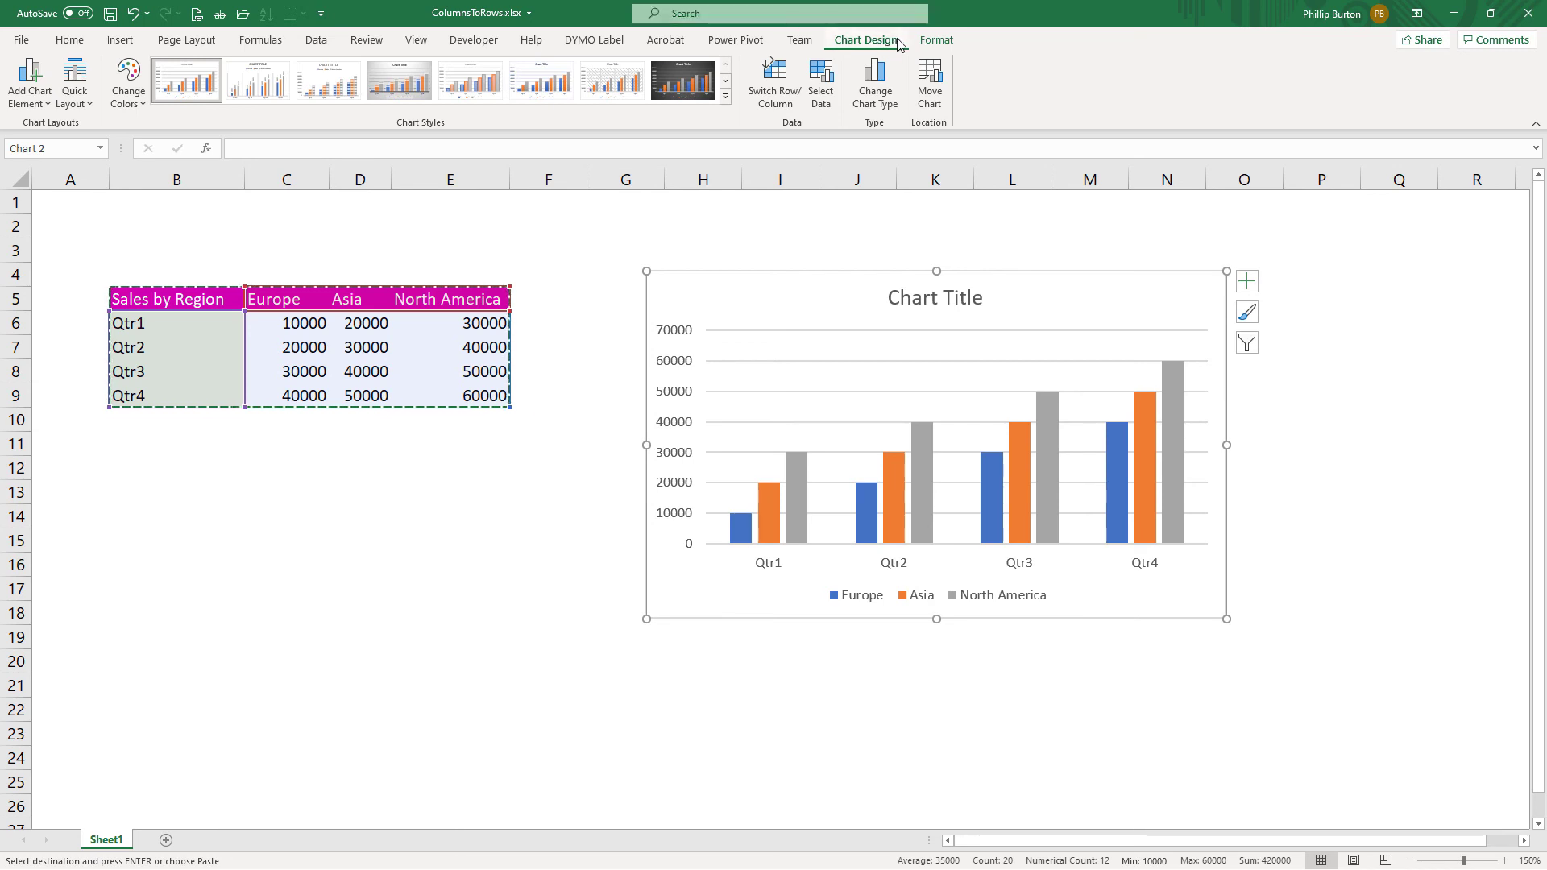
mouse_move(775, 77)
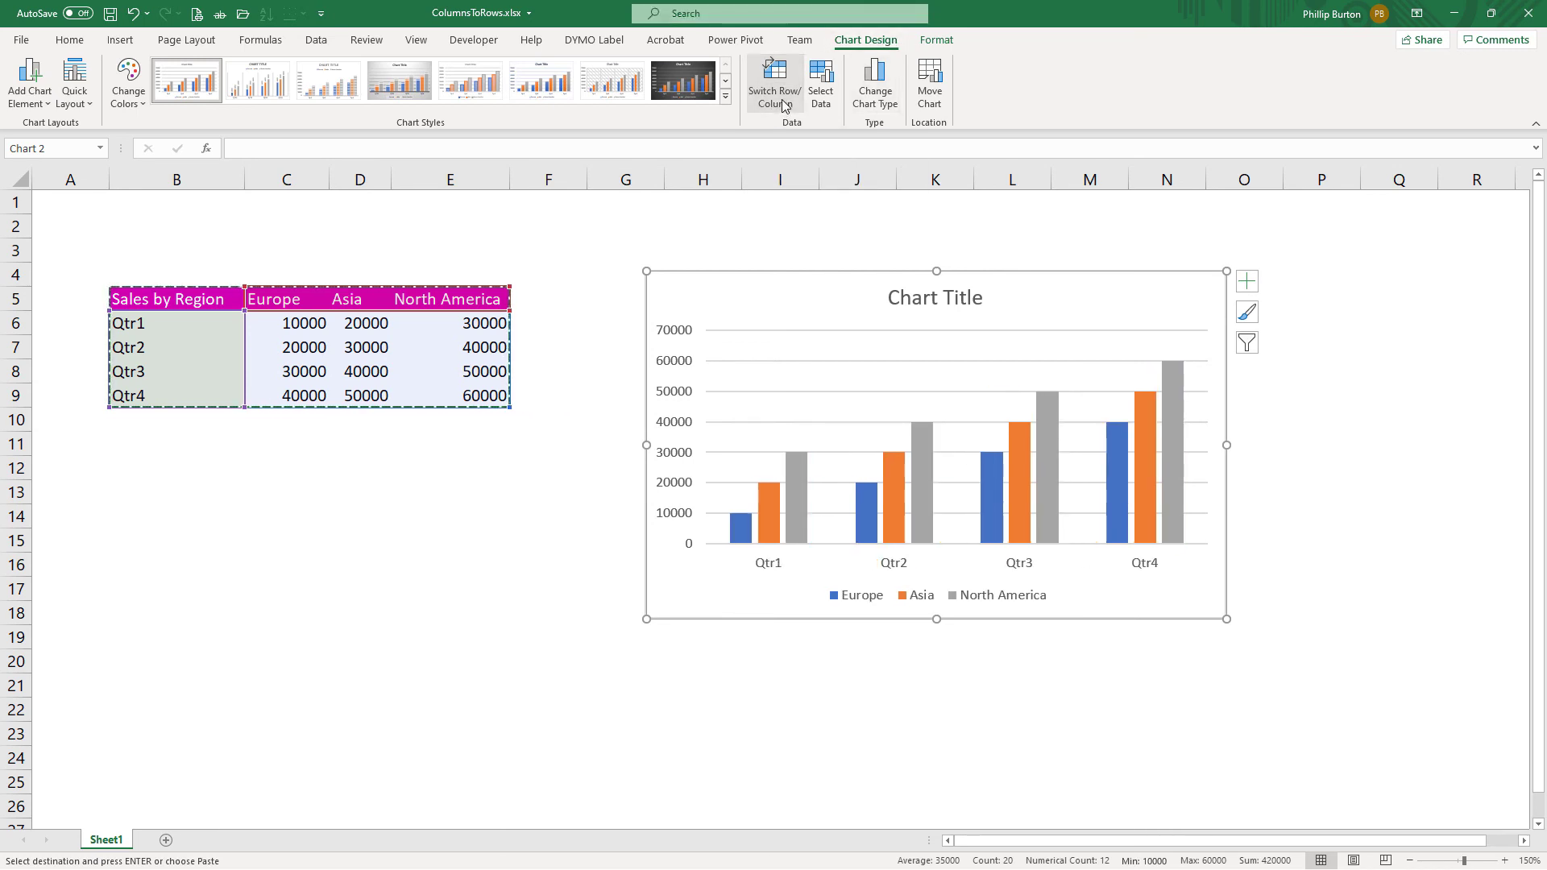
Switch the chart's rows and columns twice in Select Data, keeping quarters along the axis.
left_click(1246, 280)
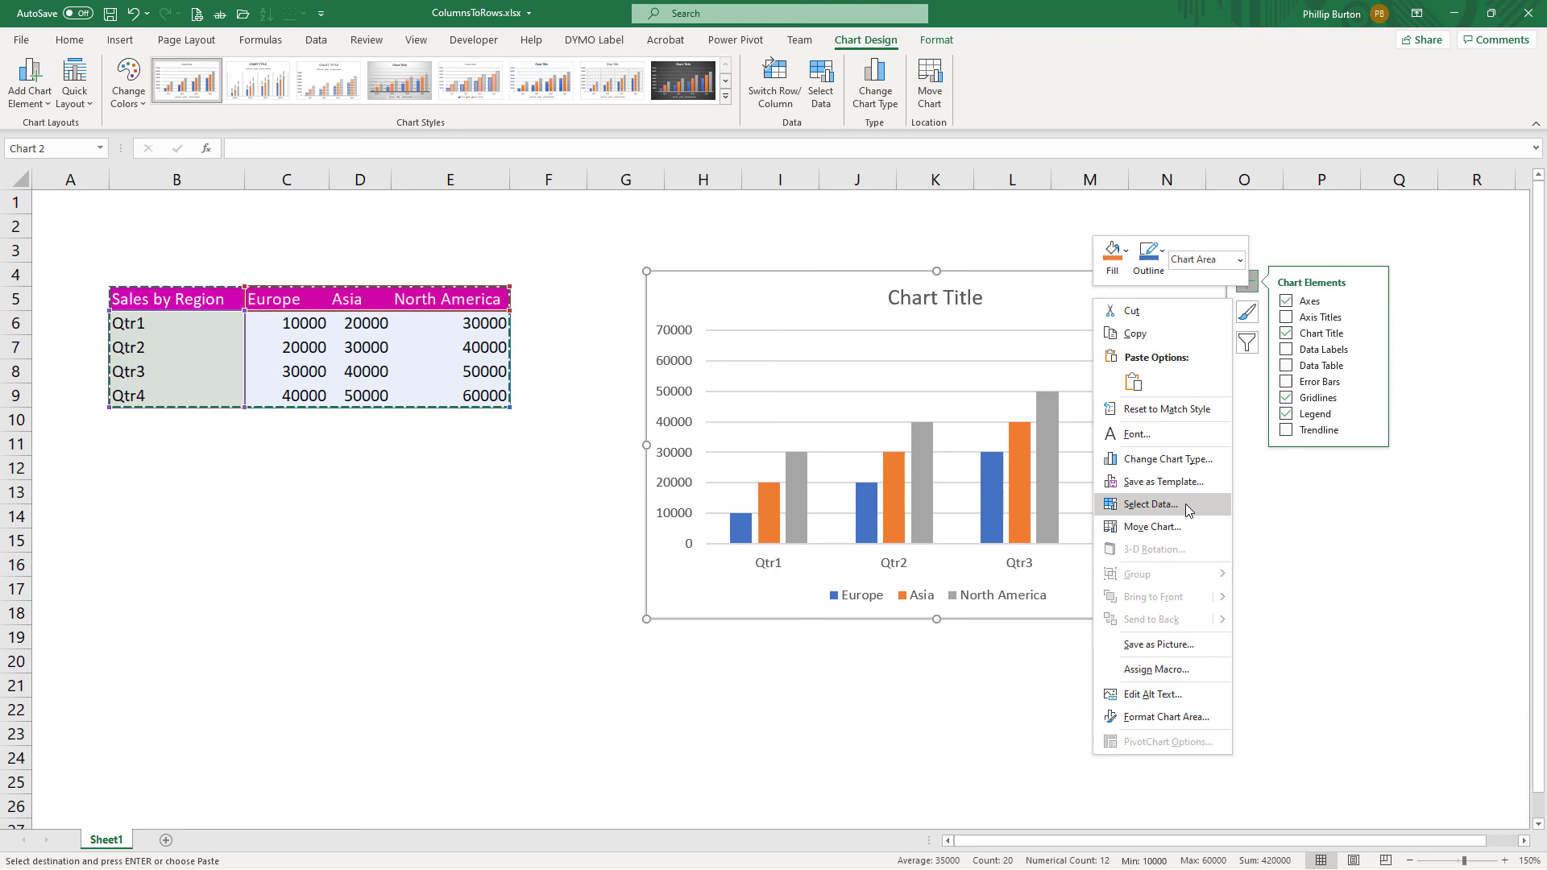
left_click(1150, 504)
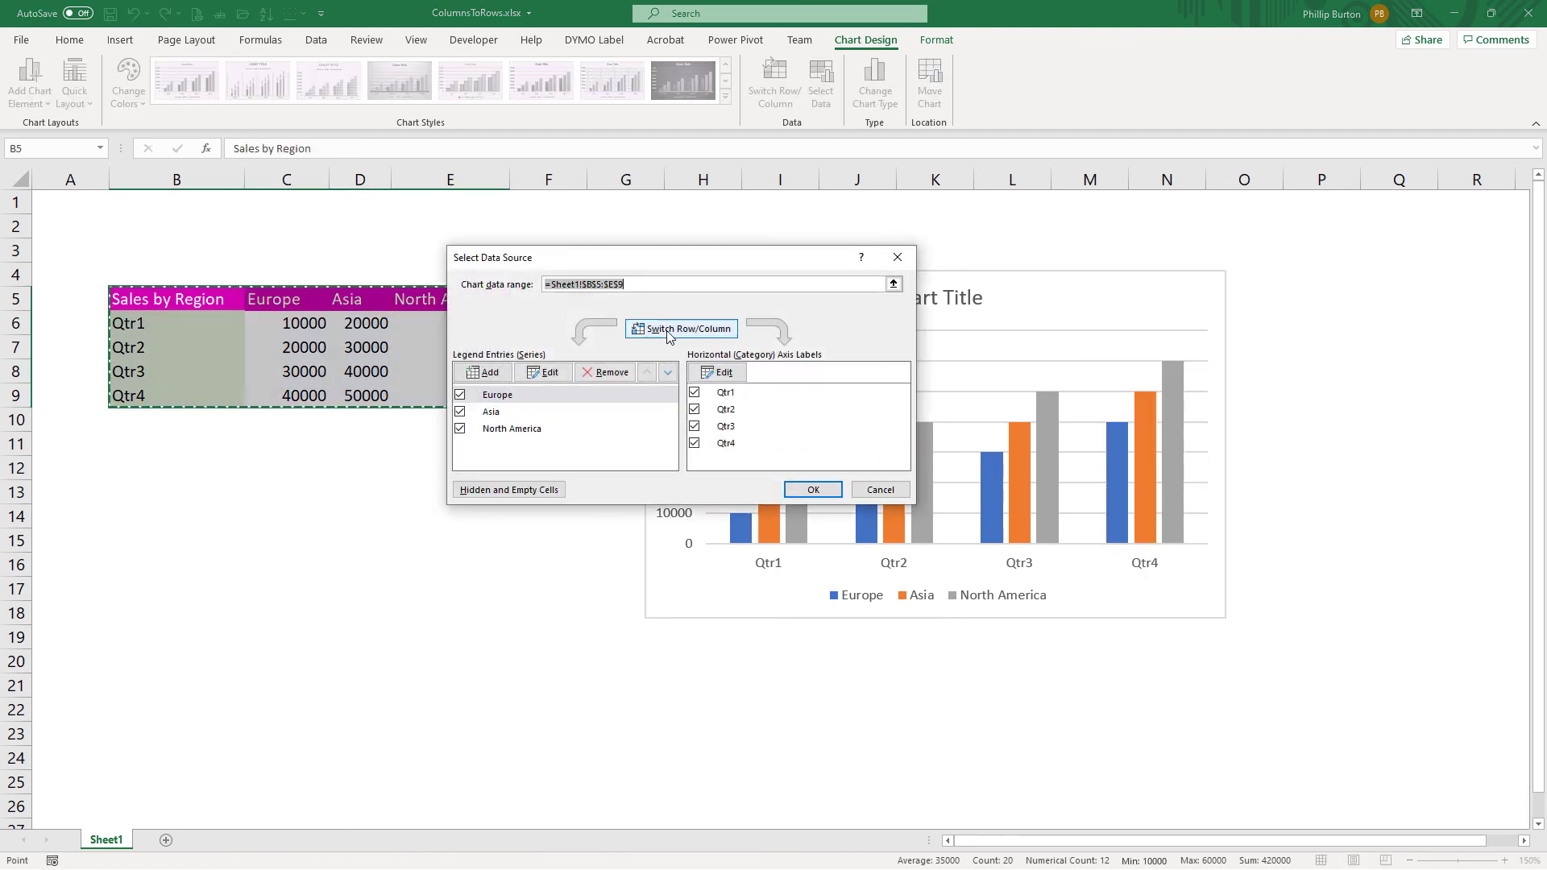
mouse_move(668, 337)
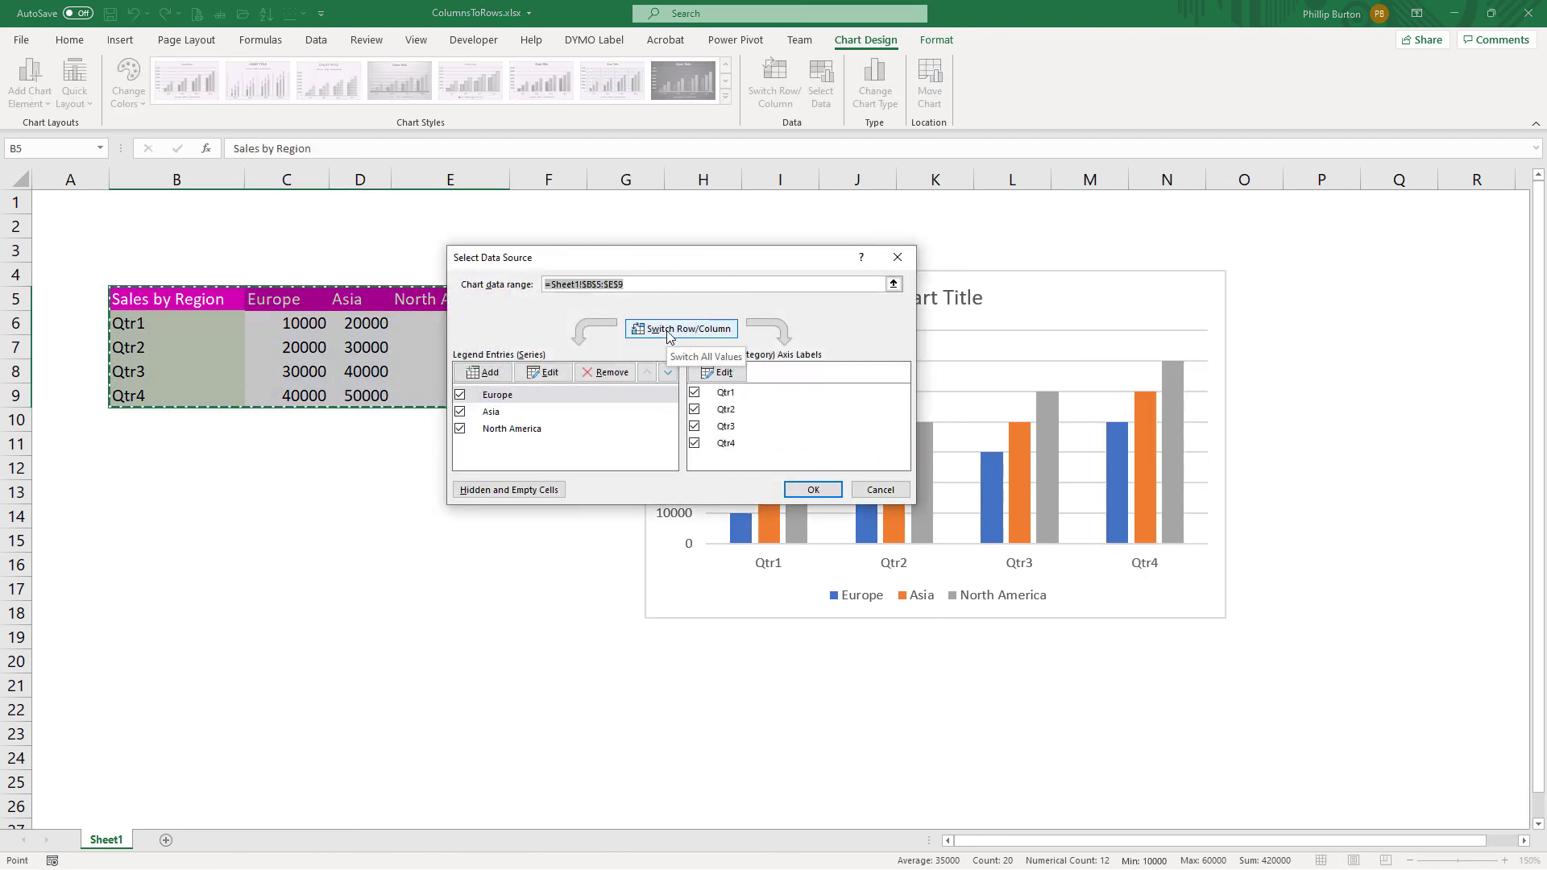
left_click(681, 328)
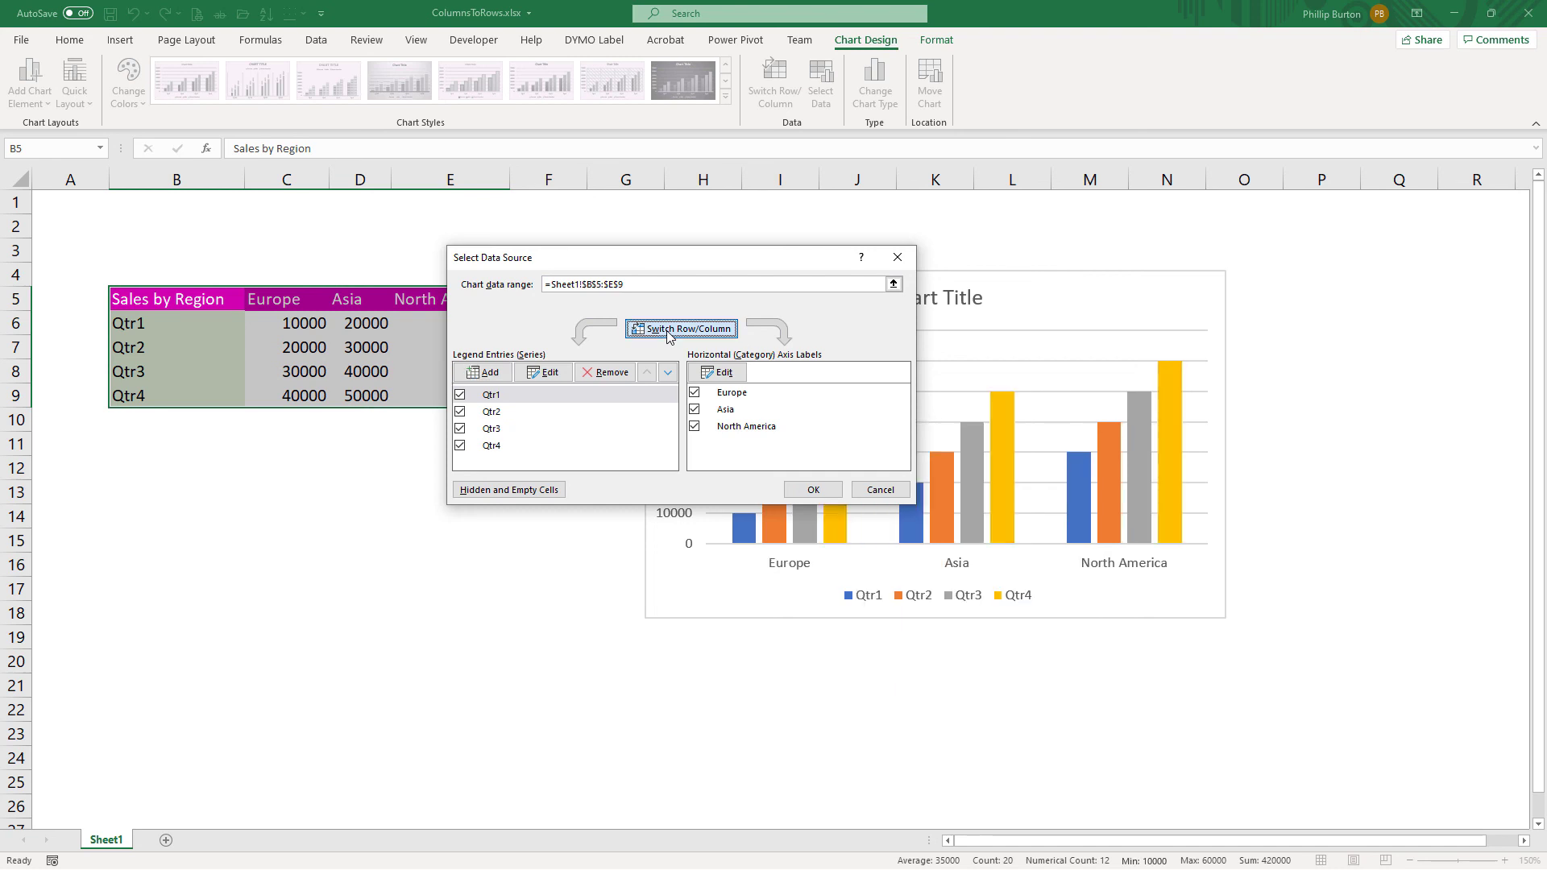
left_click(681, 328)
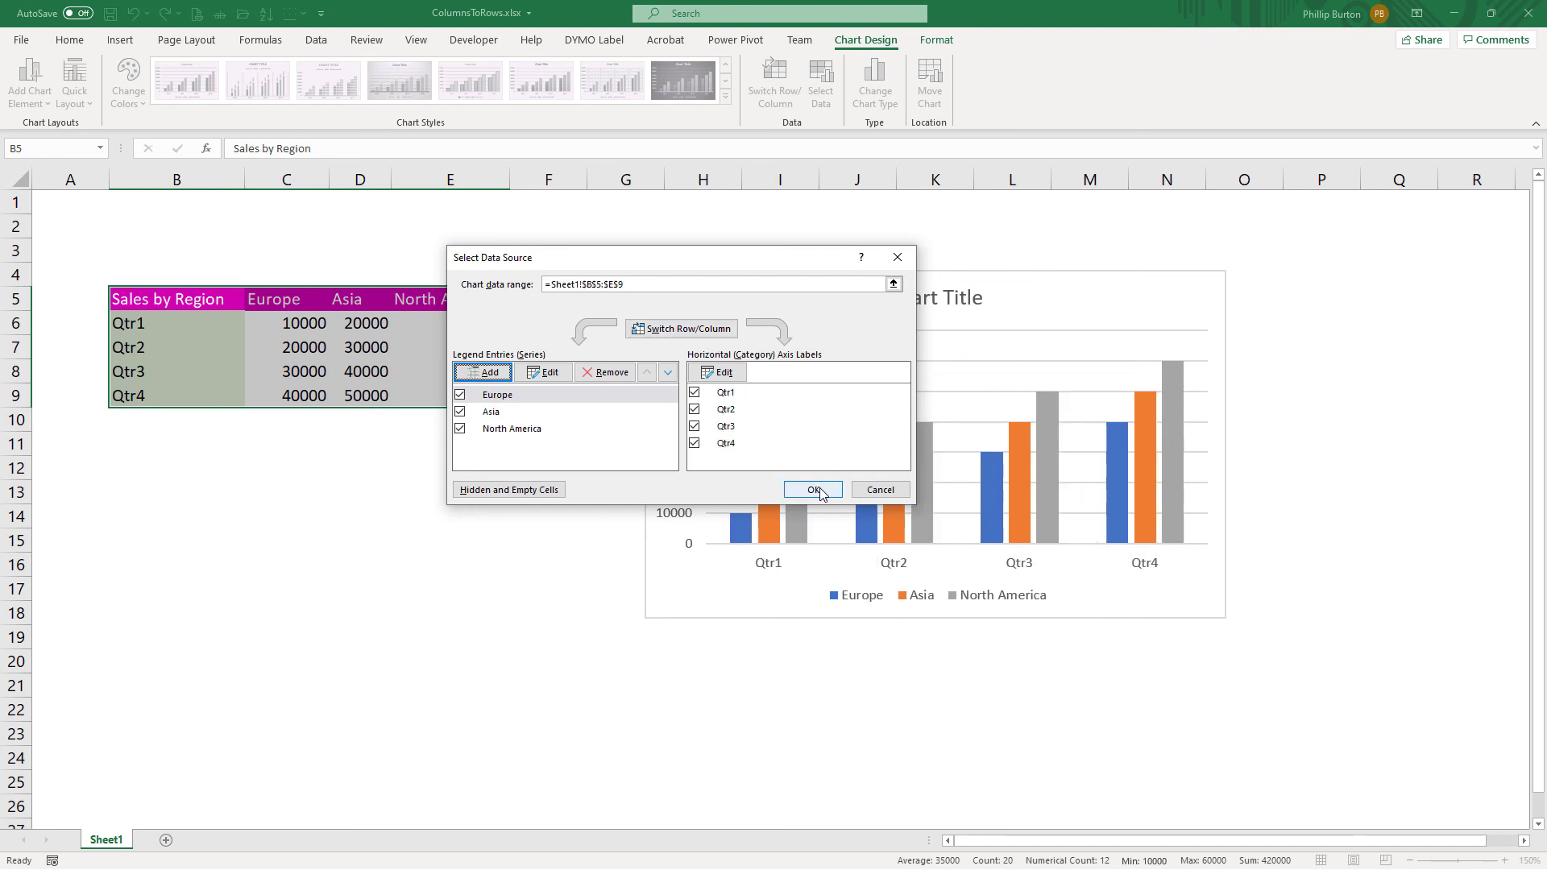
left_click(813, 490)
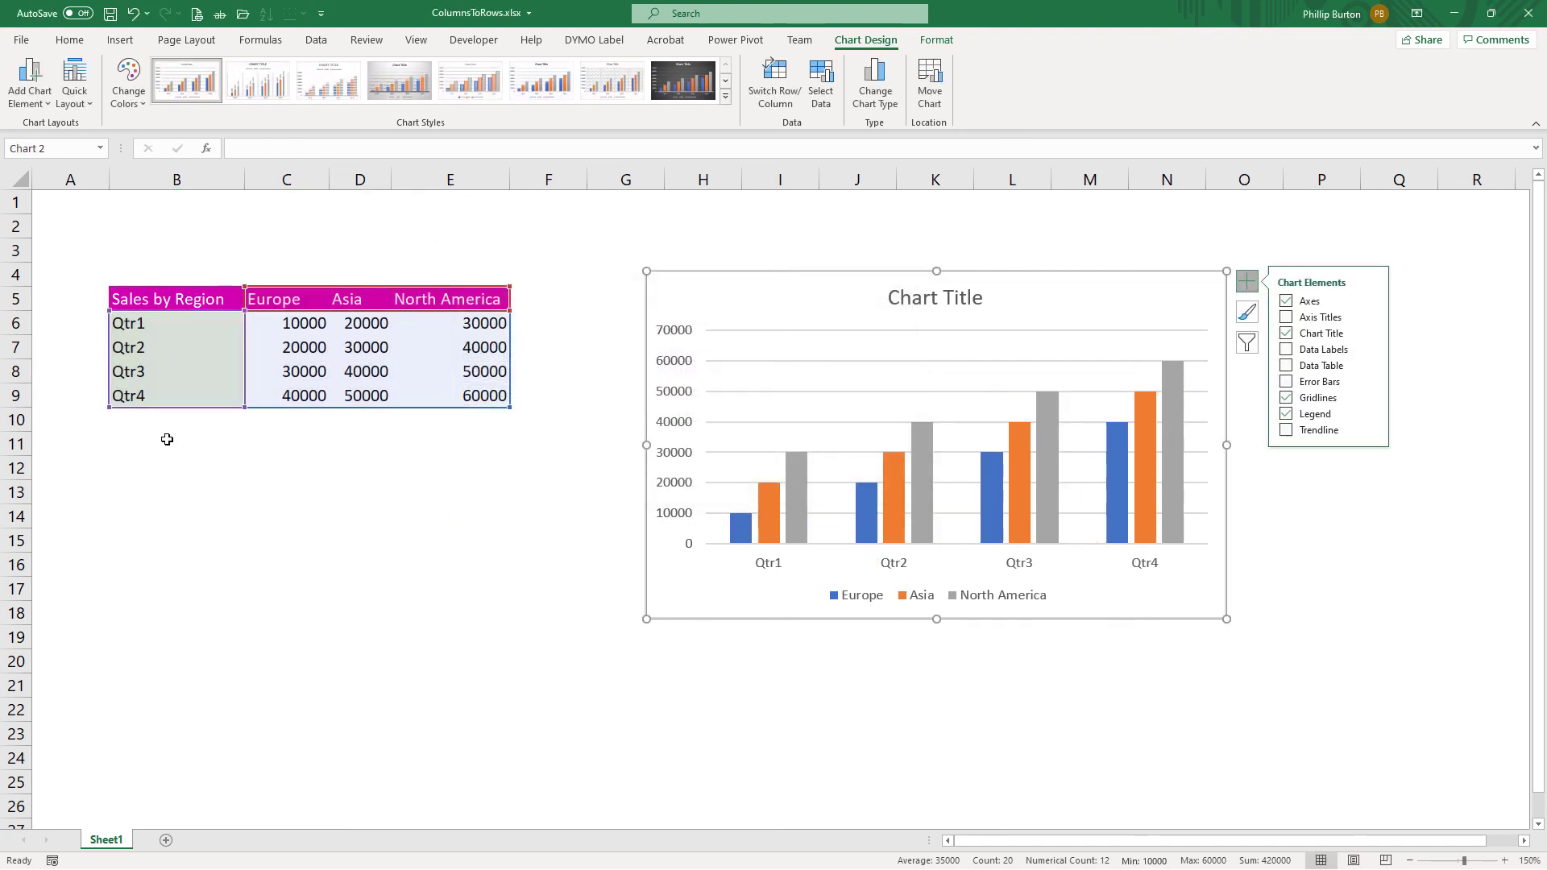